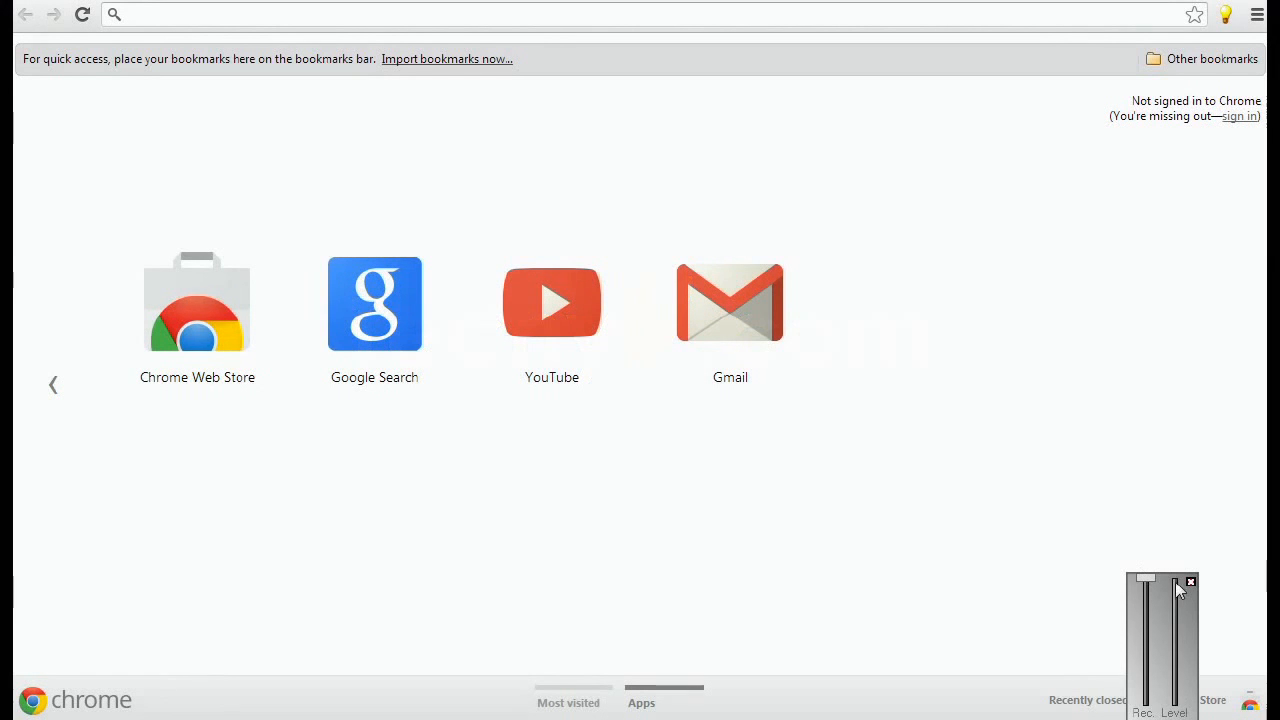
Open a Command Prompt and run ipconfig to list the IPv4 address, mask and gateway.
click(1190, 582)
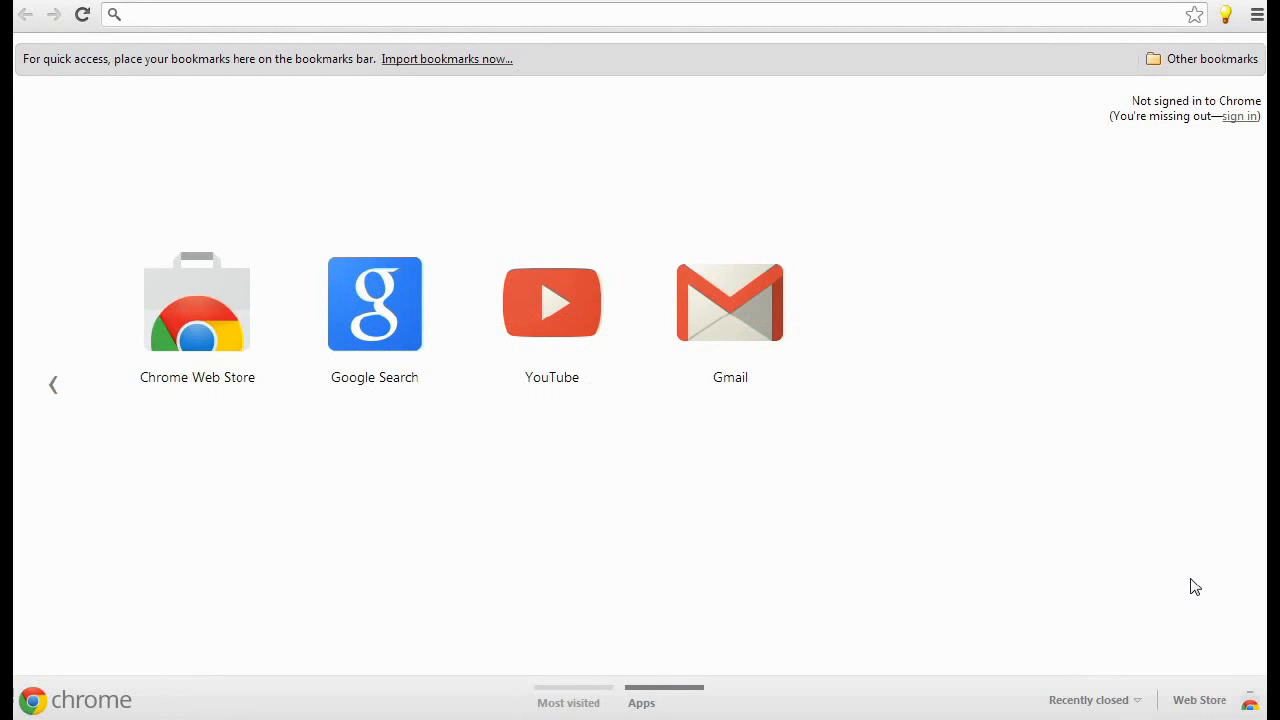
mouse_move(650, 345)
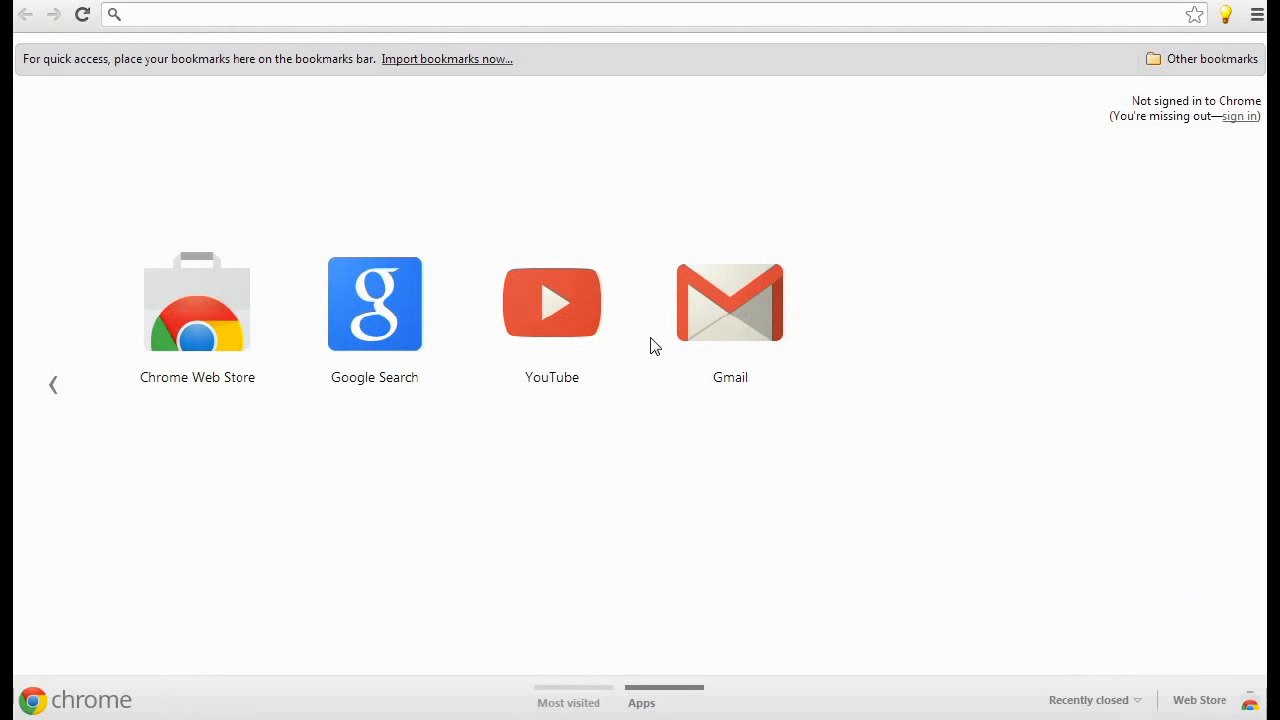
mouse_move(355, 540)
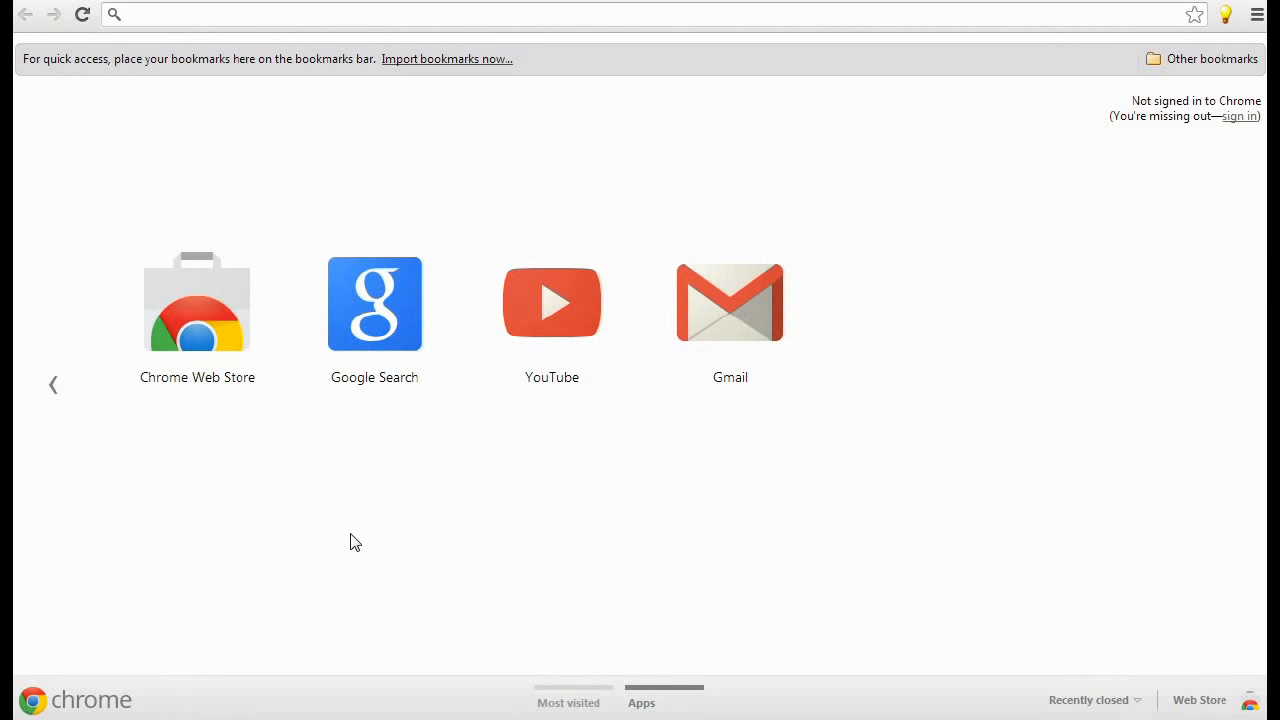
mouse_move(80, 650)
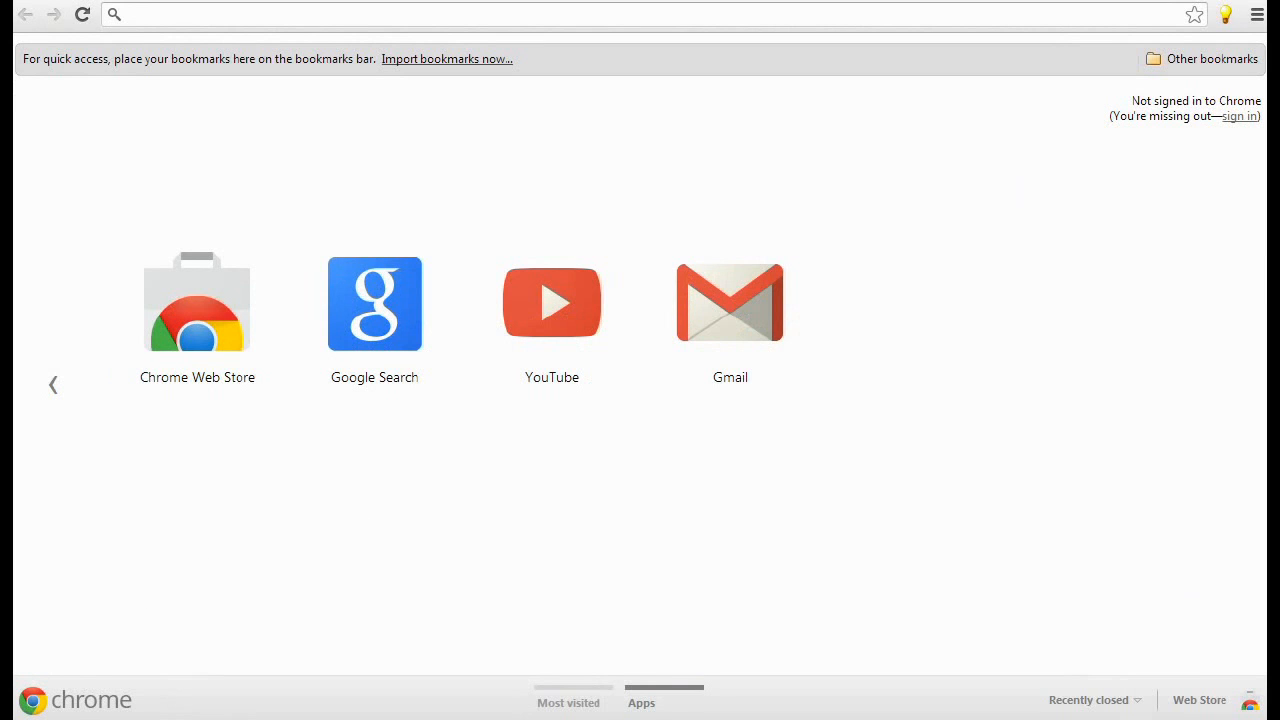
click(10, 714)
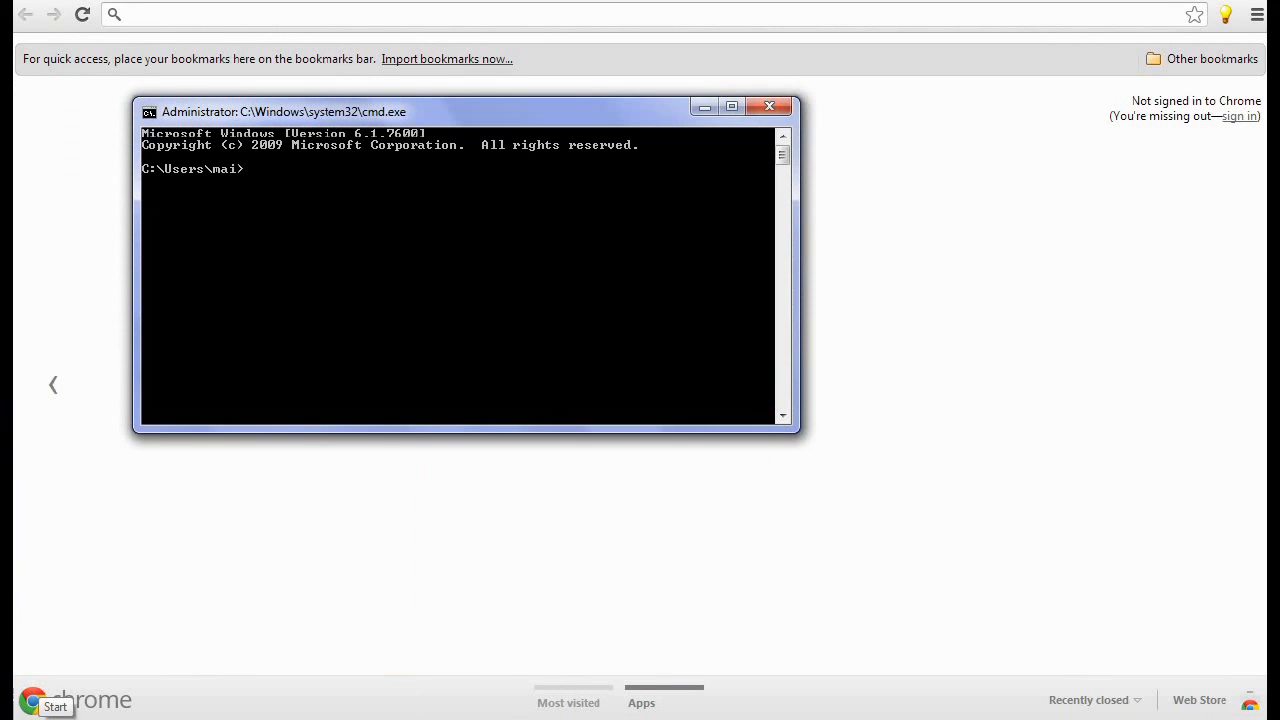
text(ip)
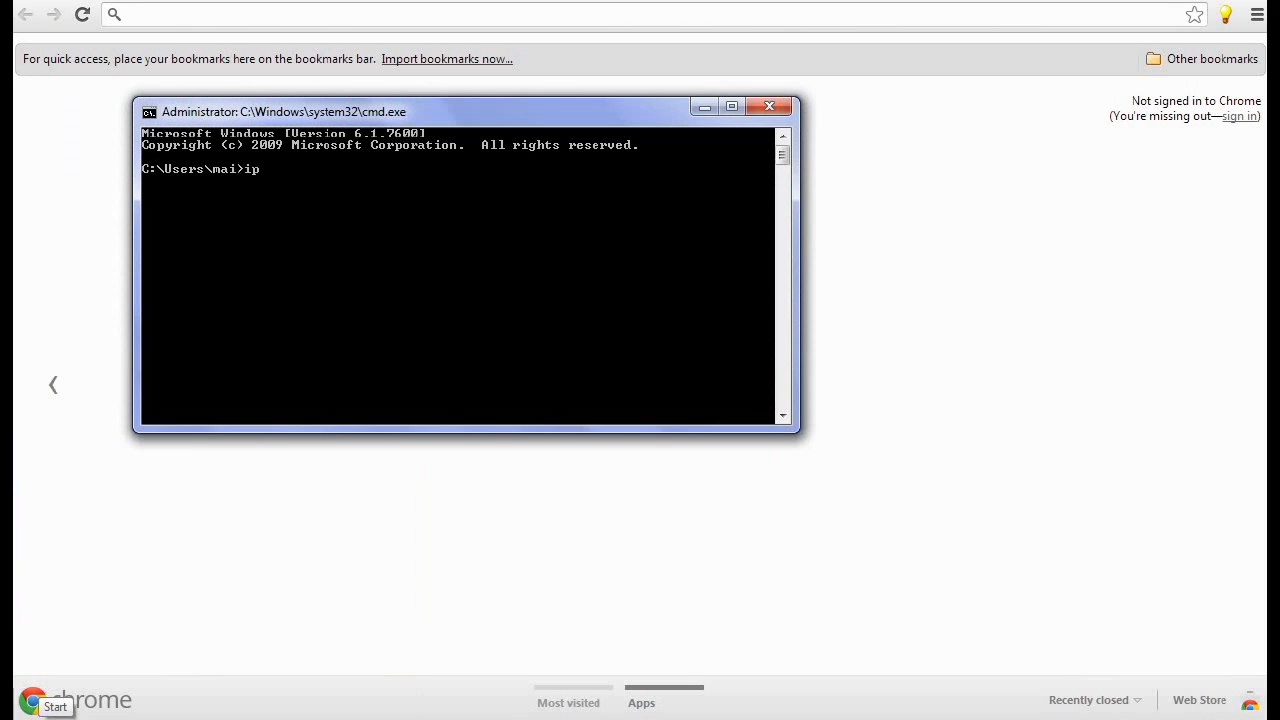
text(conf)
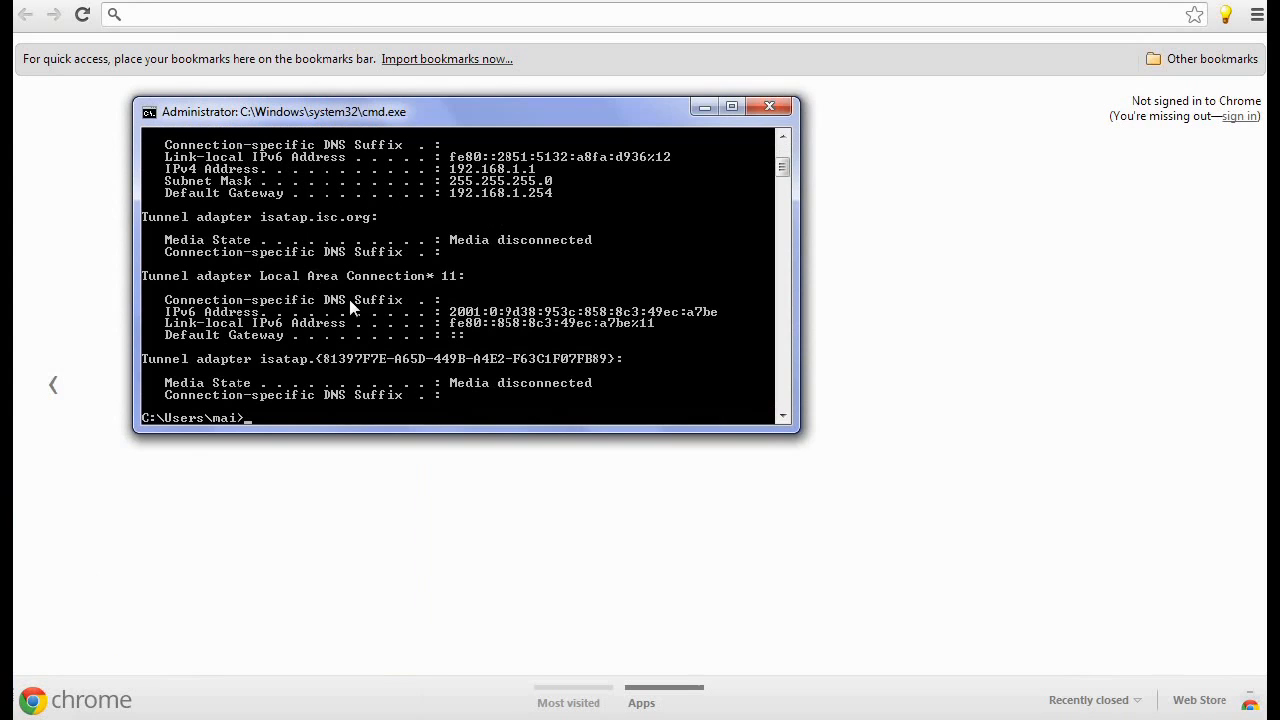
mouse_move(262, 166)
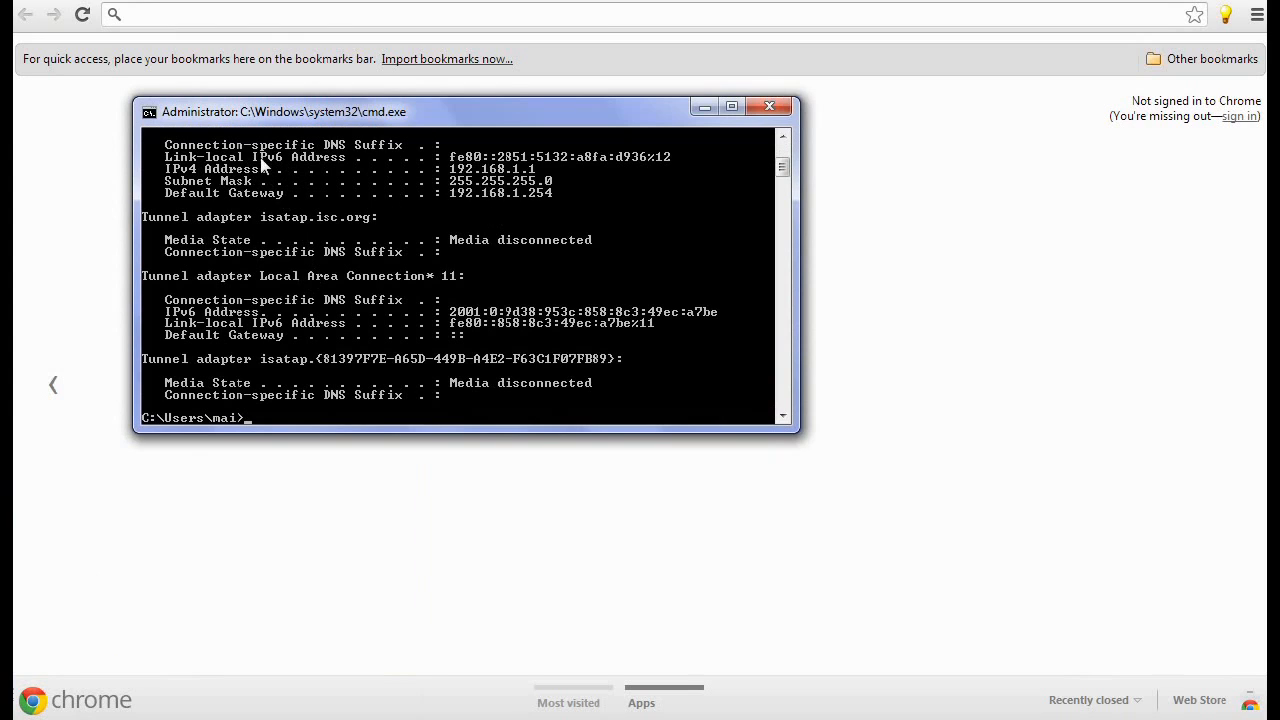
mouse_move(530, 178)
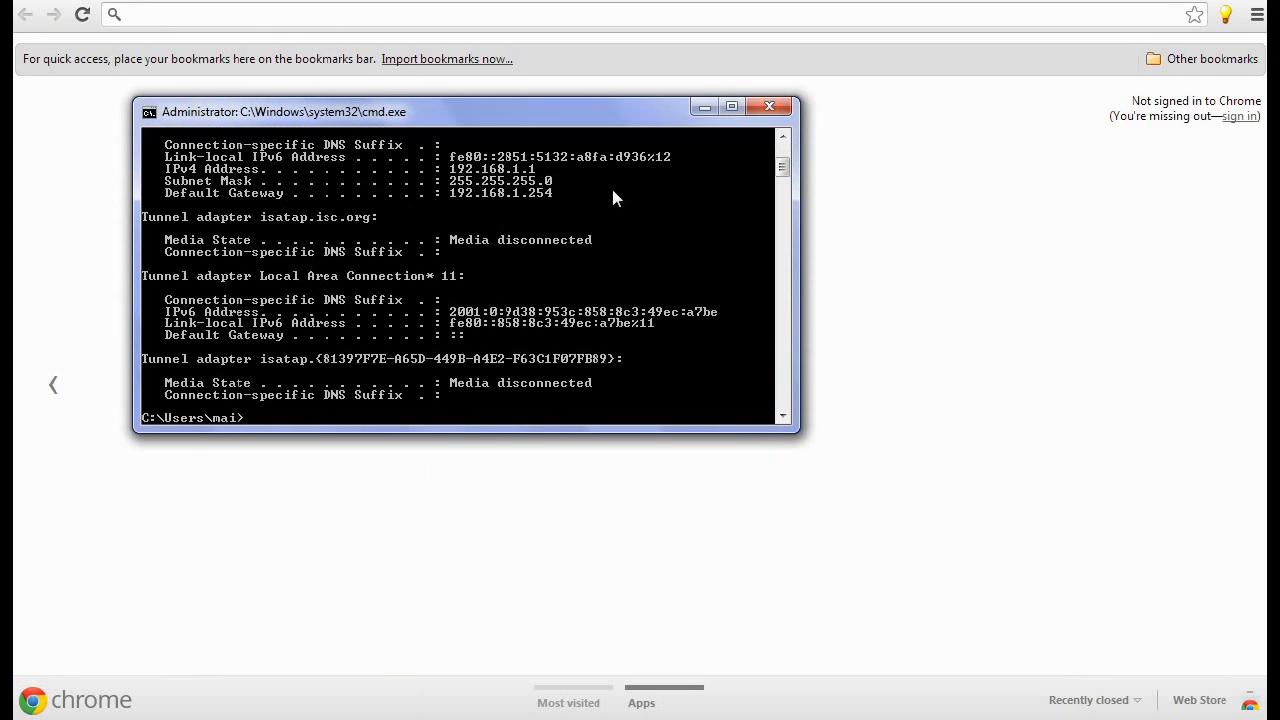
mouse_move(428, 203)
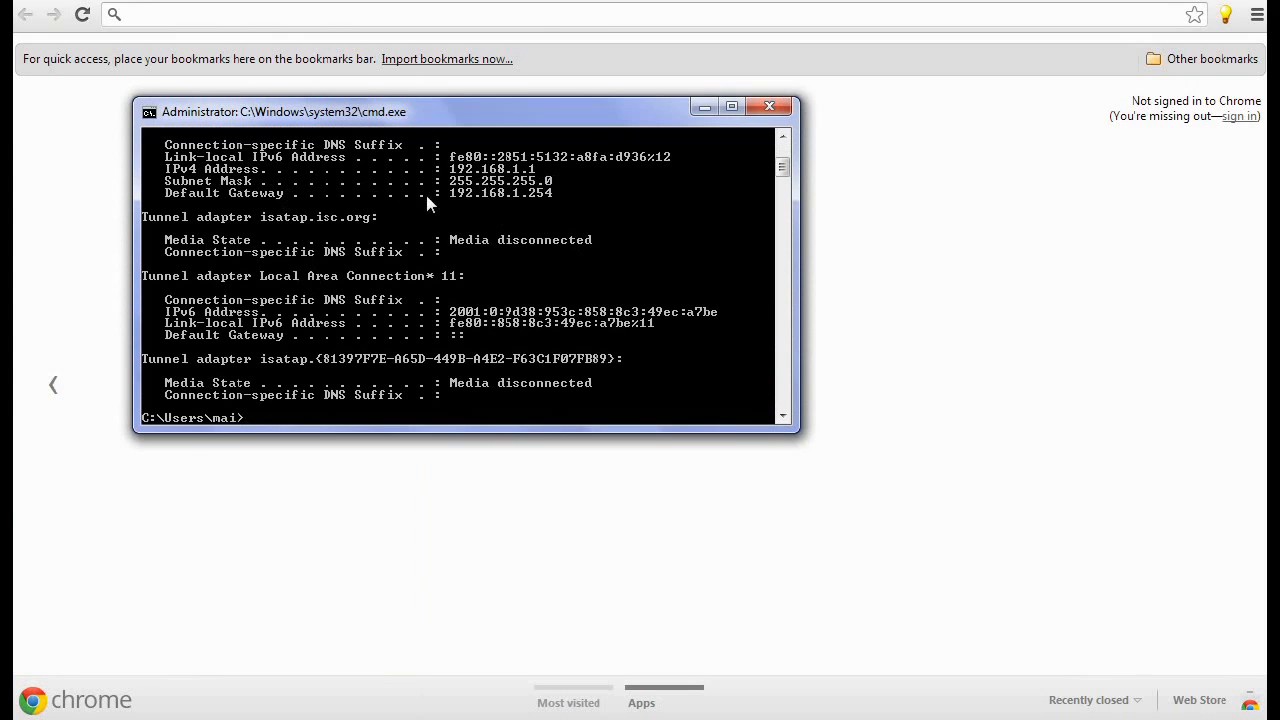
mouse_move(557, 205)
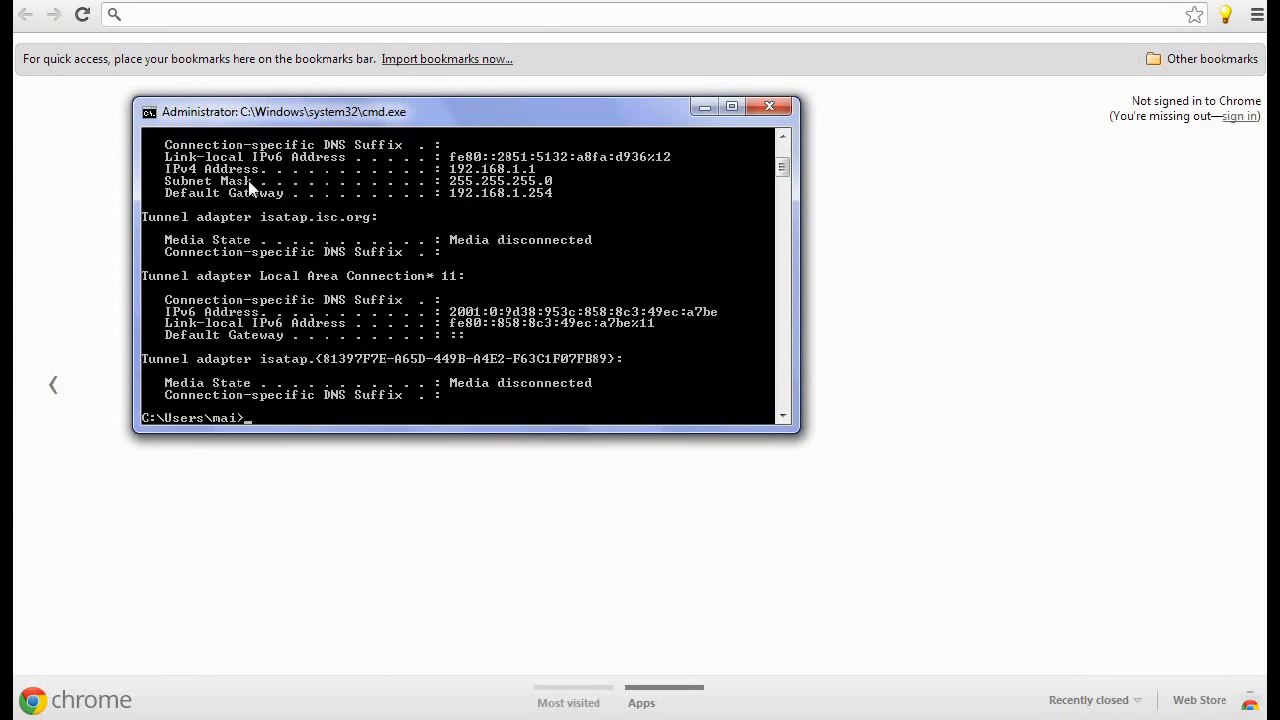
mouse_move(281, 174)
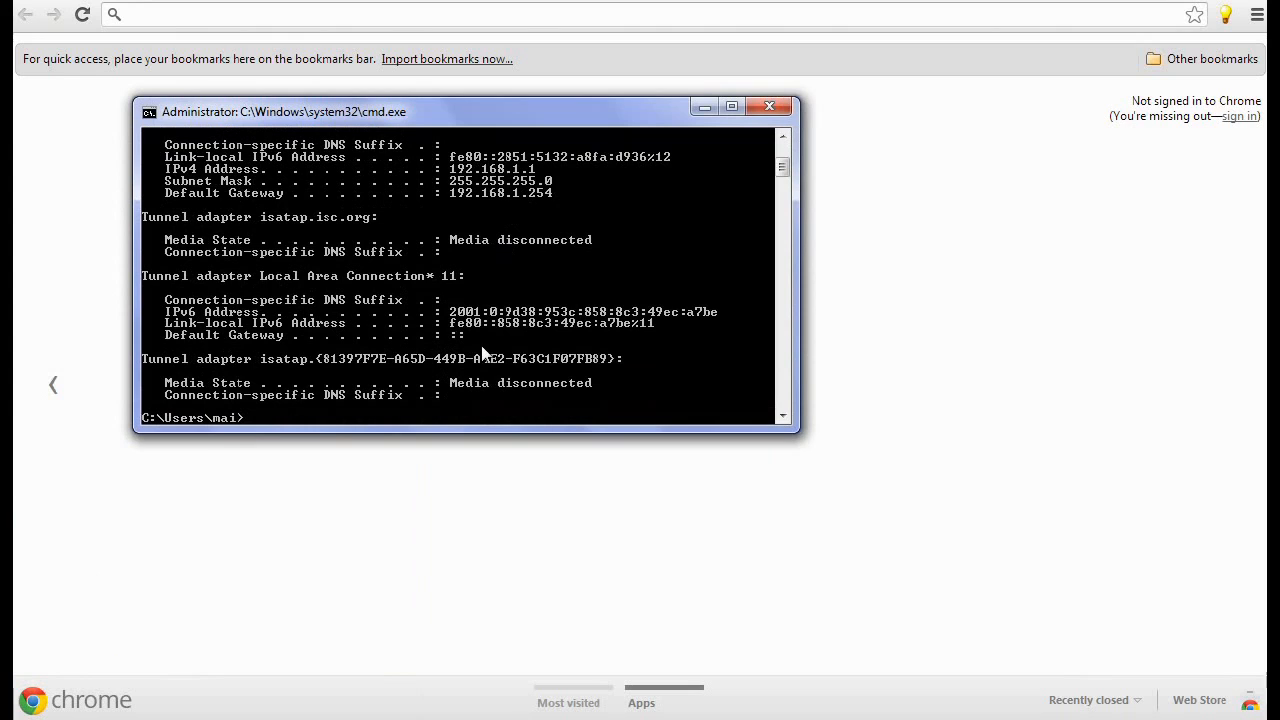
Open Network and Sharing Center from the tray network icon to reach Network Connections.
click(769, 107)
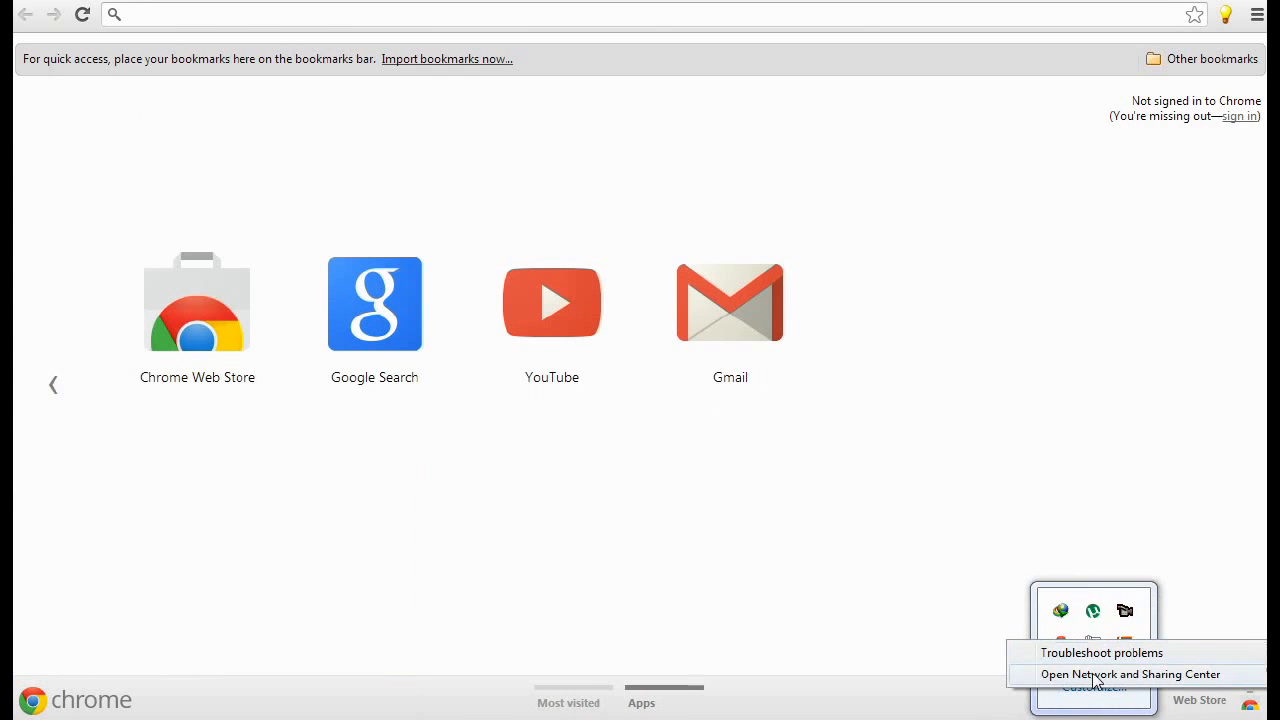
click(1130, 674)
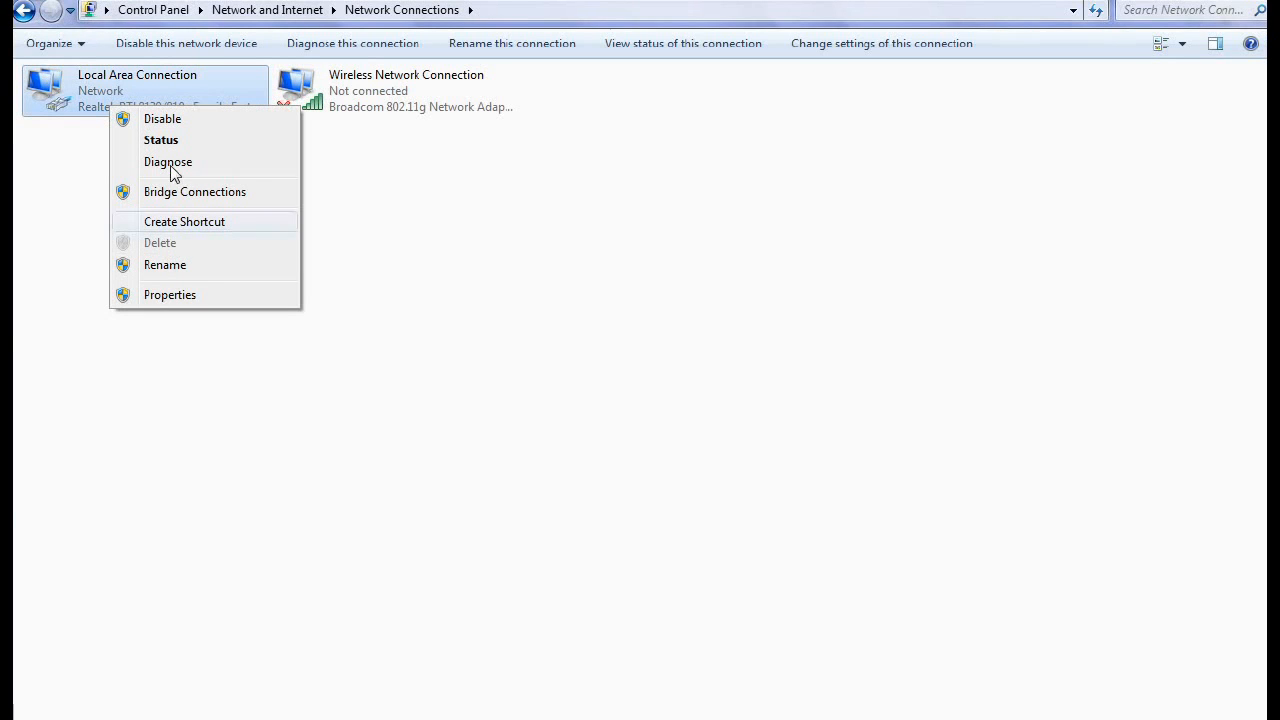
Show the Local Area Connection status: IPv4 internet connectivity at 100.0 Mbps.
click(161, 139)
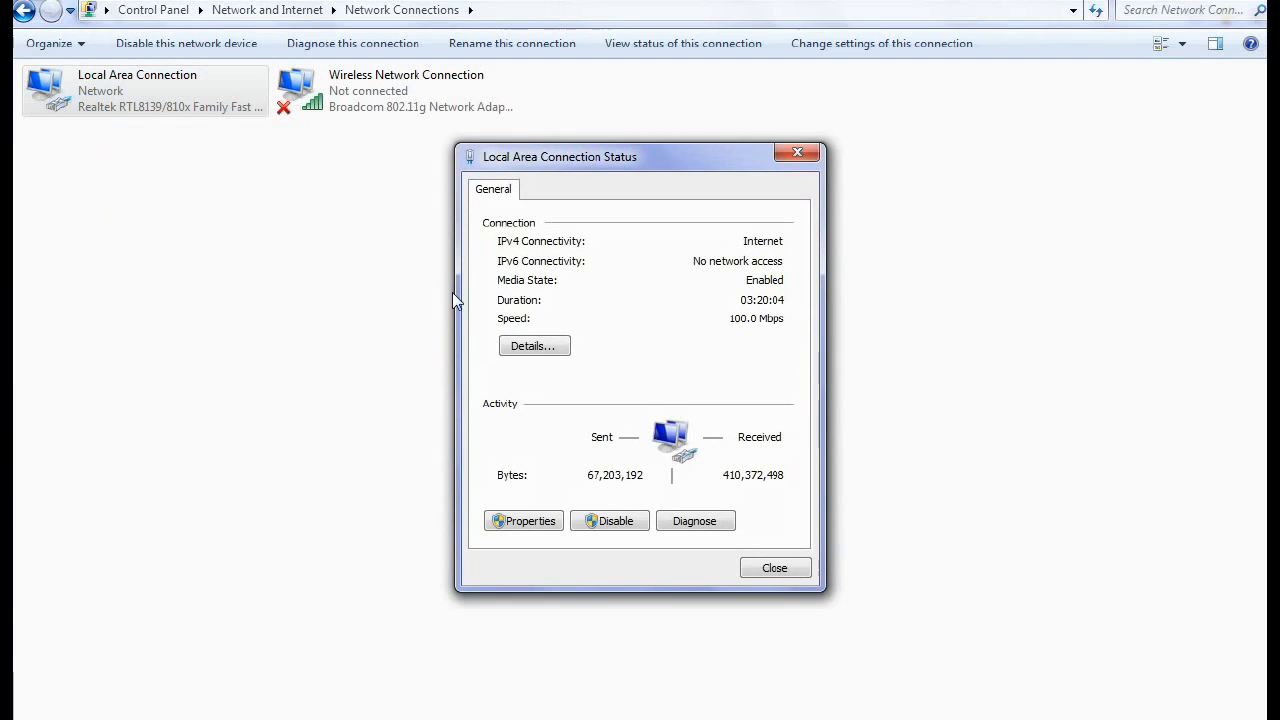
mouse_move(623, 398)
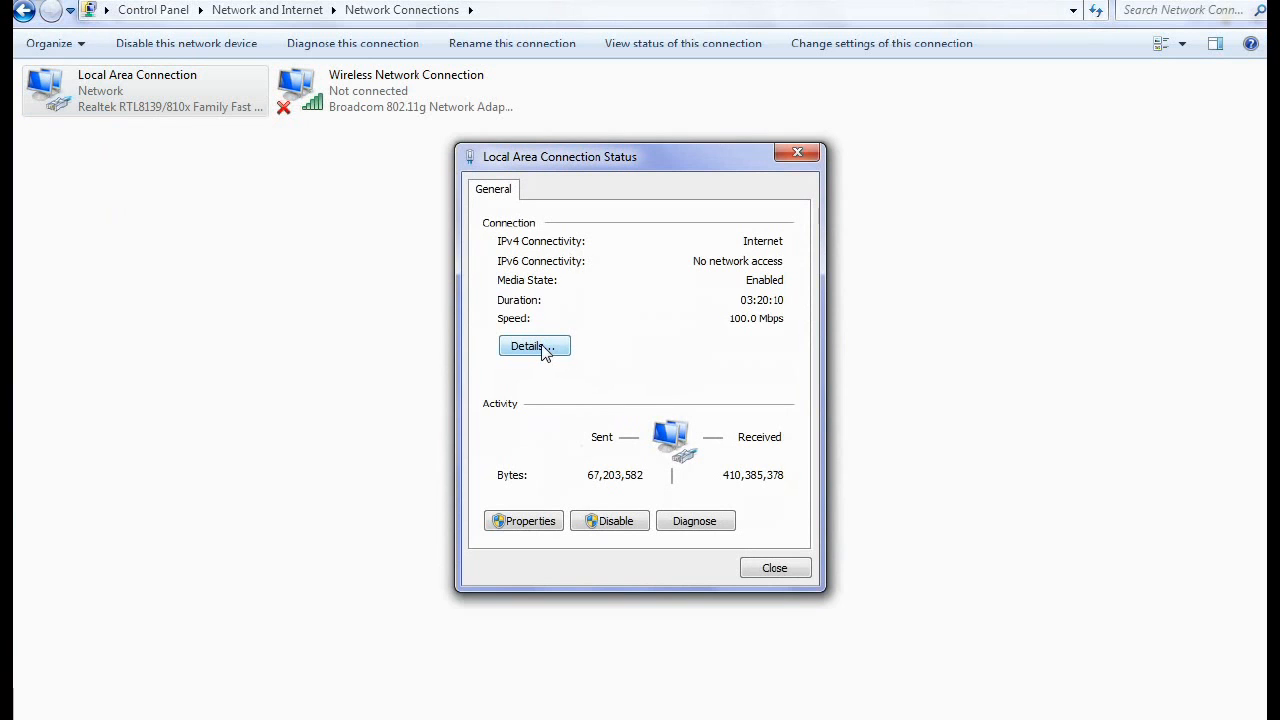
View connection details, highlighting IPv4 address, subnet mask and default gateway entries.
click(534, 346)
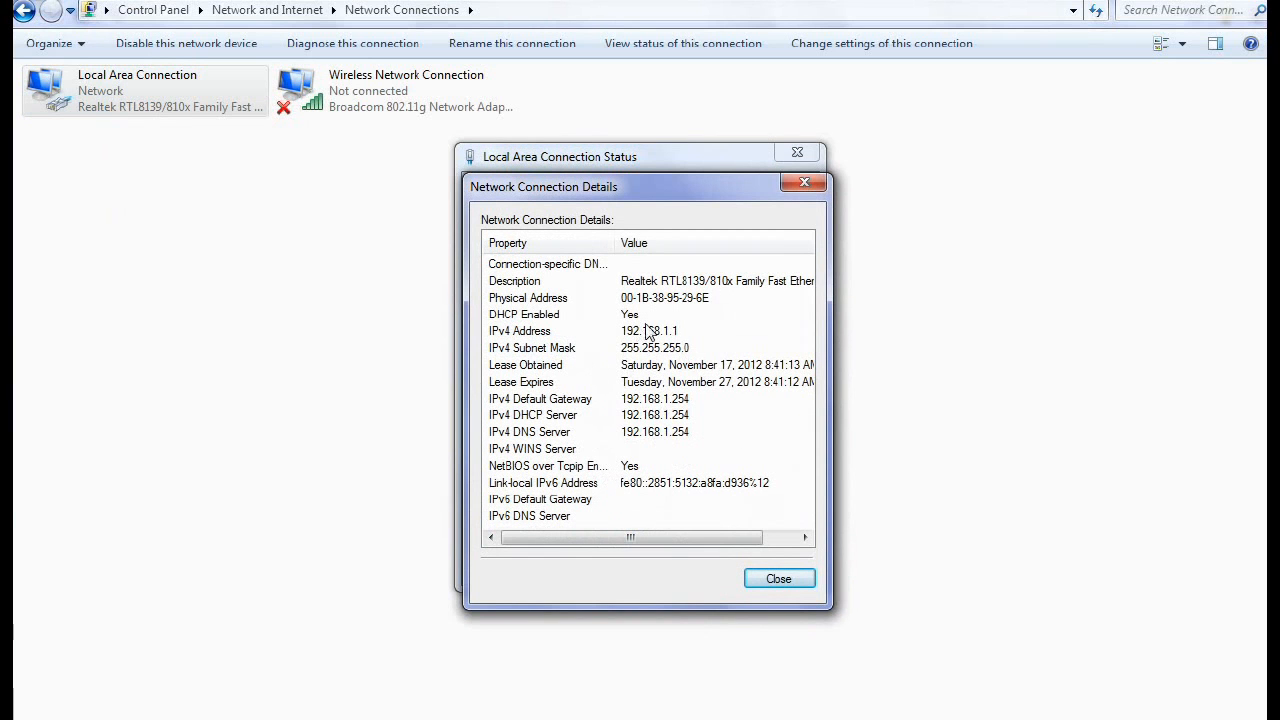
click(649, 330)
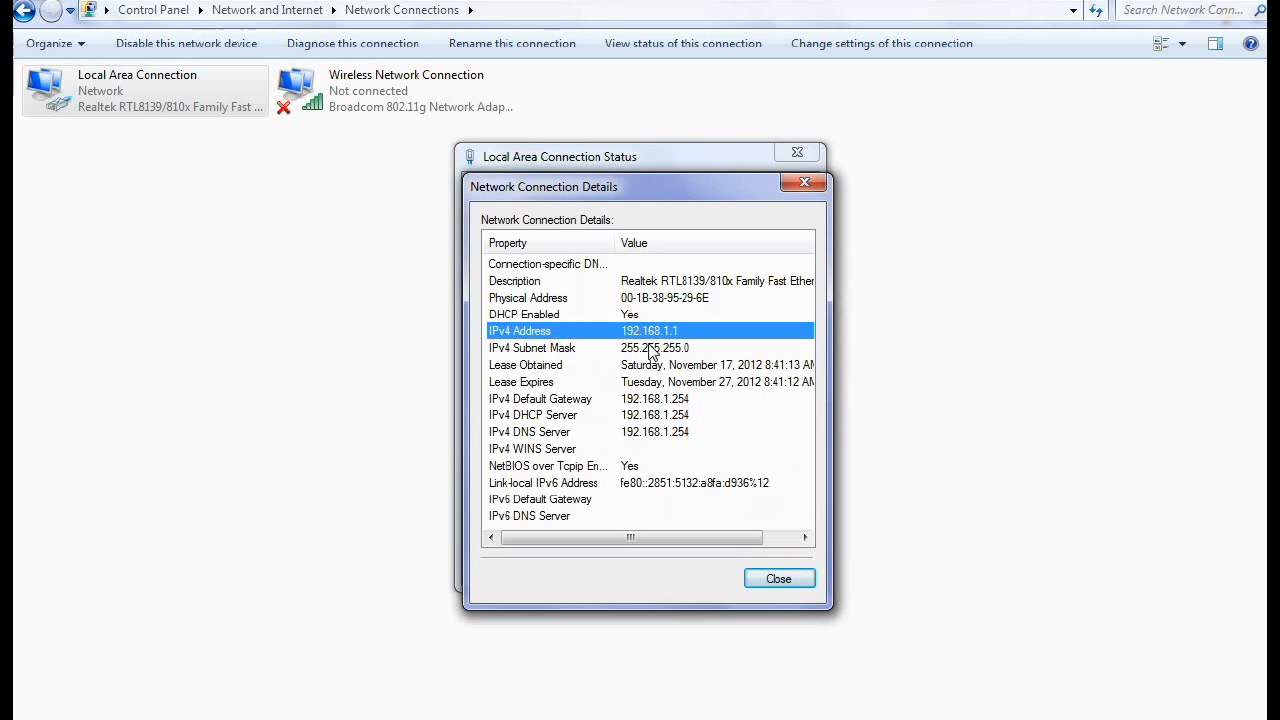
mouse_move(687, 345)
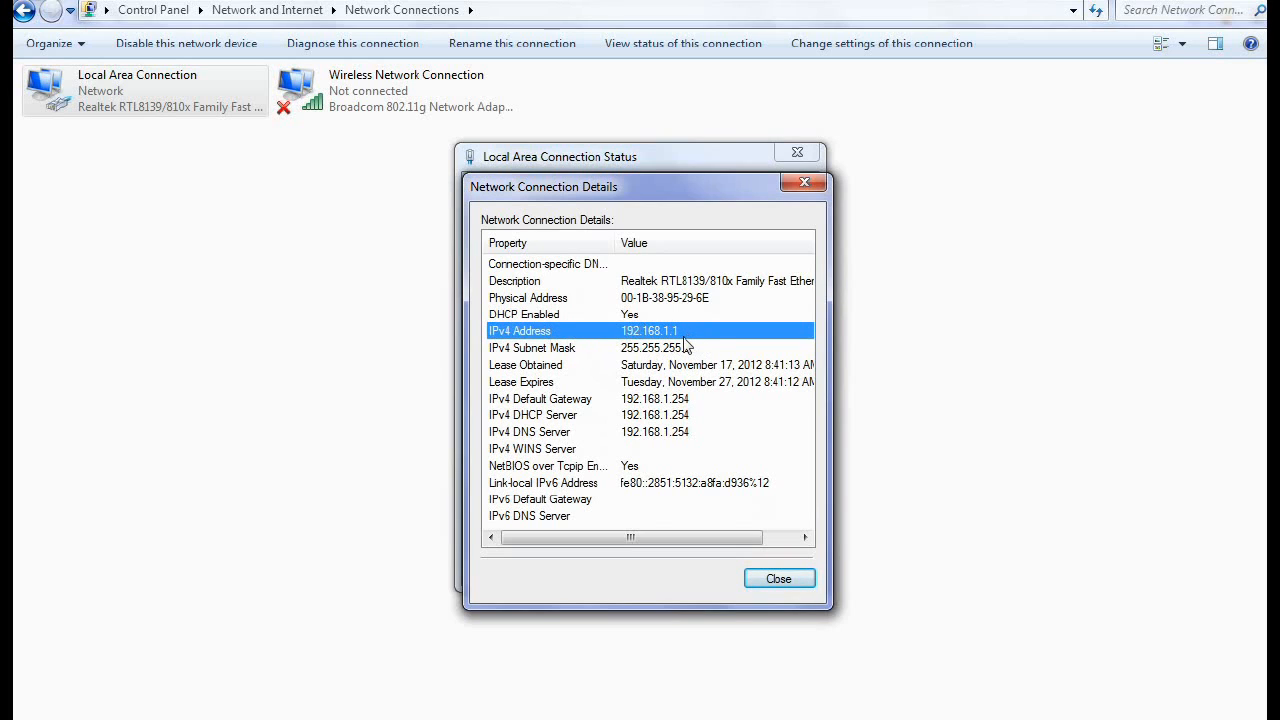
click(532, 347)
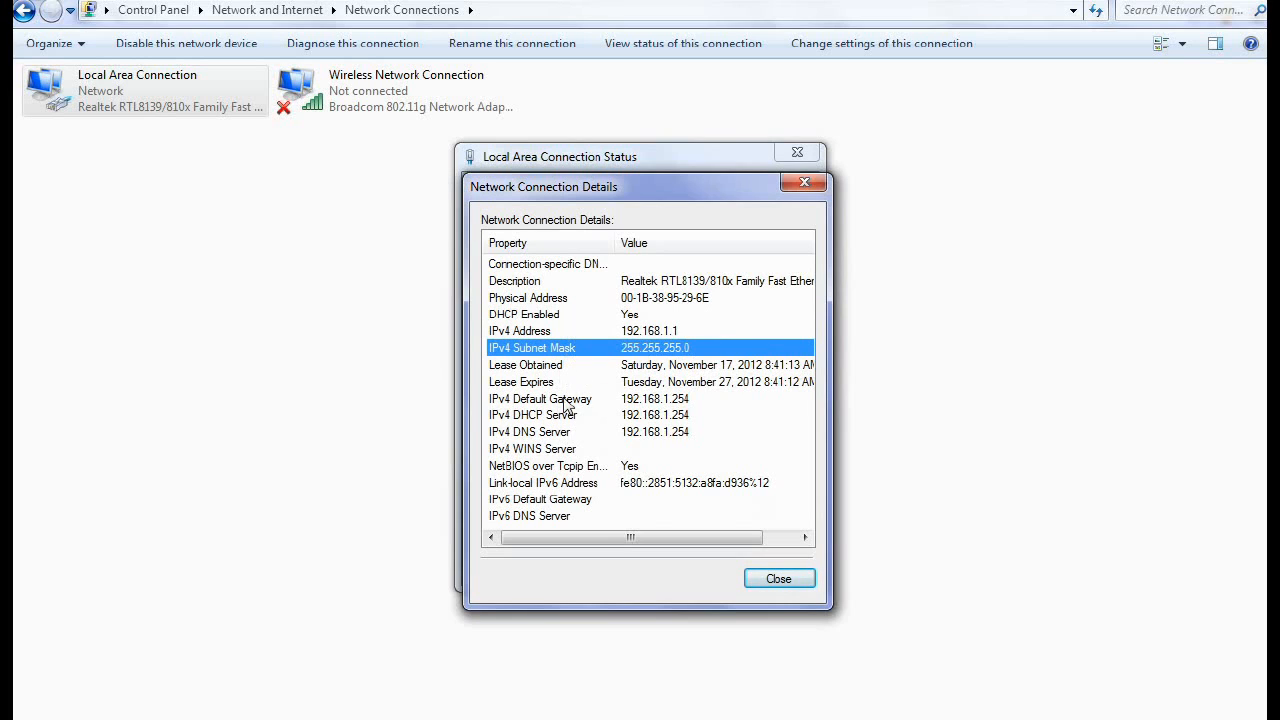
click(540, 398)
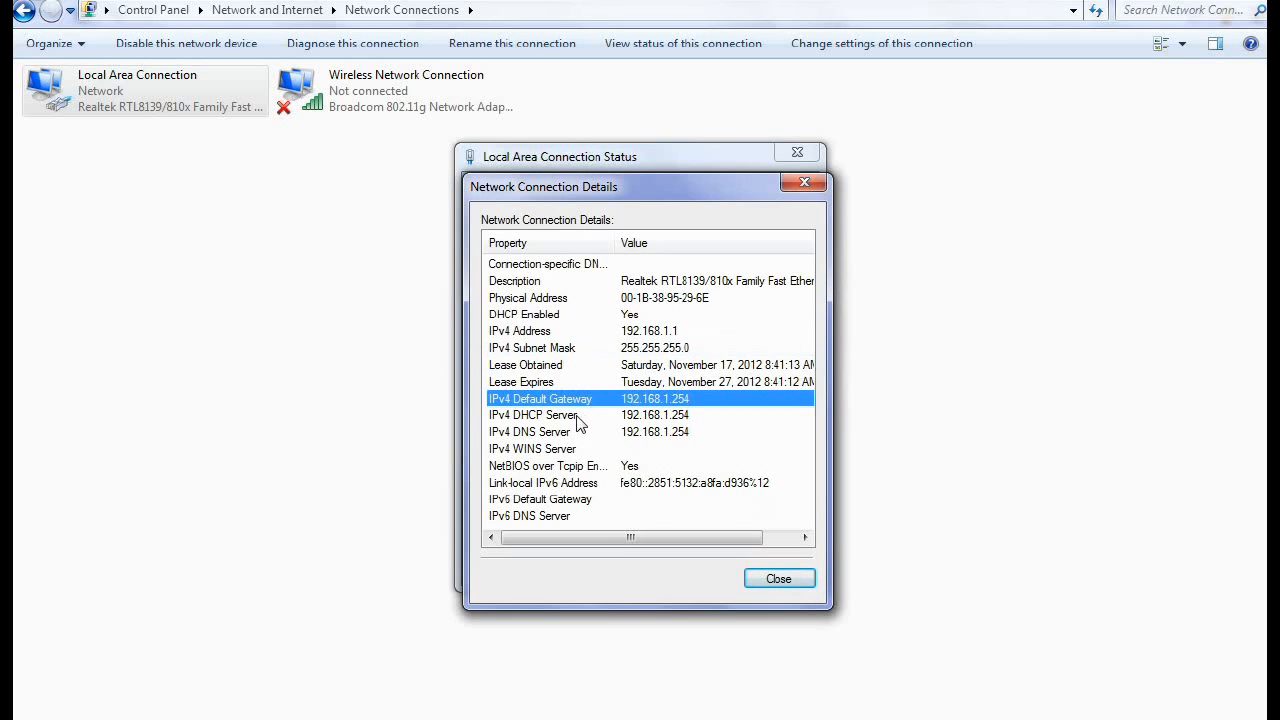
Highlight the DNS server 192.168.1.254 and subnet mask, then close the details.
click(529, 431)
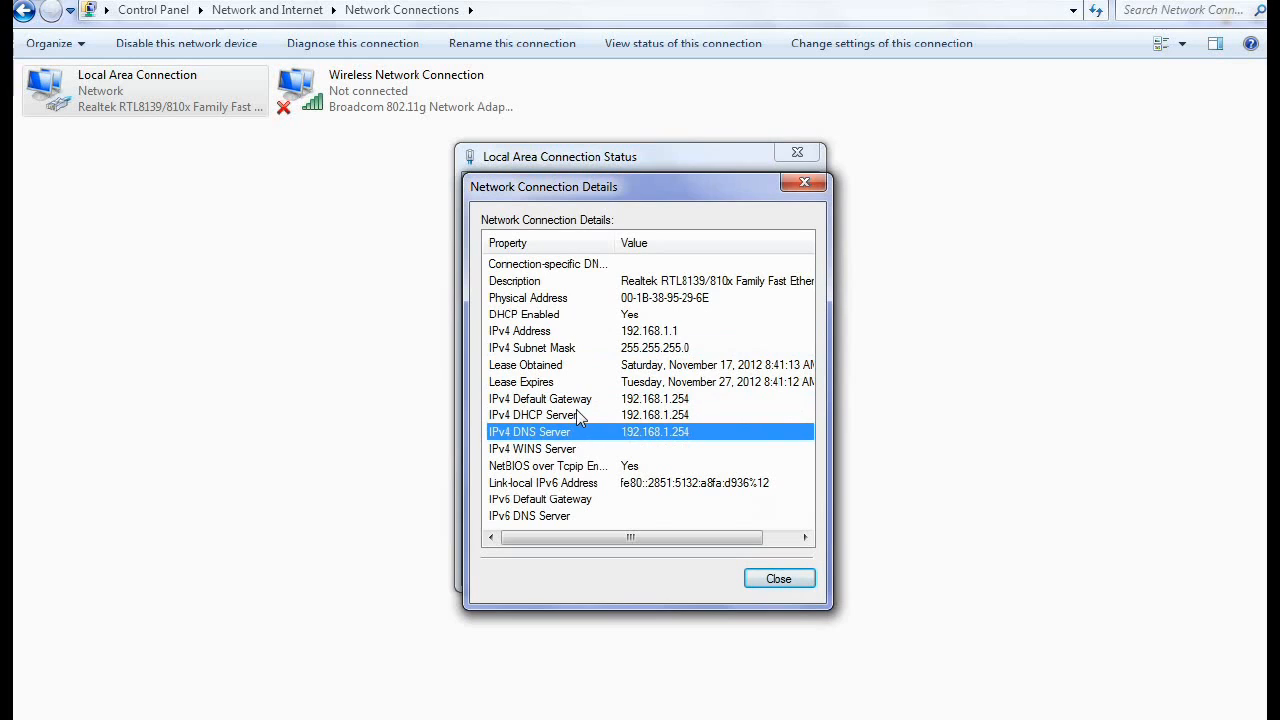
mouse_move(548, 437)
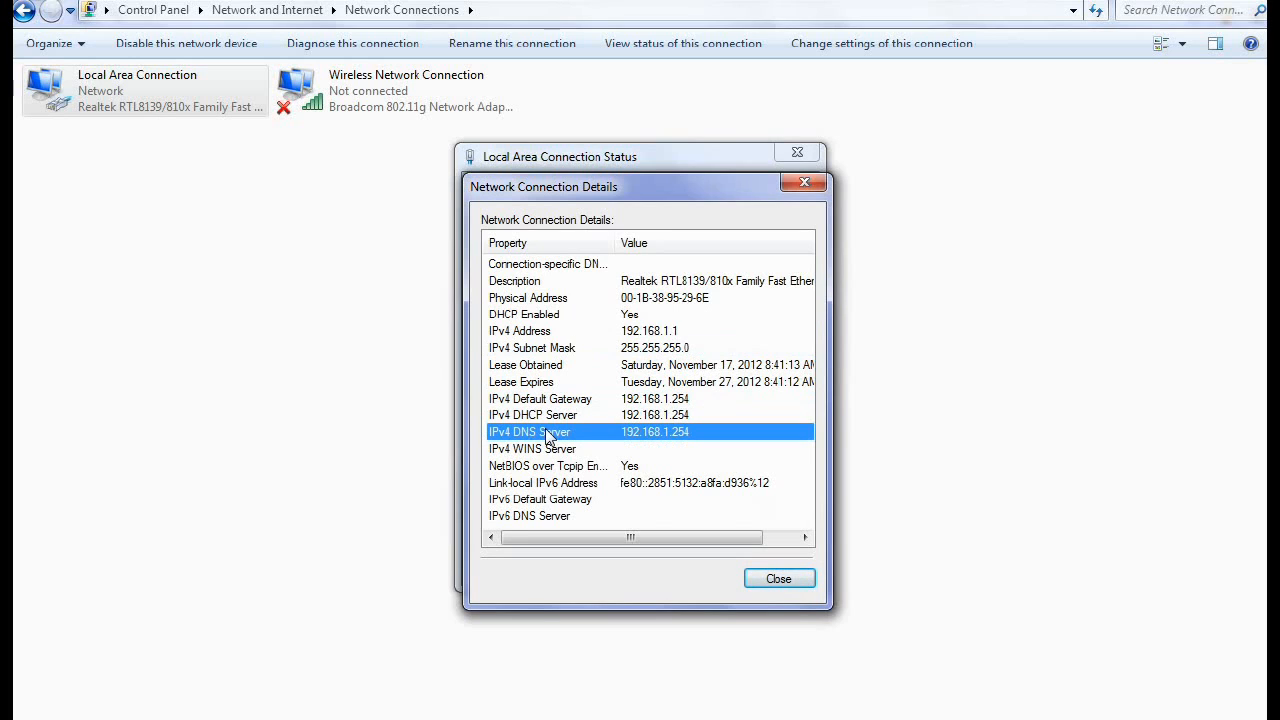
mouse_move(586, 442)
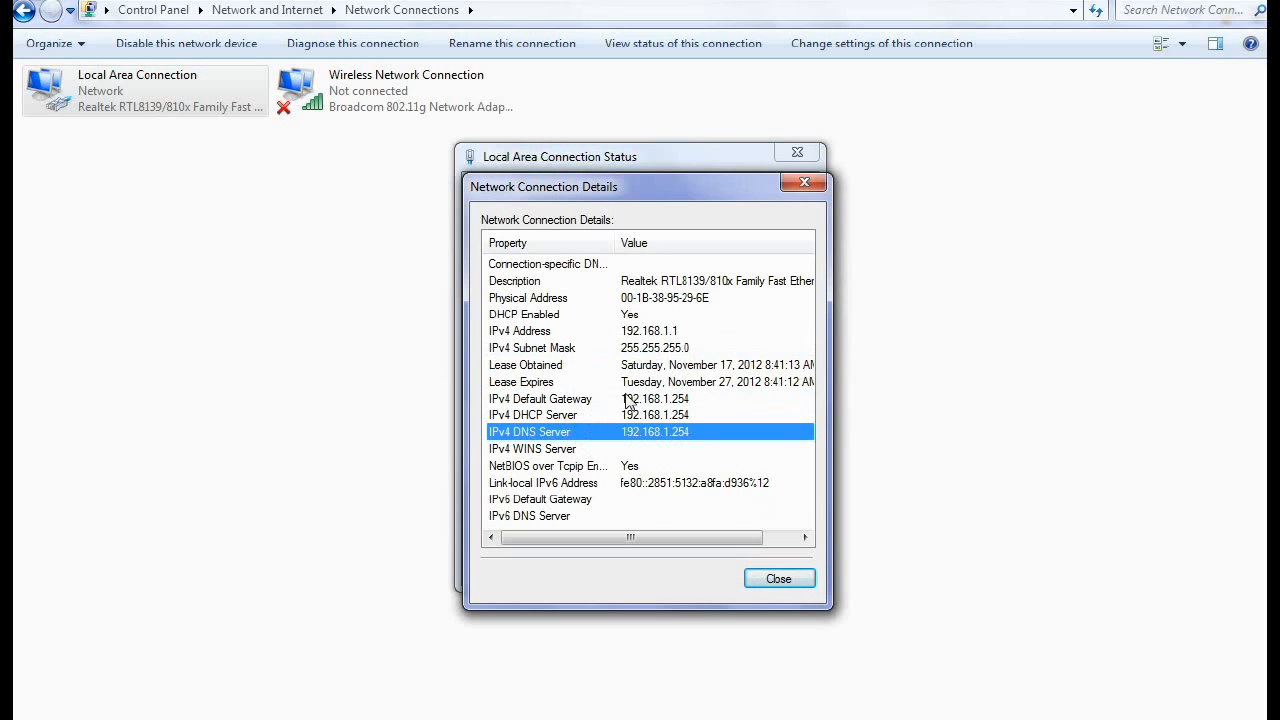
click(550, 414)
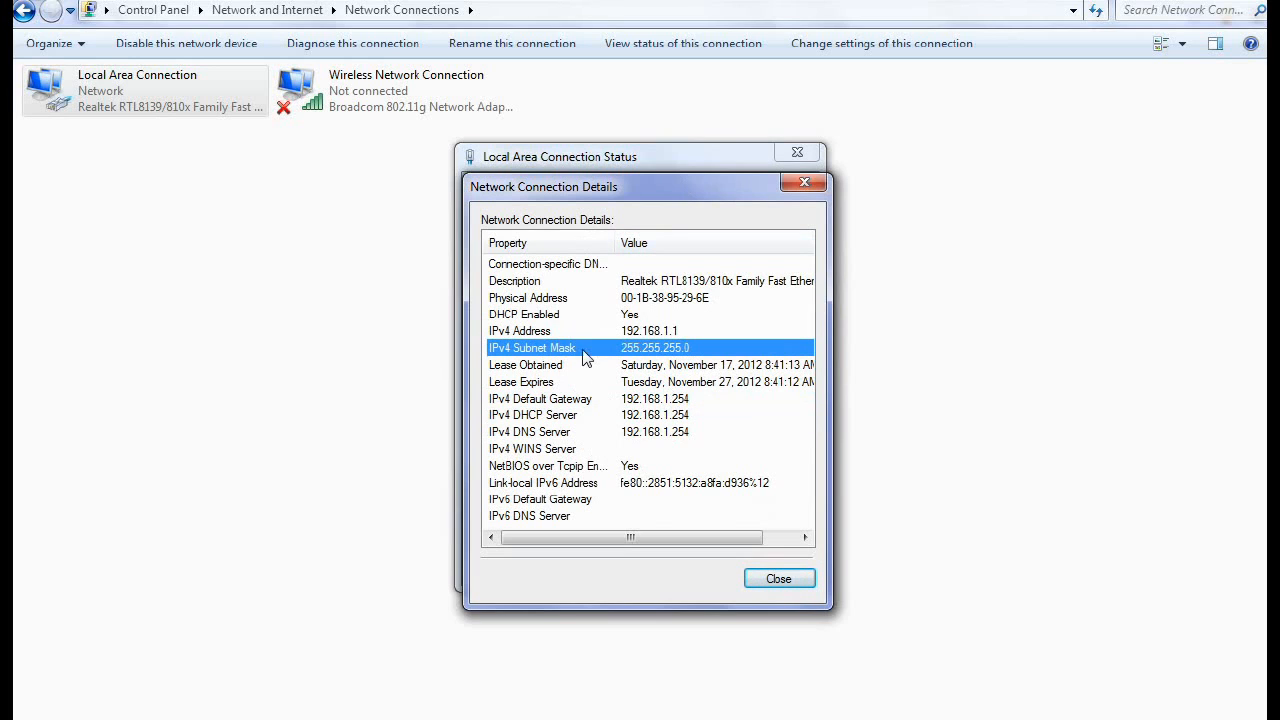
mouse_move(595, 370)
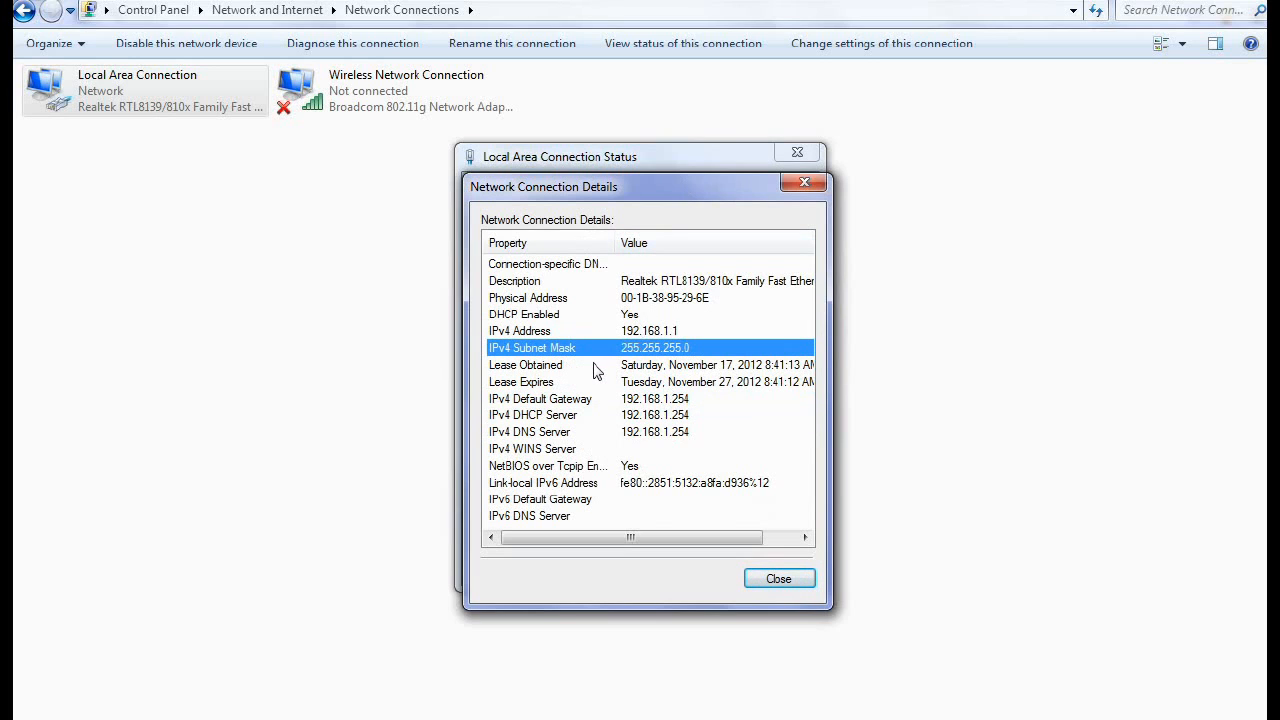
mouse_move(779, 578)
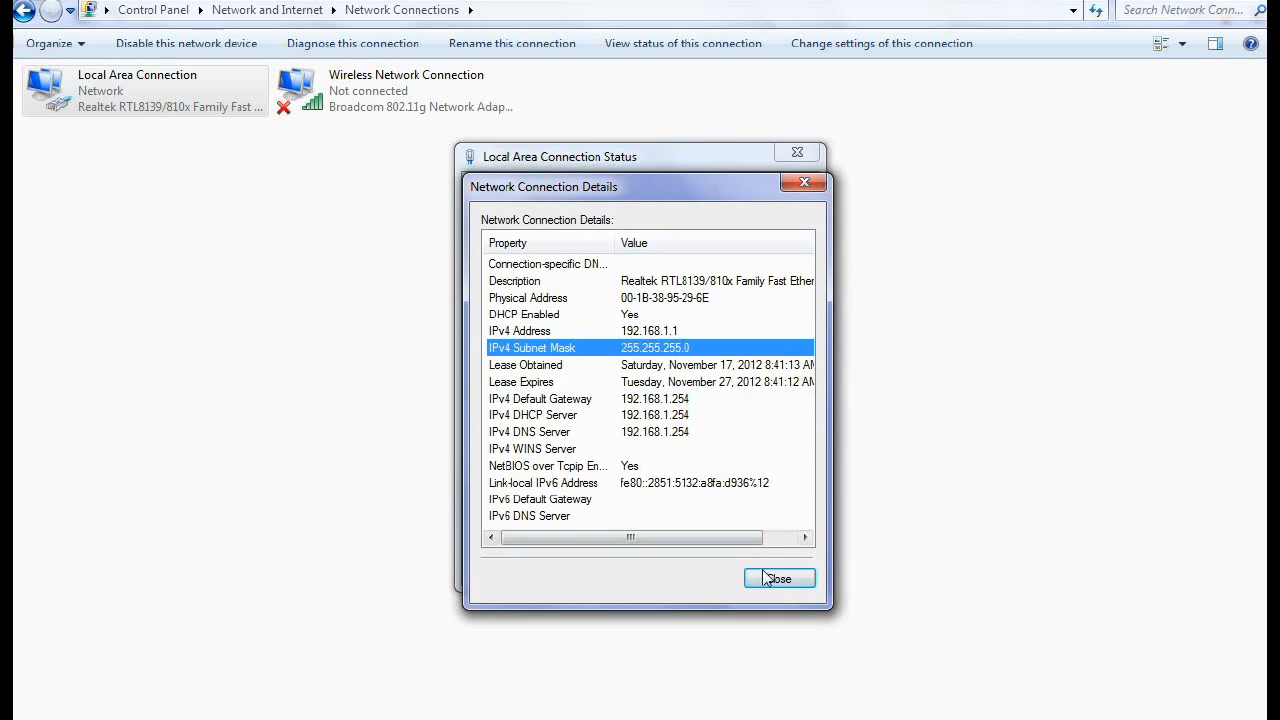
click(779, 577)
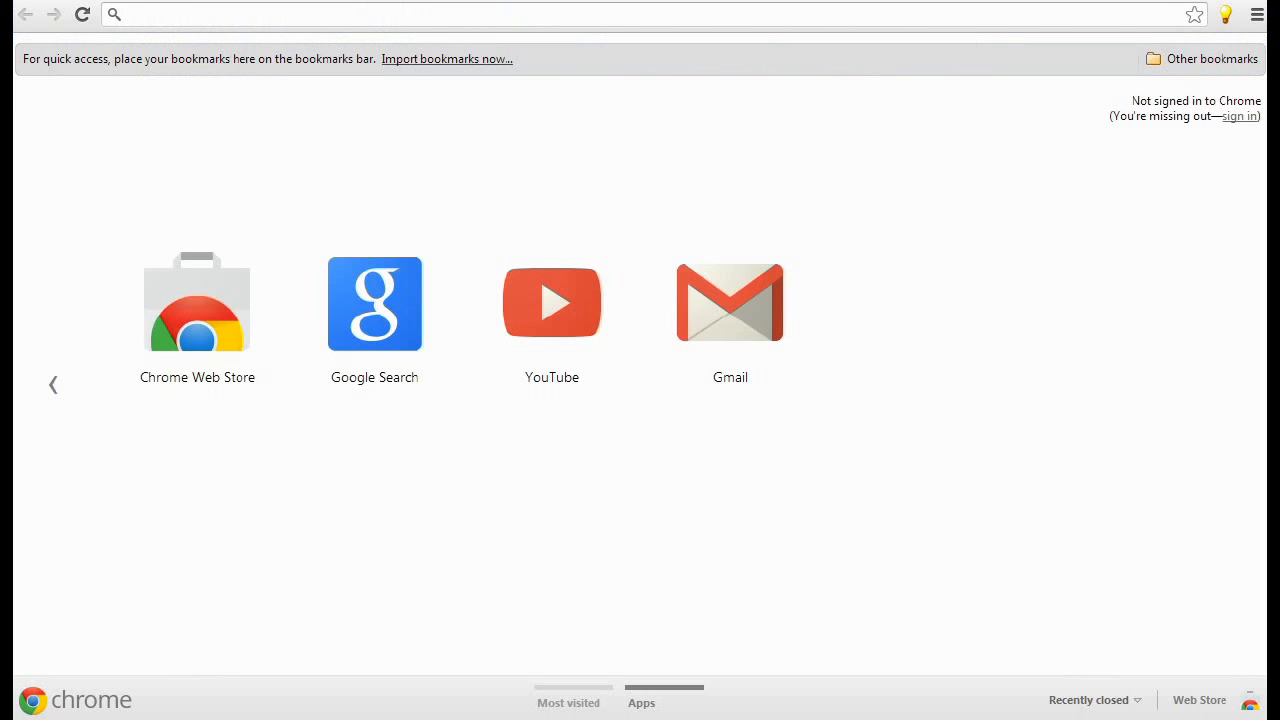
Go to the FreewareFiles IPc 1.4.1 download page (programid=77268).
text(www.freewarefiles.com/downloads_counter.php?programid=77268)
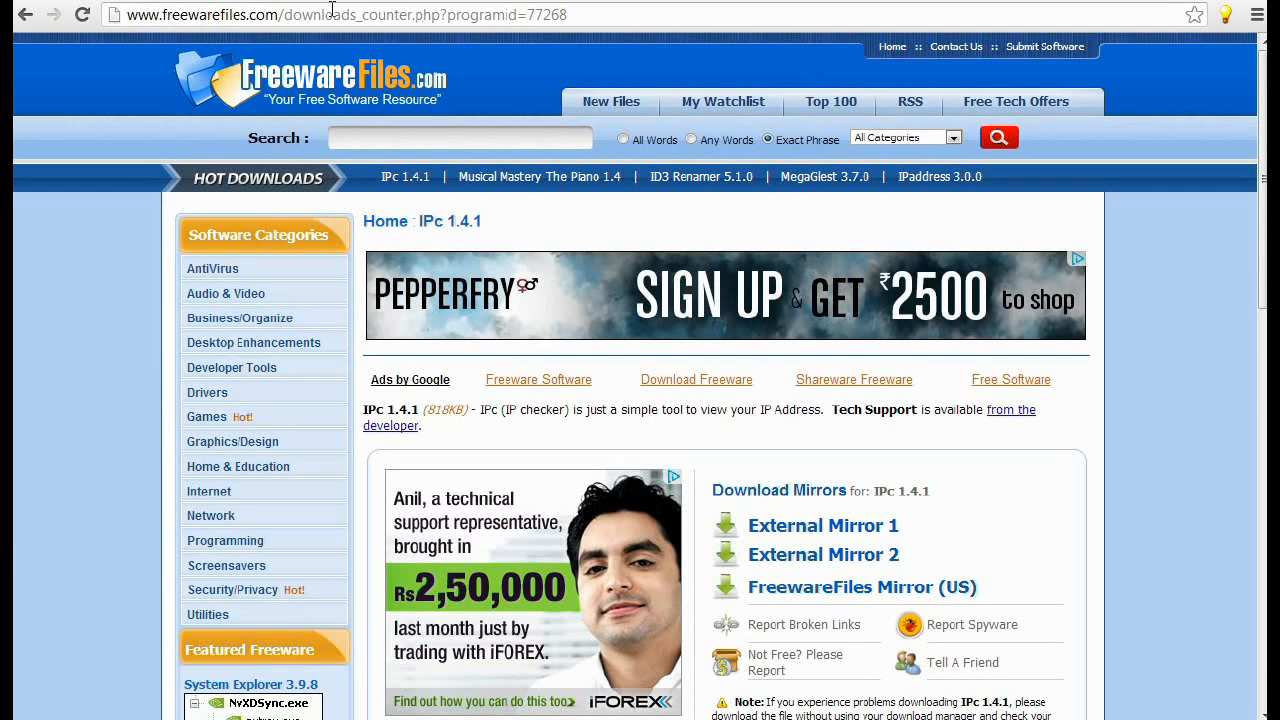
click(350, 14)
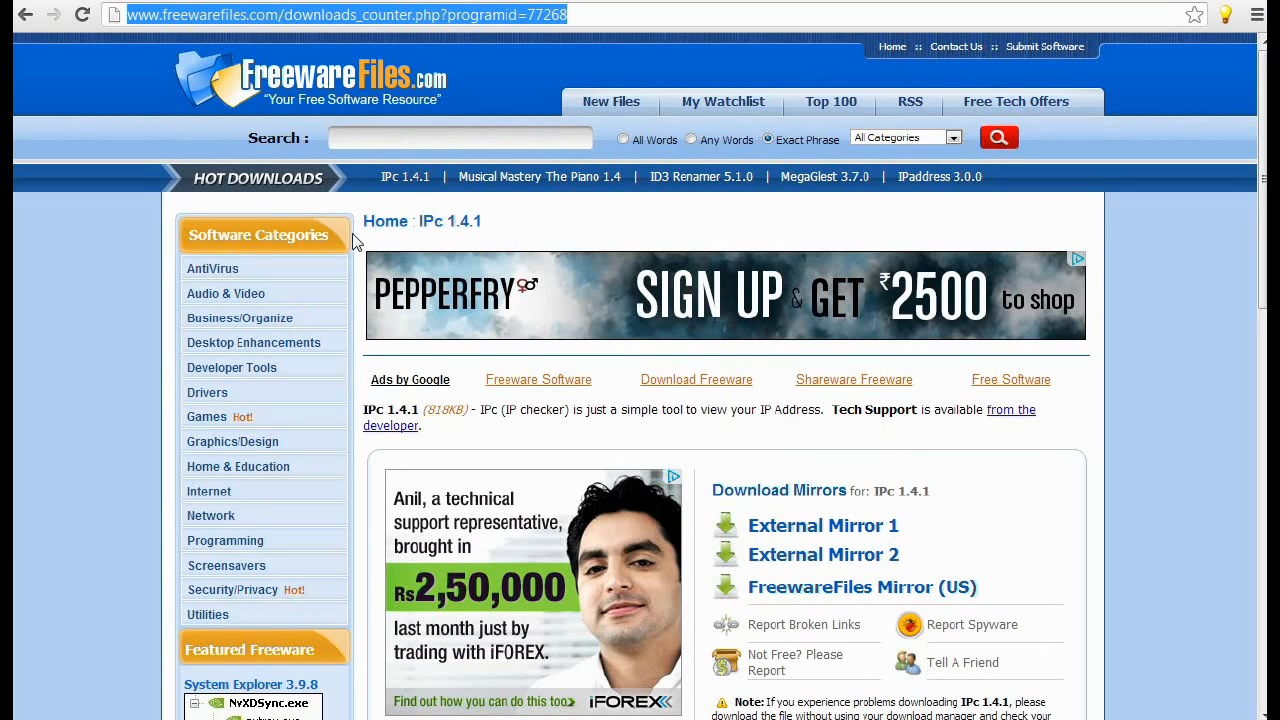
mouse_move(523, 245)
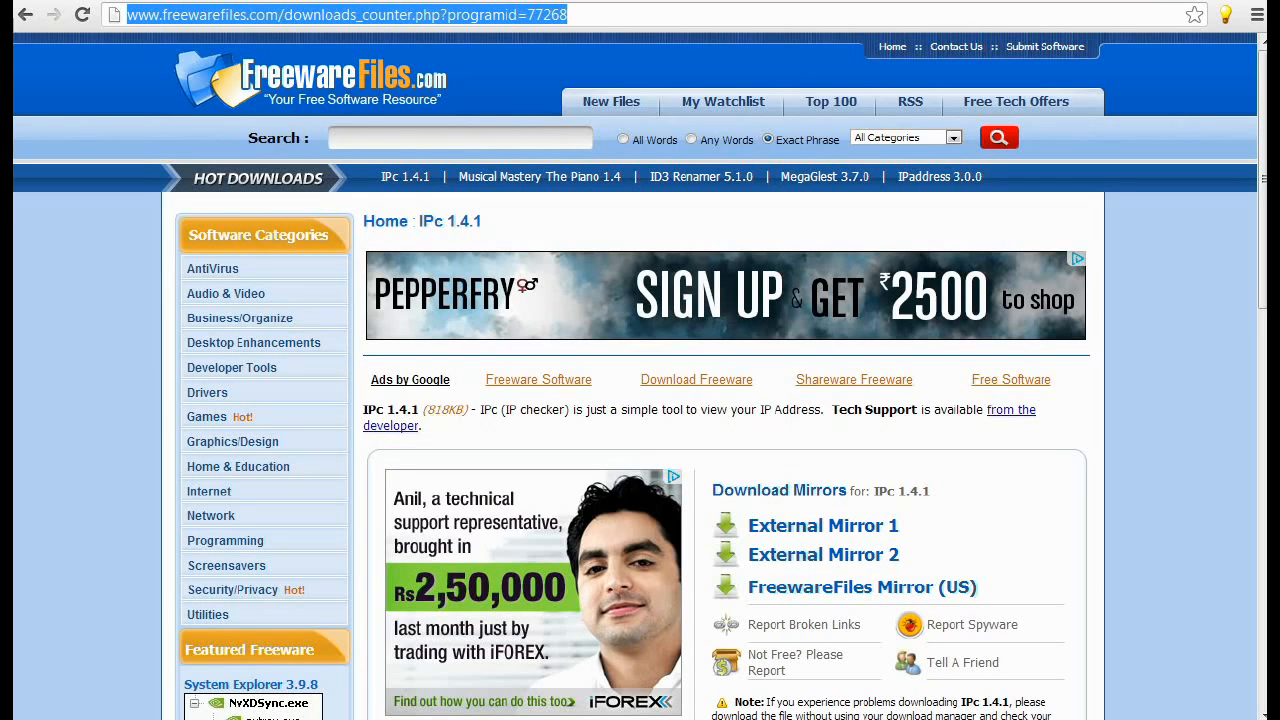
mouse_move(1014, 660)
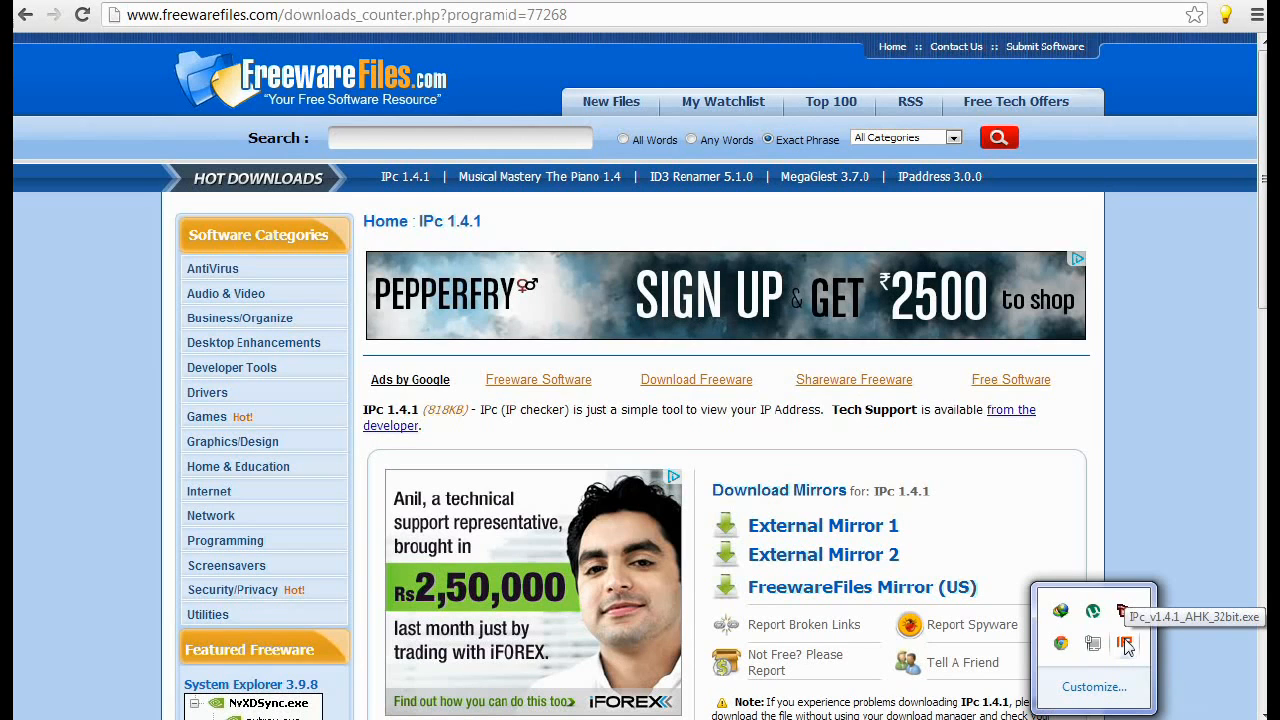
Use the IPc tray icon to show public IP 182.19.88.65 and local IP 192.168.1.1.
right_click(1123, 643)
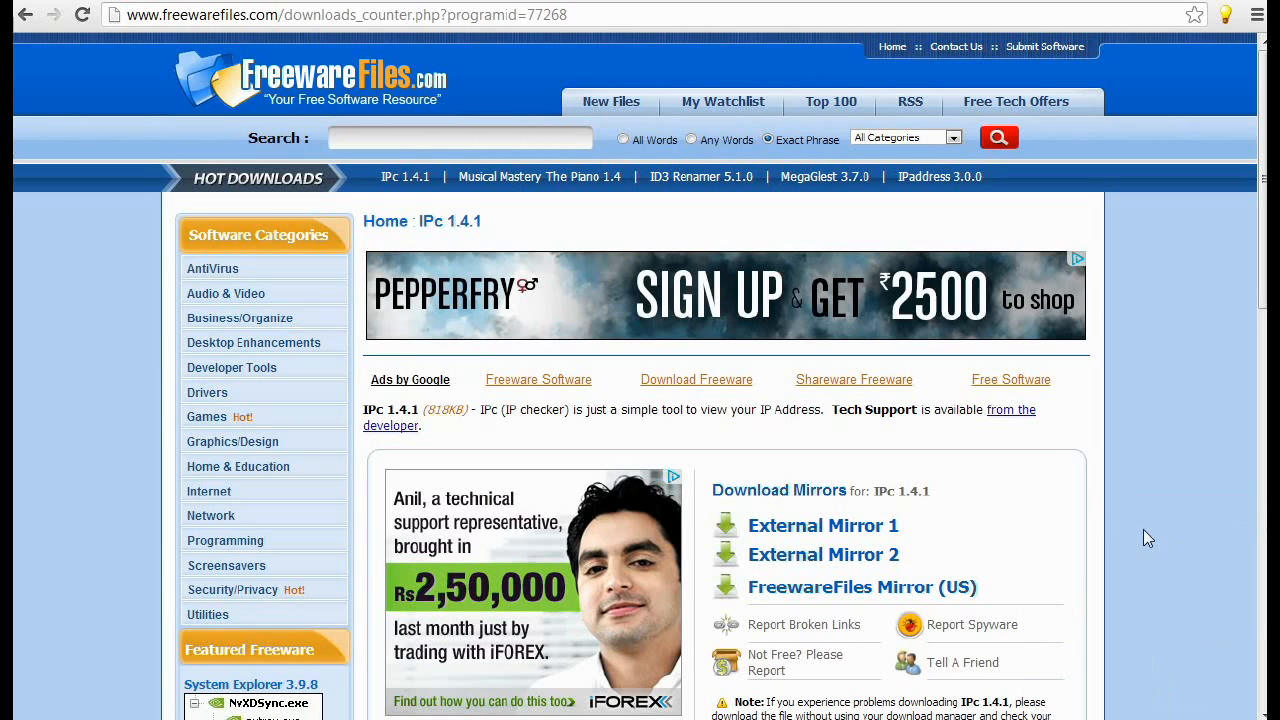
mouse_move(1143, 532)
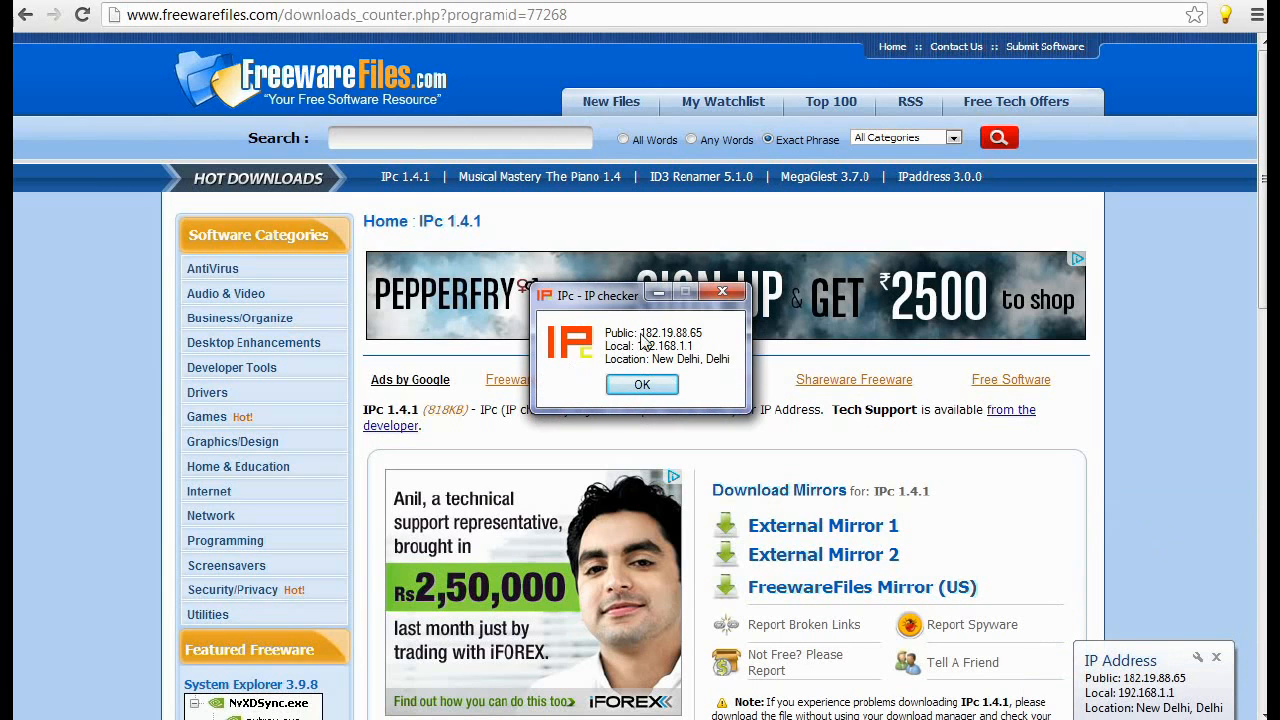
mouse_move(672, 343)
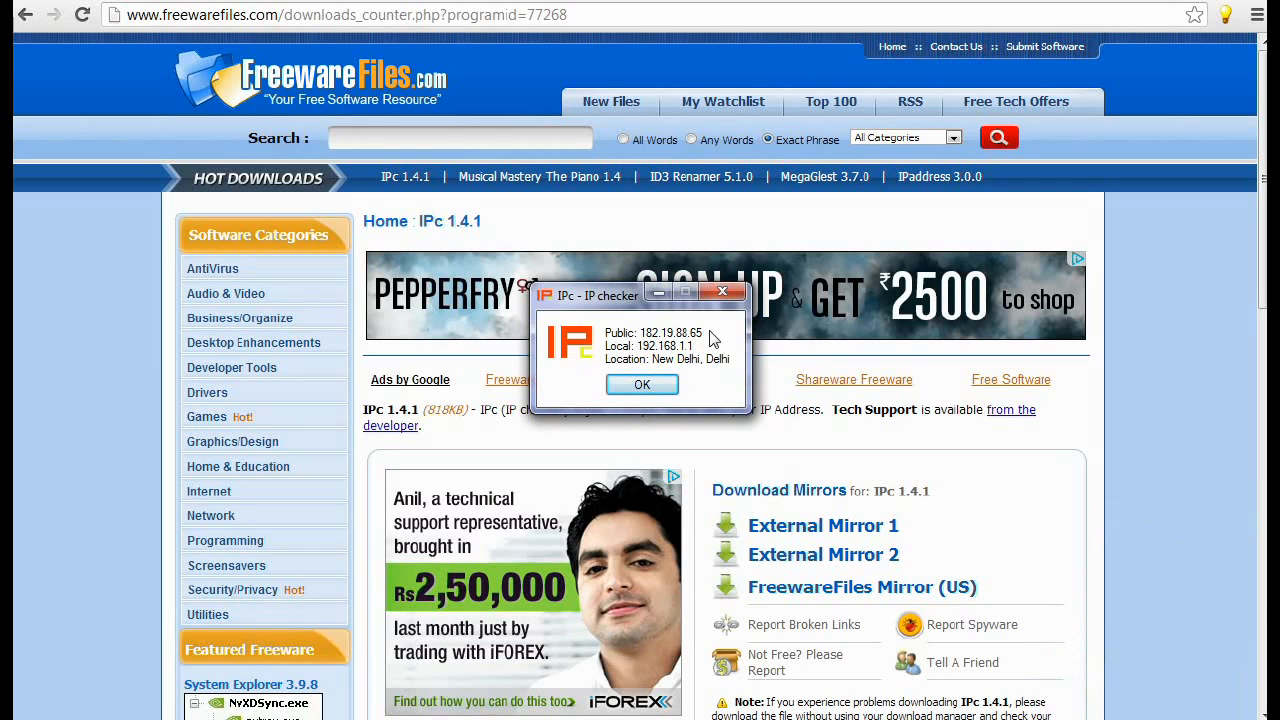
mouse_move(700, 352)
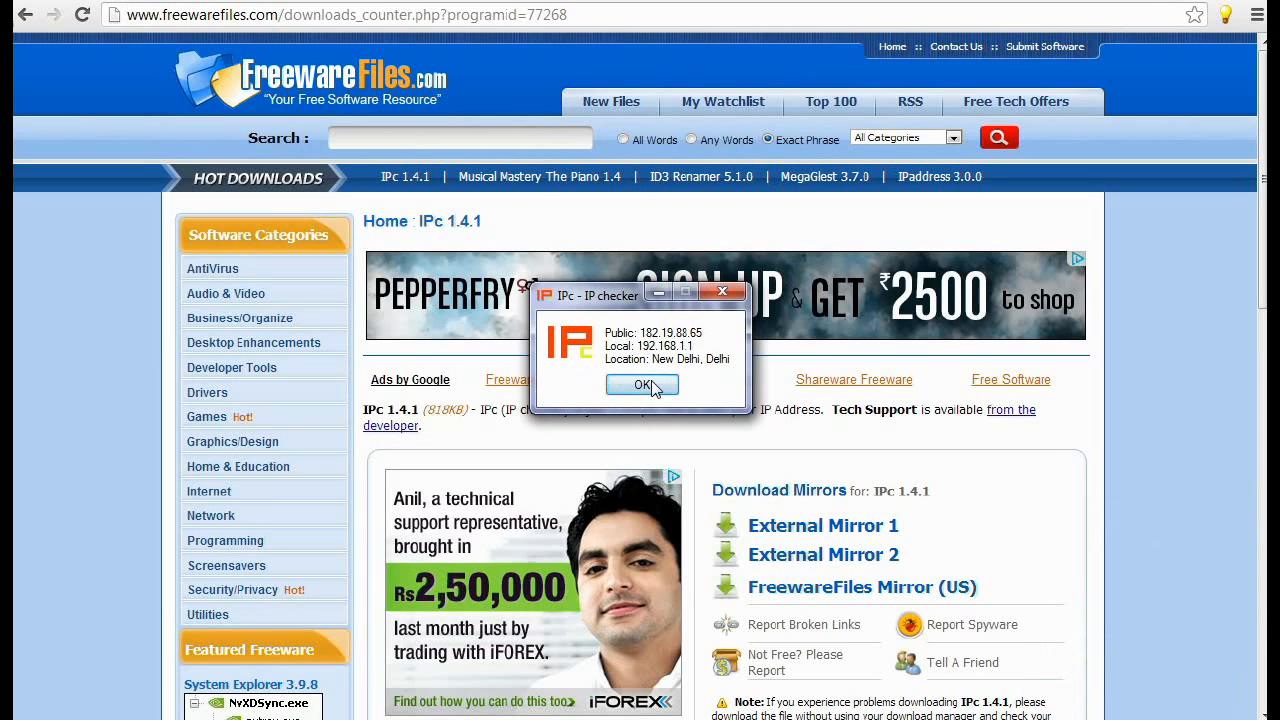
click(641, 385)
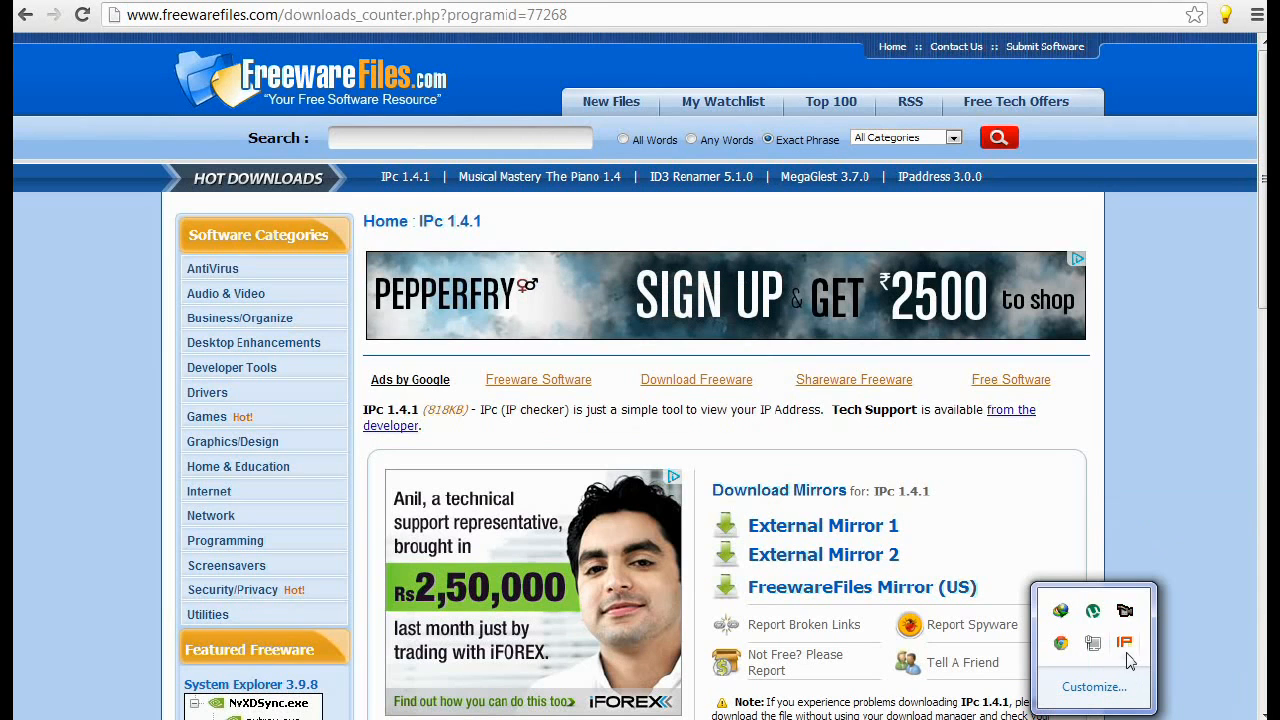
Note 192.168.1.1 and 182.19.88.65 in a new Notepad file, then close it.
right_click(1125, 644)
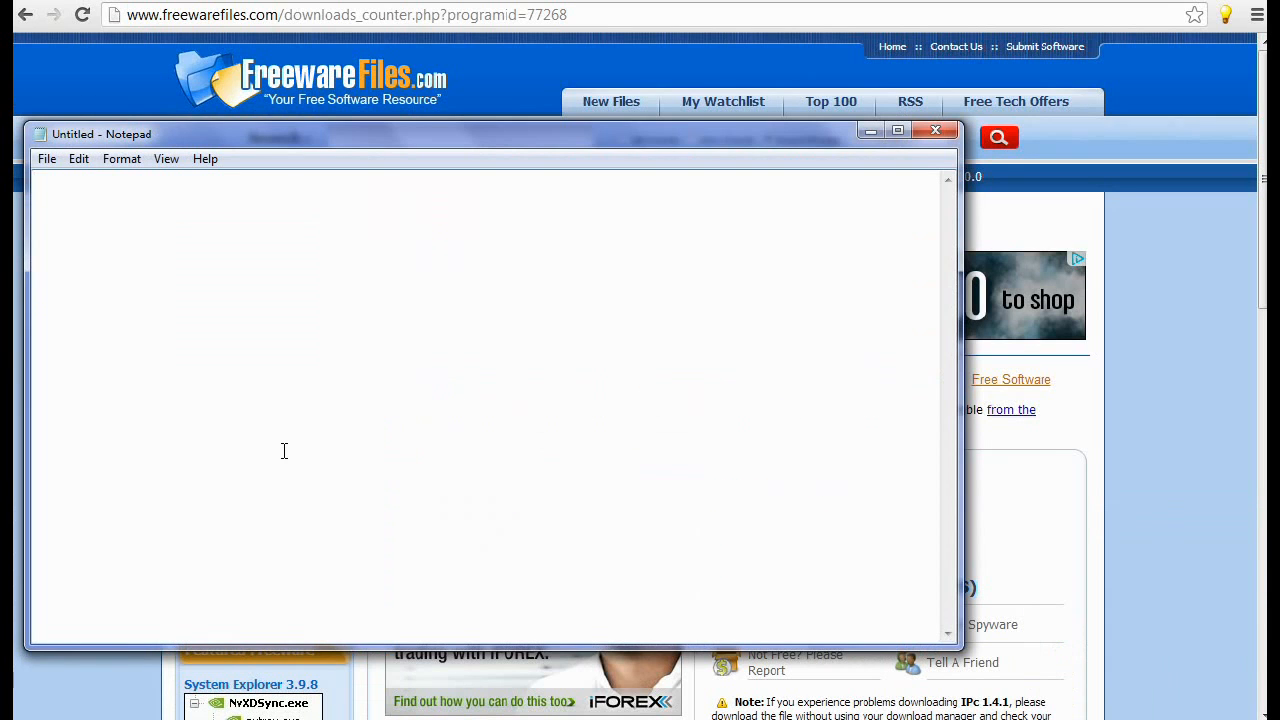
text(192.168.1.1)
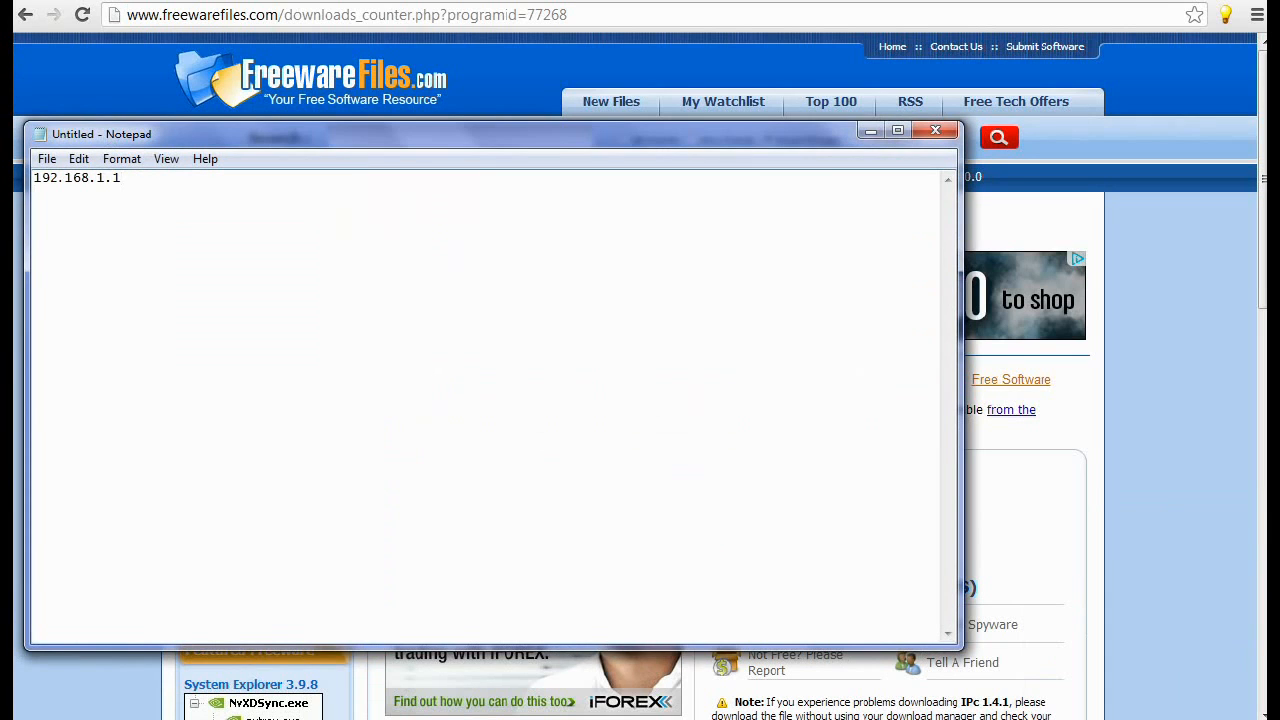
text(182.19.88.65)
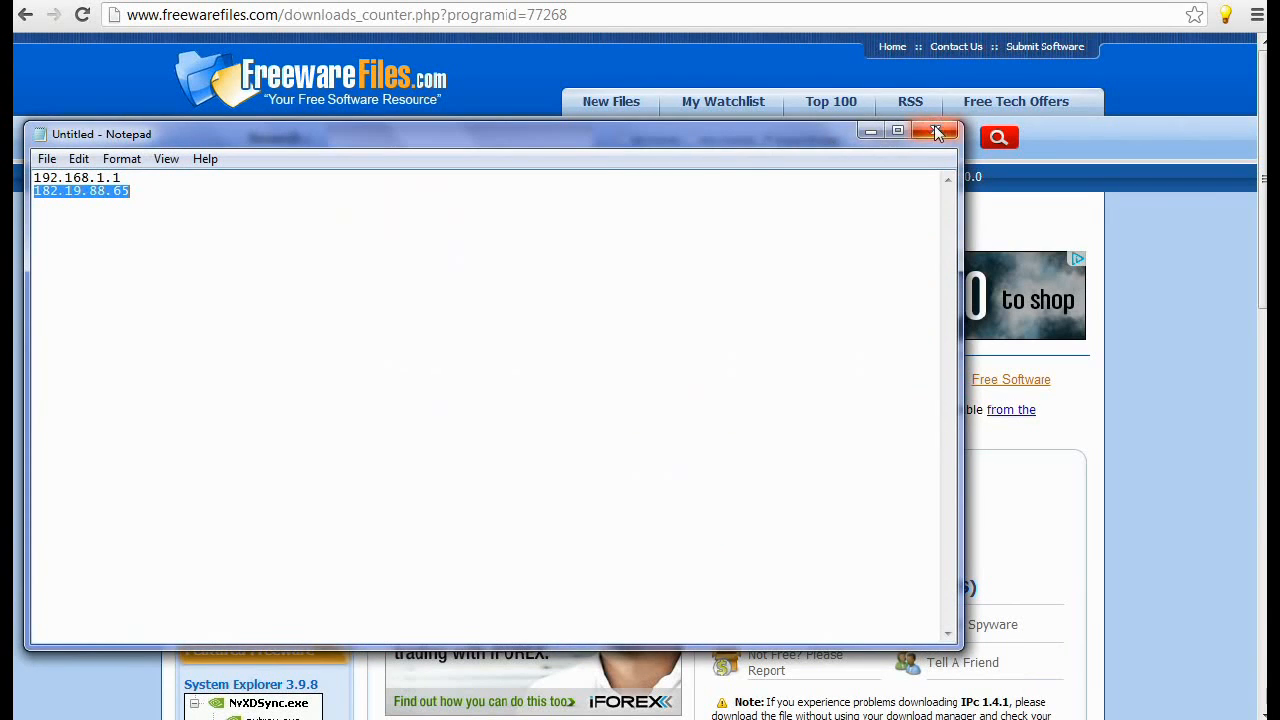
click(936, 131)
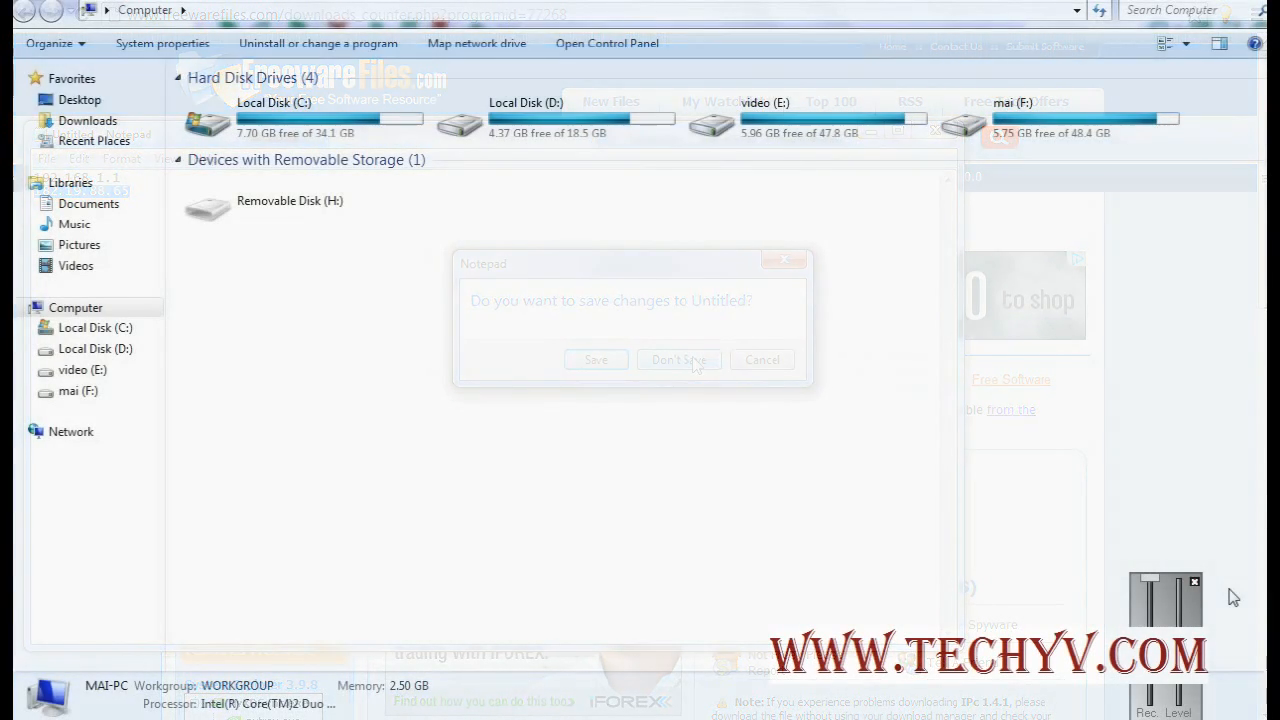
Discard the Notepad note without saving.
click(677, 359)
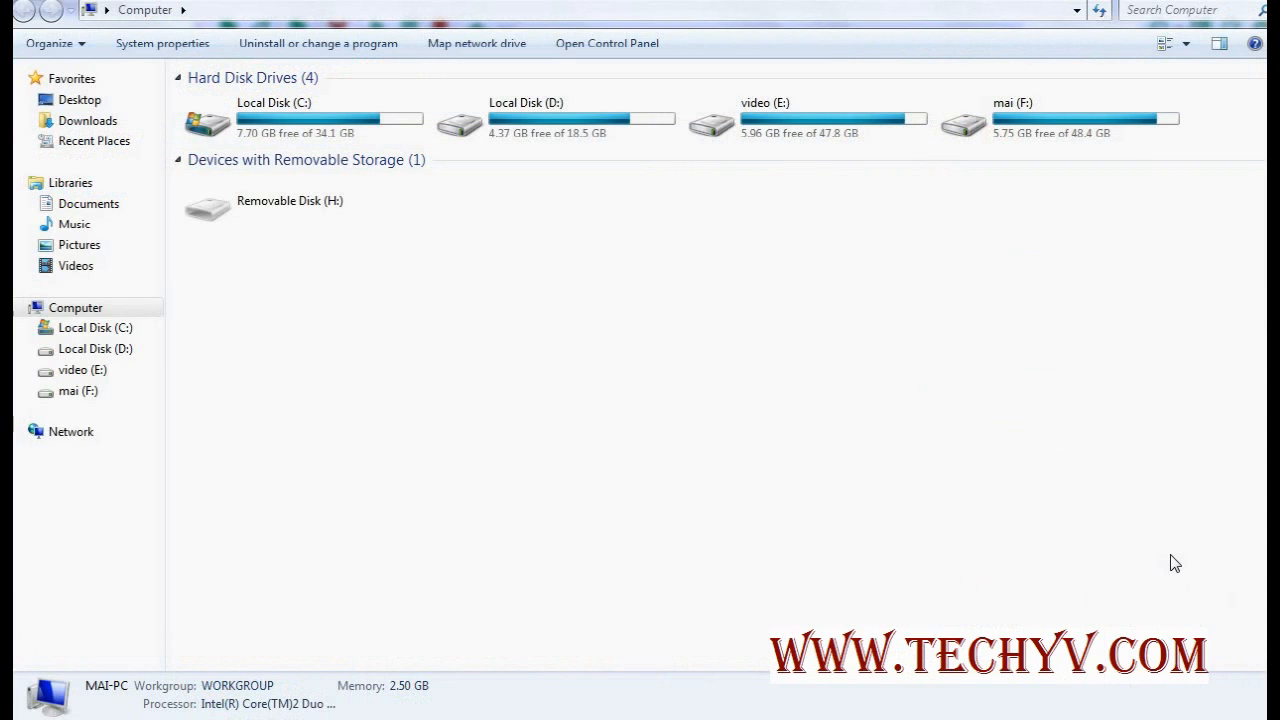
mouse_move(1161, 563)
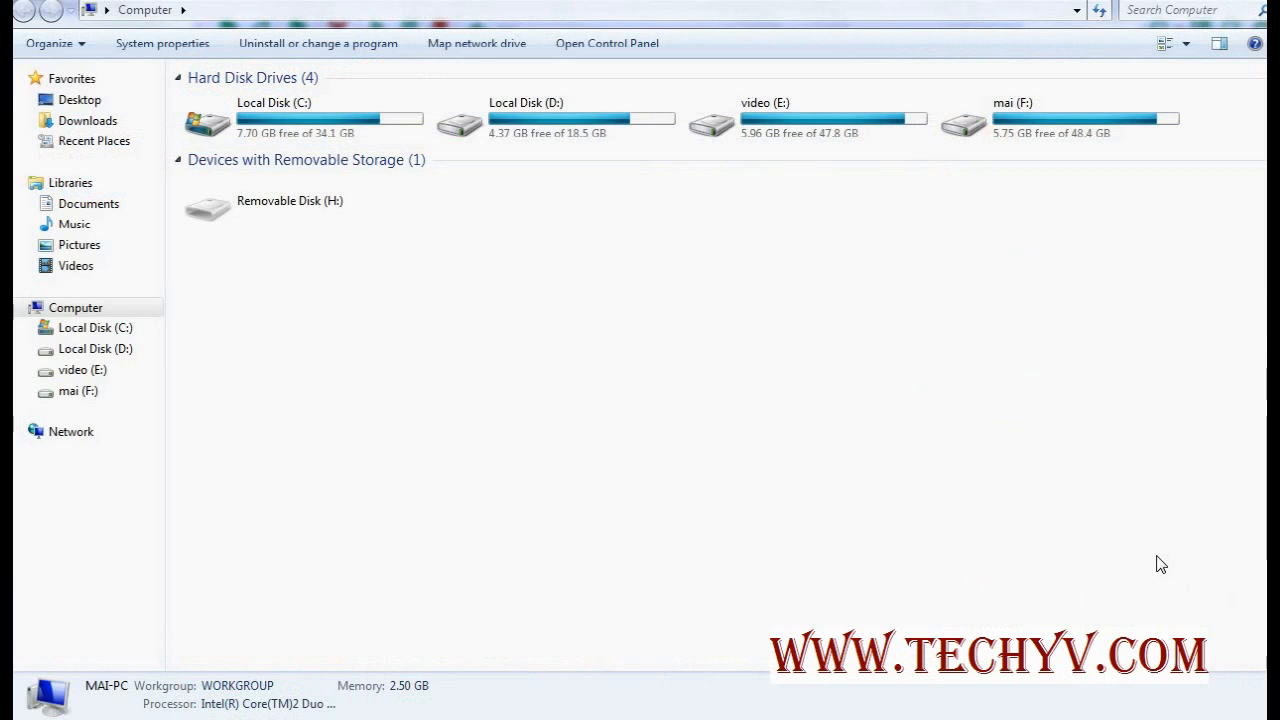
mouse_move(625, 474)
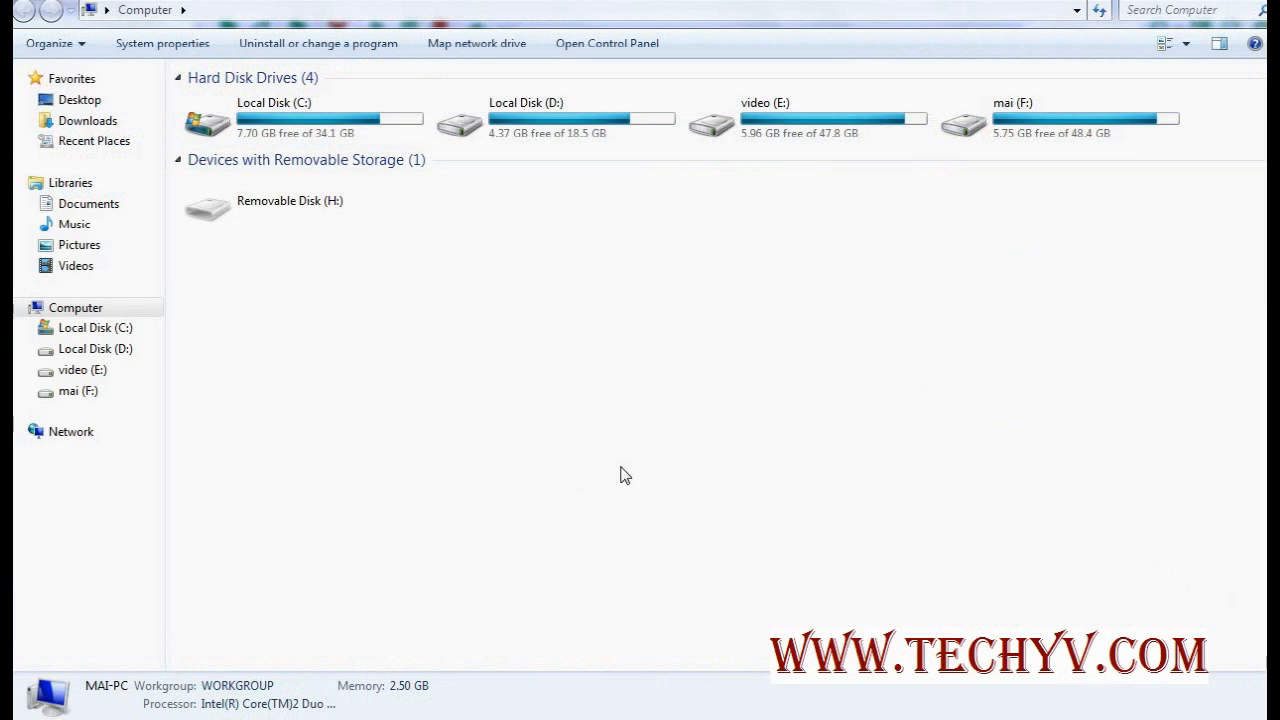
mouse_move(171, 672)
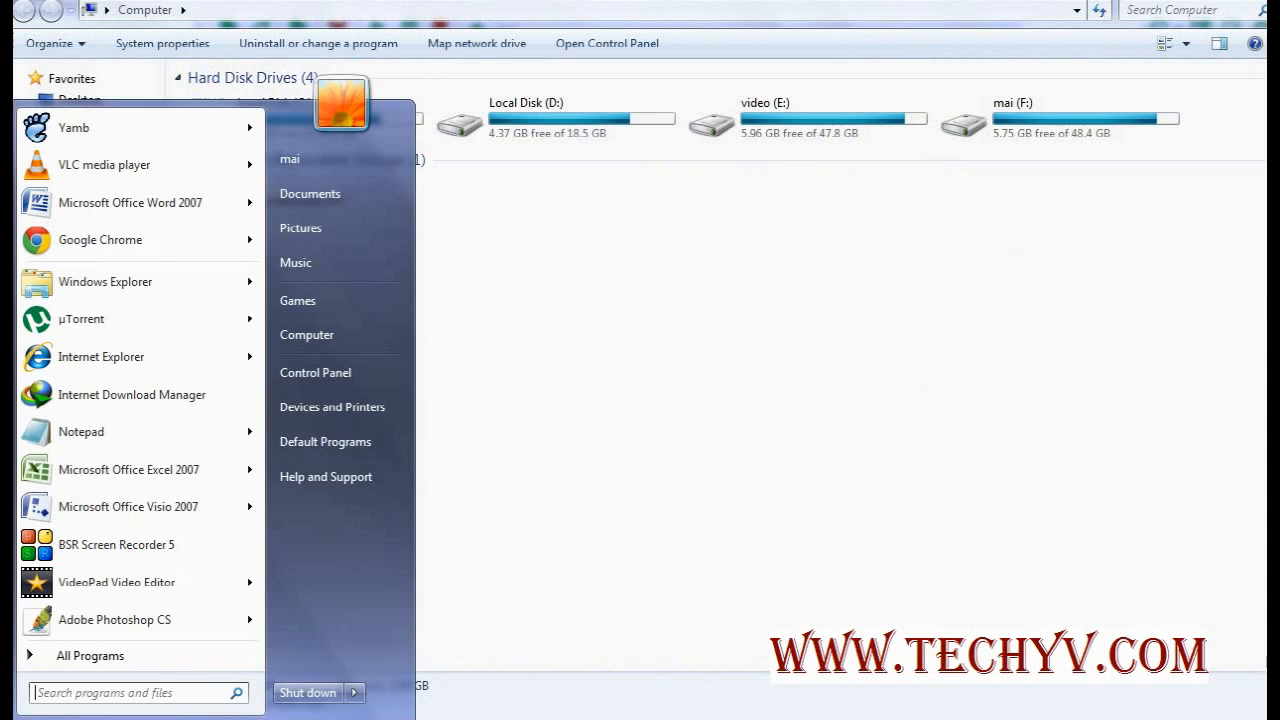
Search the Start menu for 'firewall'.
text(firewall)
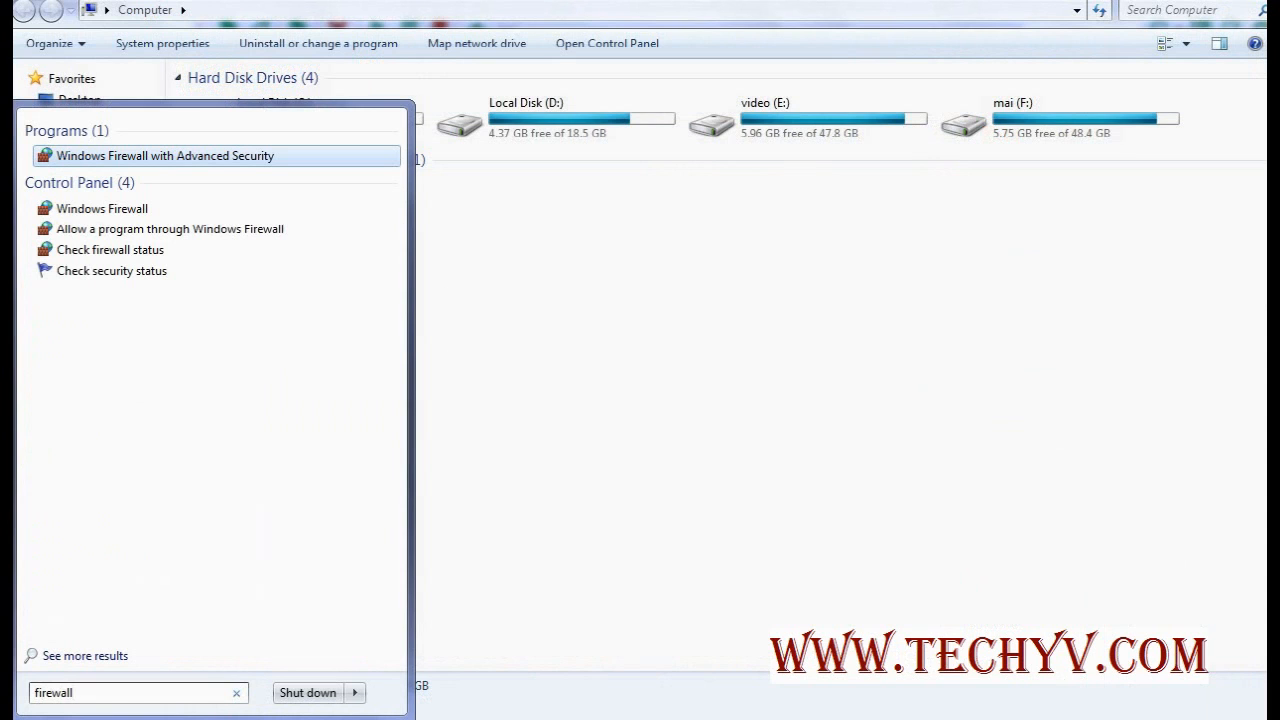
mouse_move(101, 208)
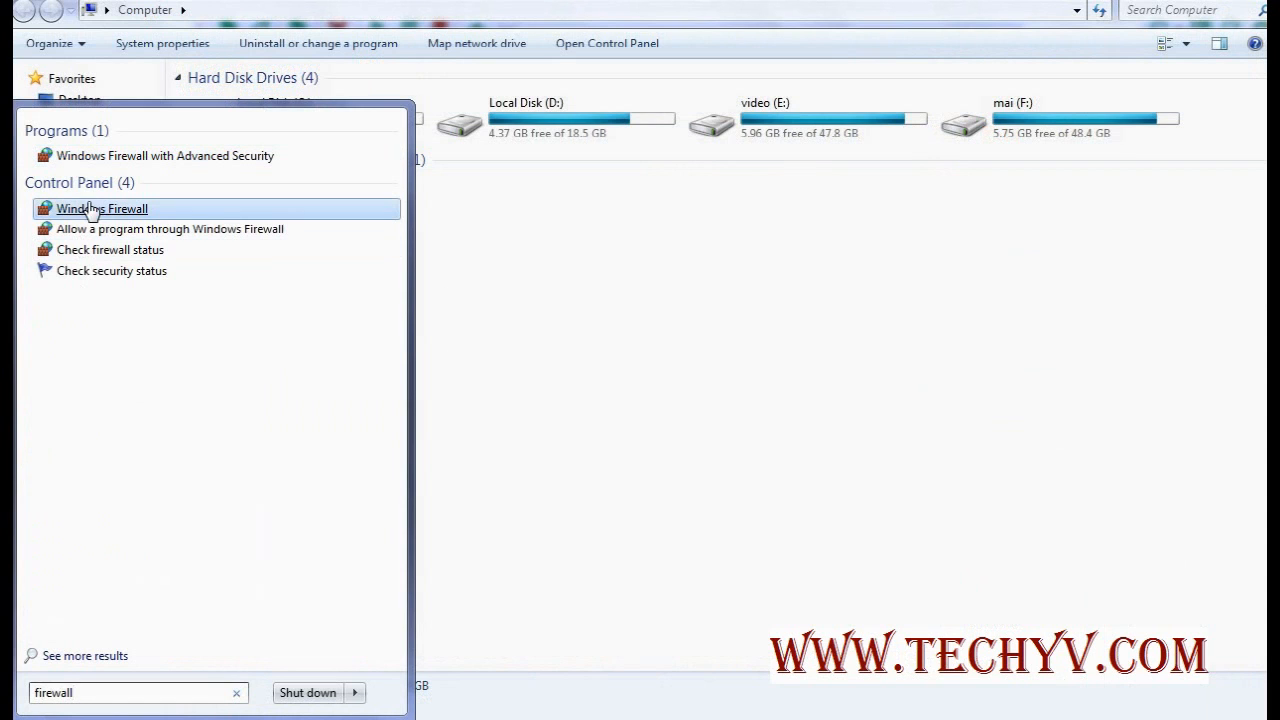
Open Windows Firewall settings and expand the home/work network details.
click(101, 208)
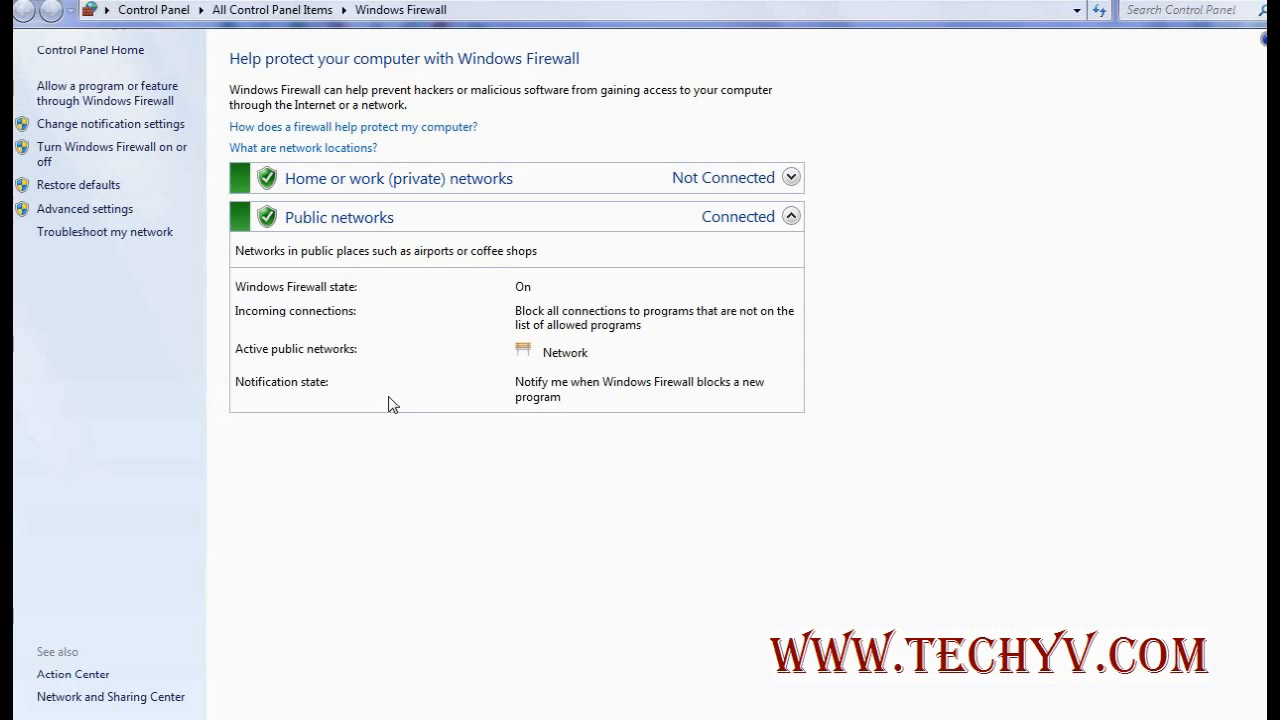
mouse_move(367, 197)
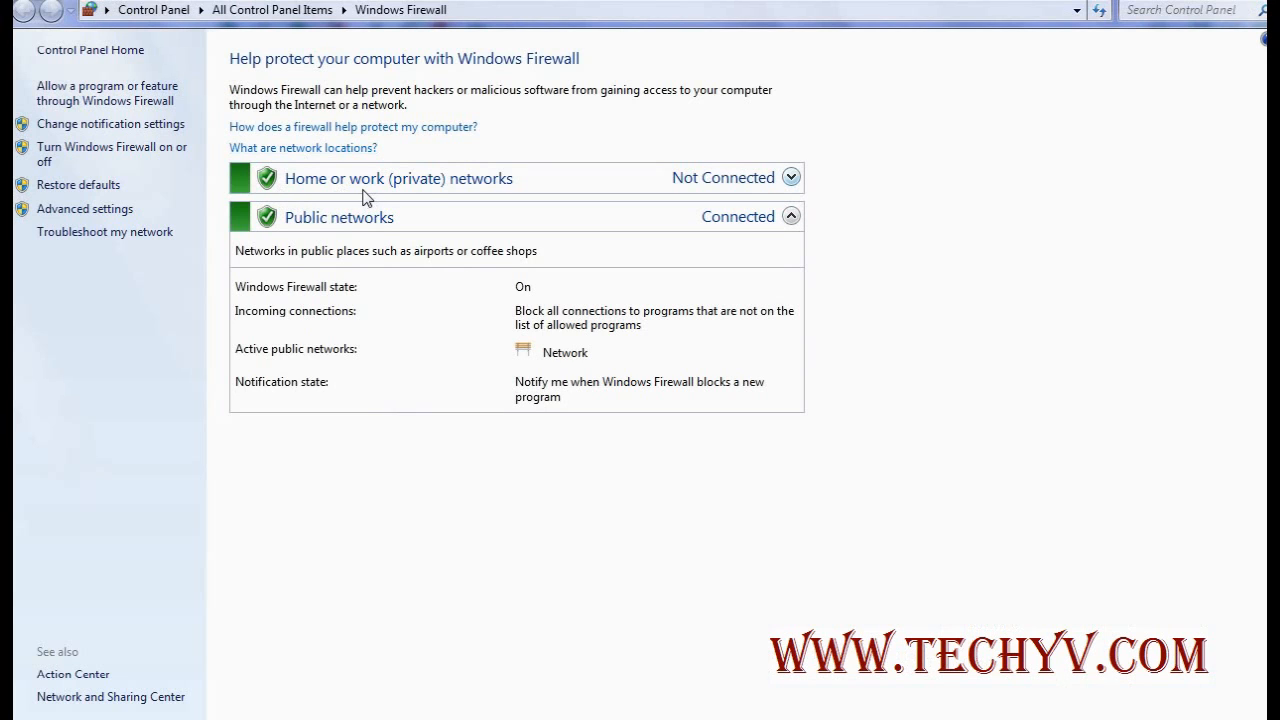
mouse_move(790, 178)
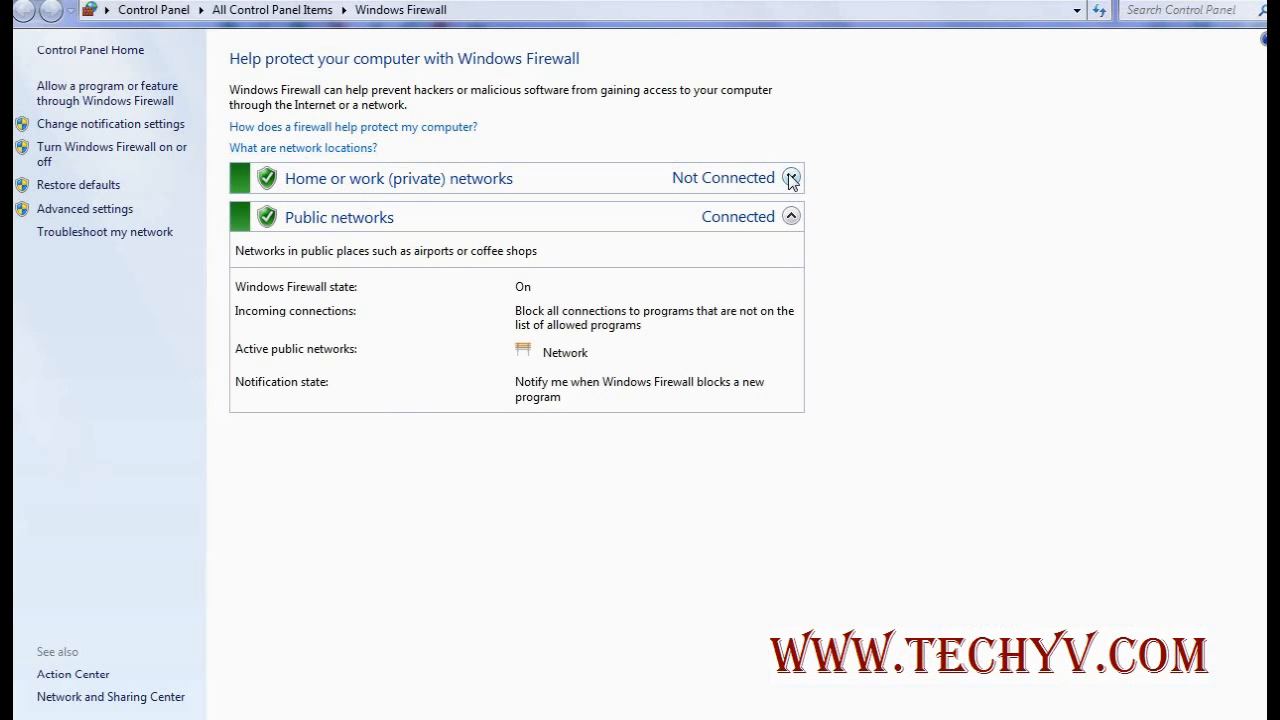
click(790, 178)
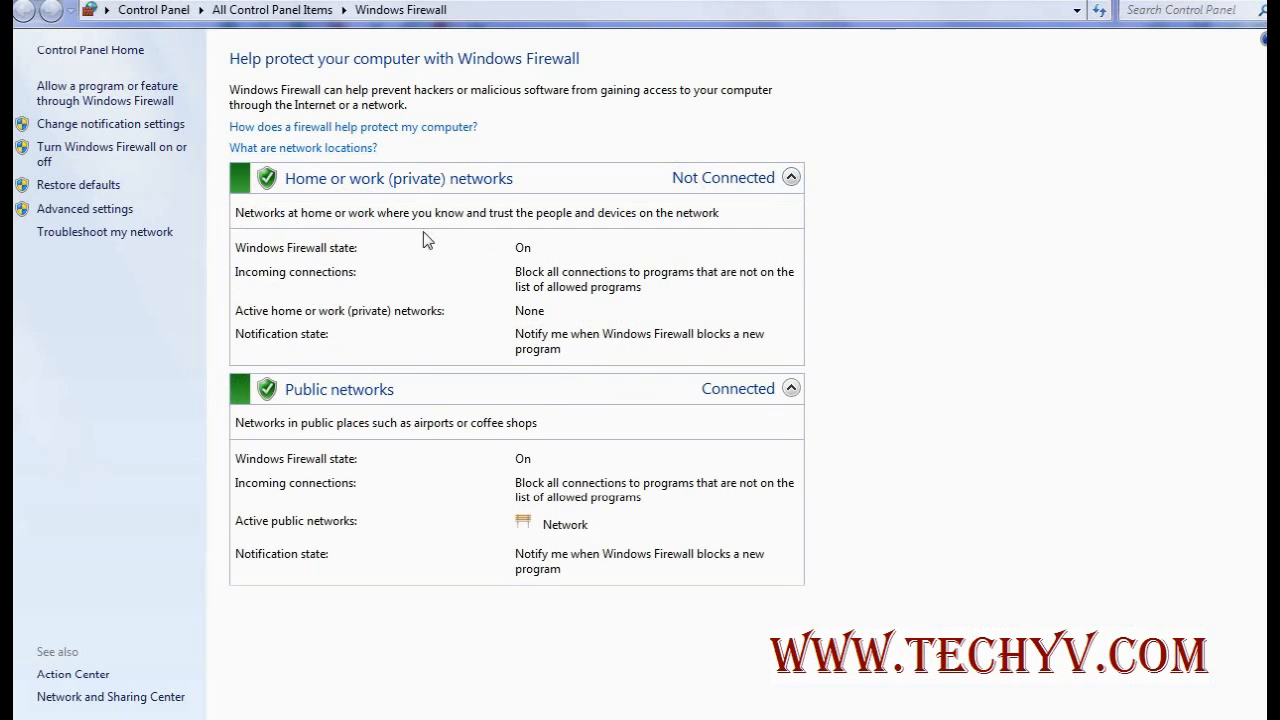
mouse_move(380, 397)
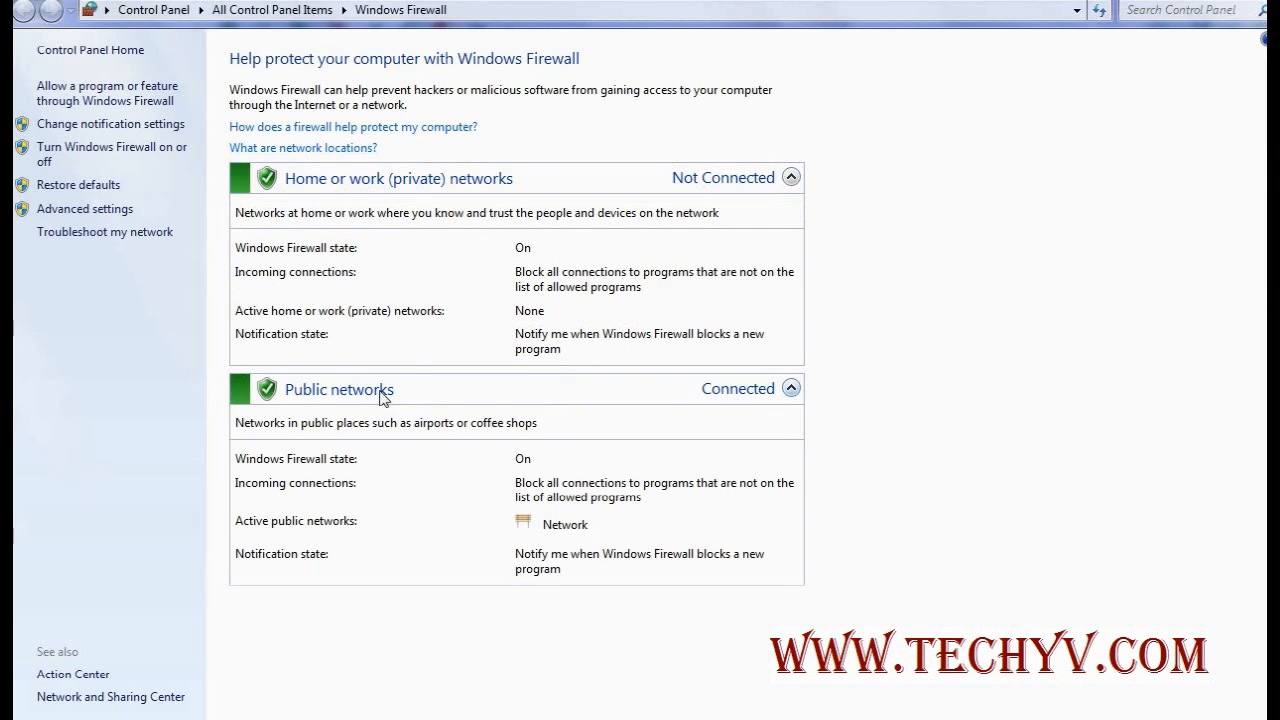
mouse_move(619, 539)
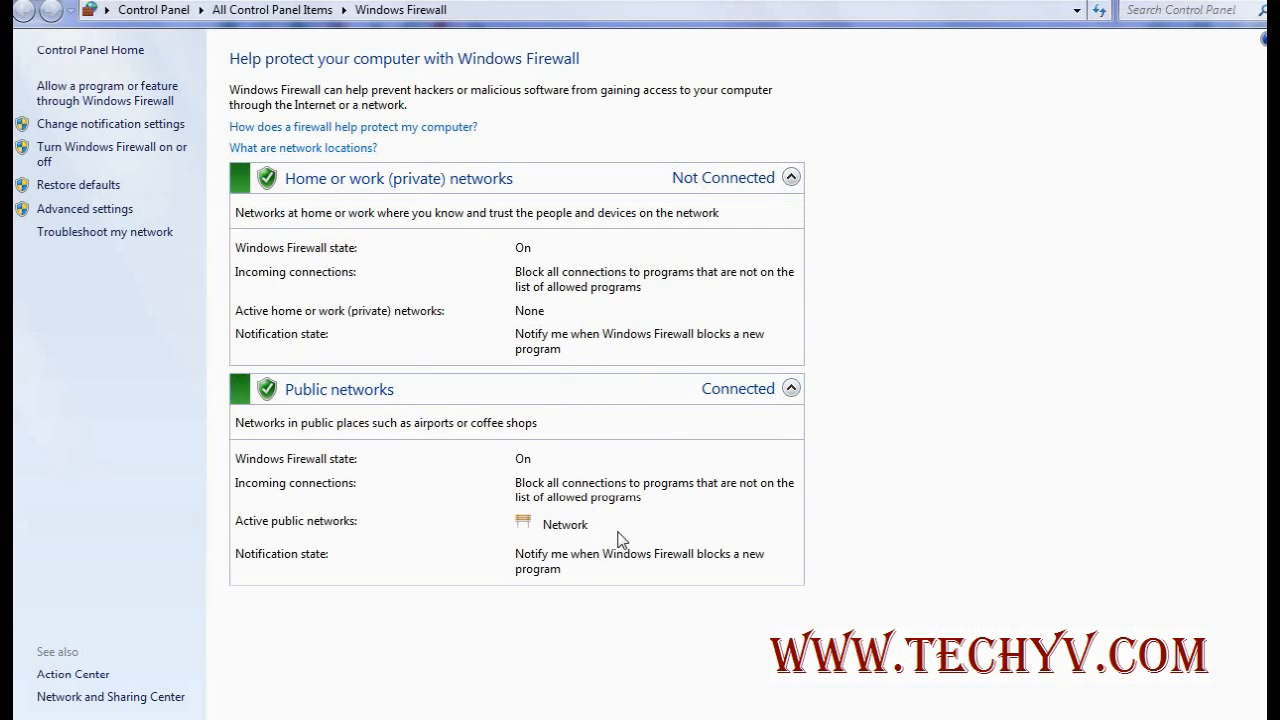
mouse_move(660, 427)
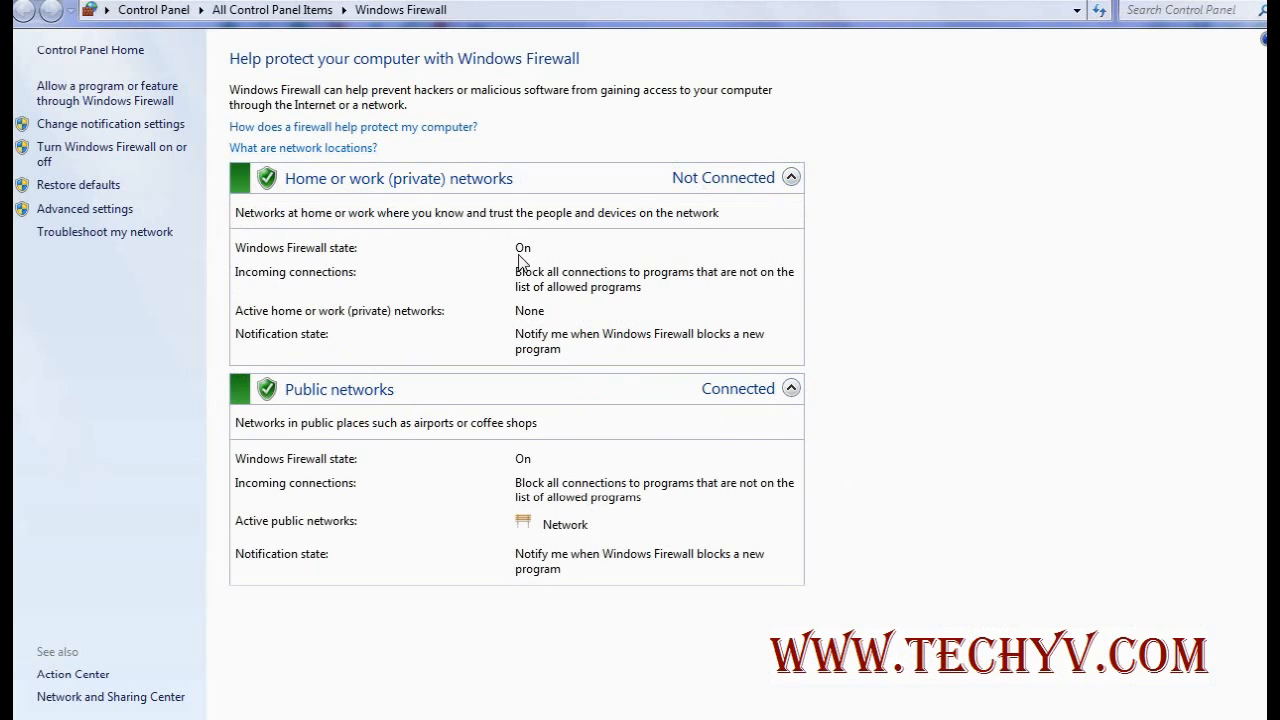
mouse_move(442, 179)
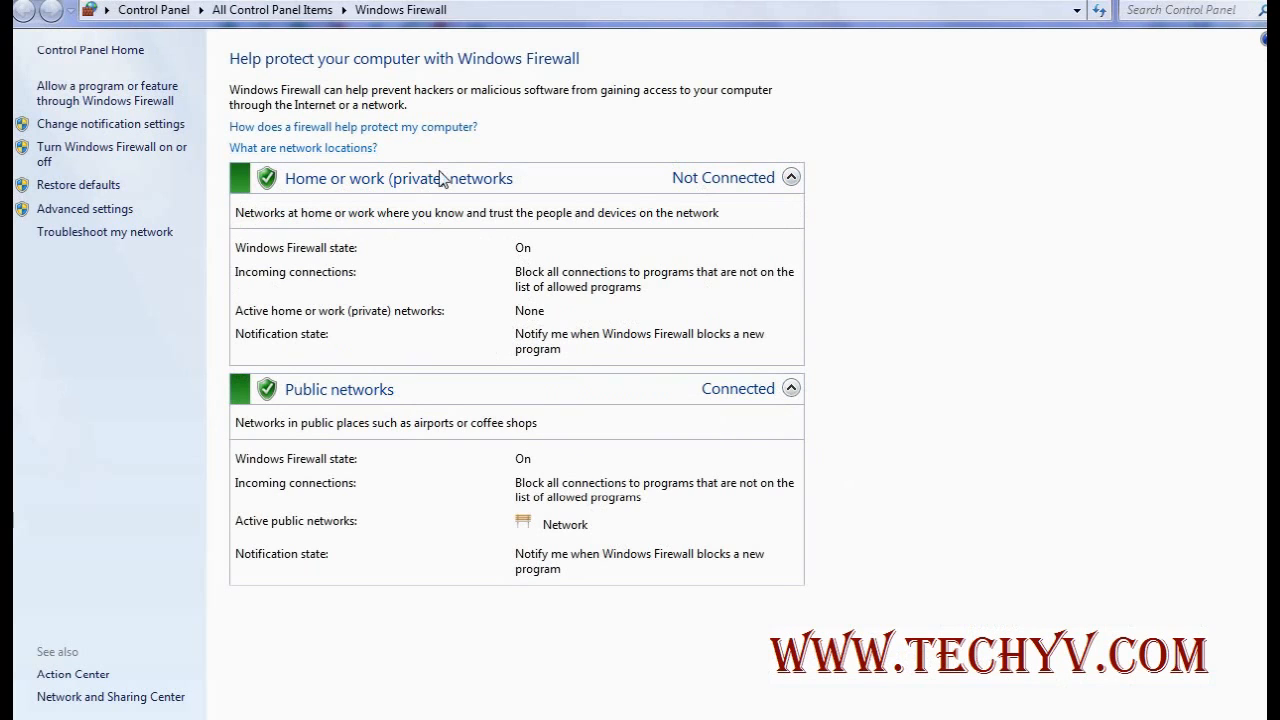
mouse_move(456, 362)
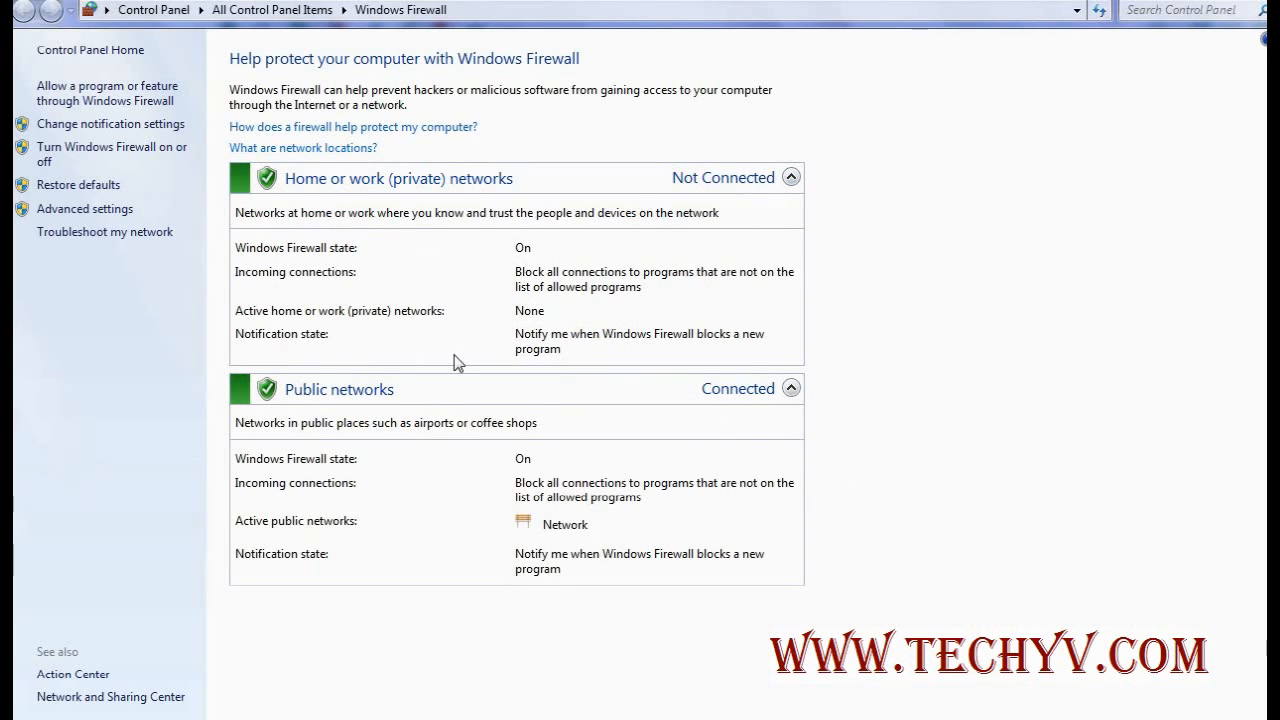
mouse_move(575, 351)
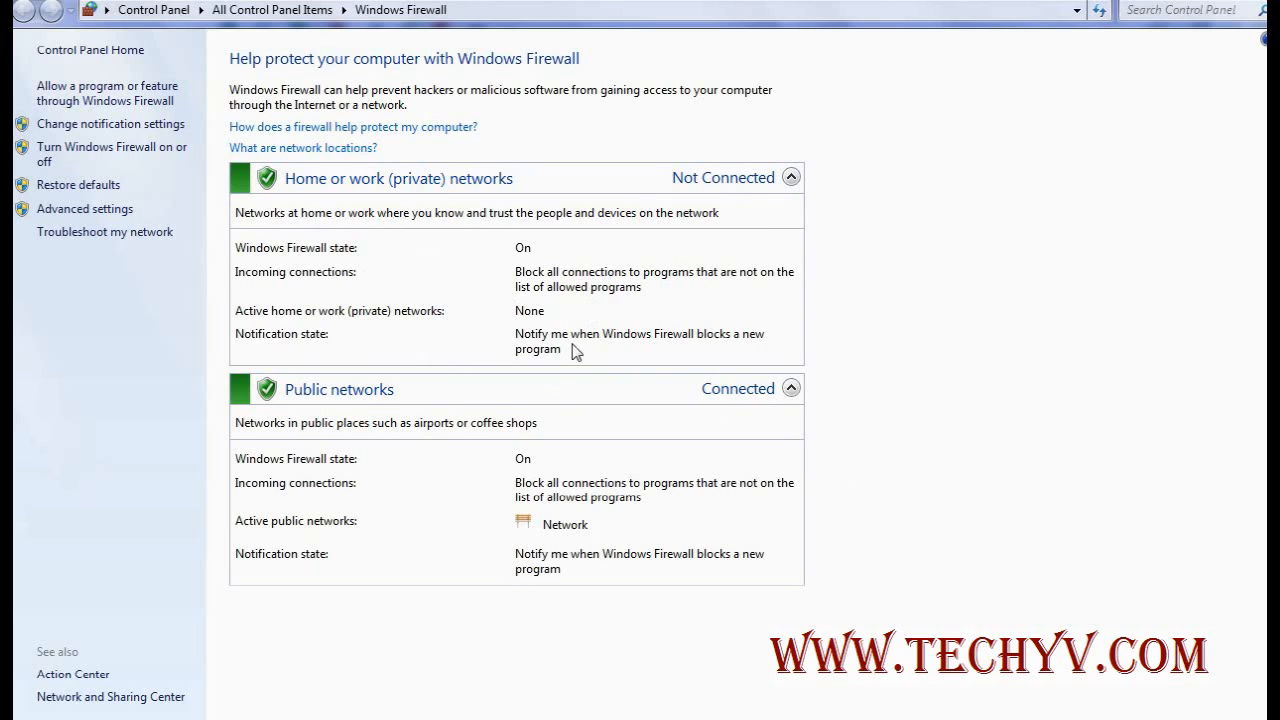
mouse_move(543, 377)
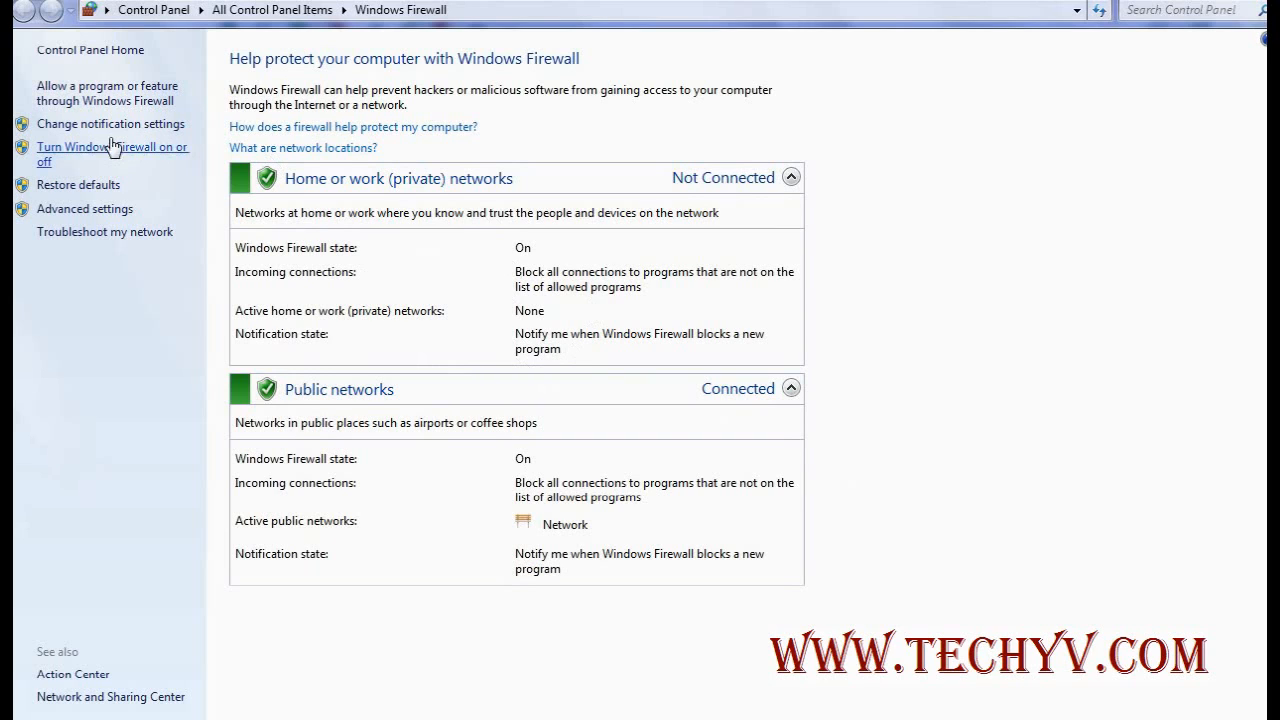
mouse_move(110, 124)
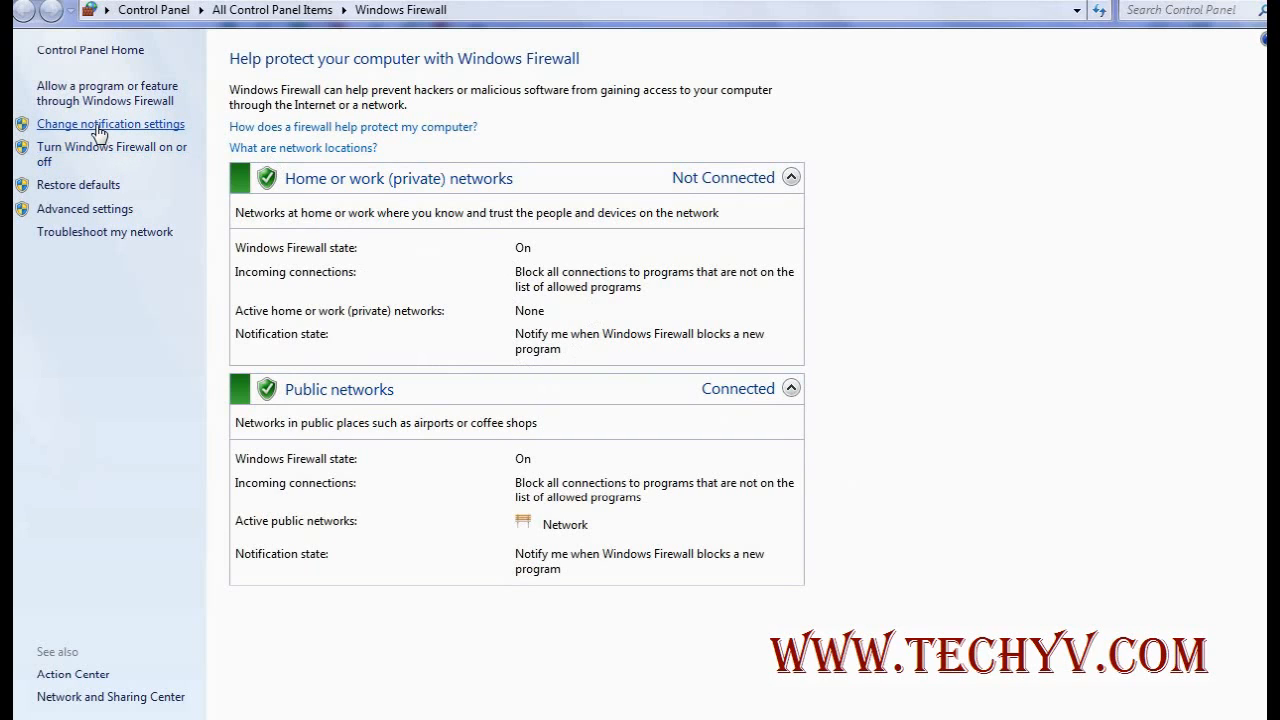
Review the firewall on/off options for each network type, then return to the status page.
click(110, 124)
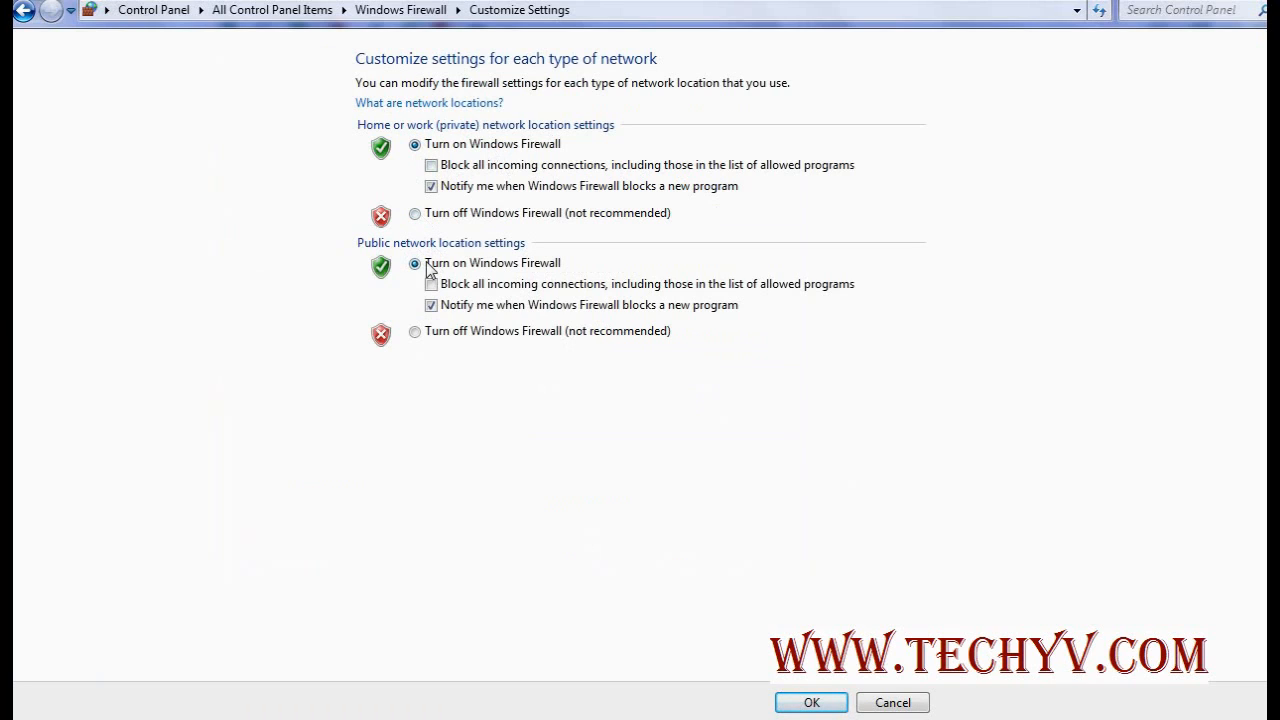
mouse_move(411, 322)
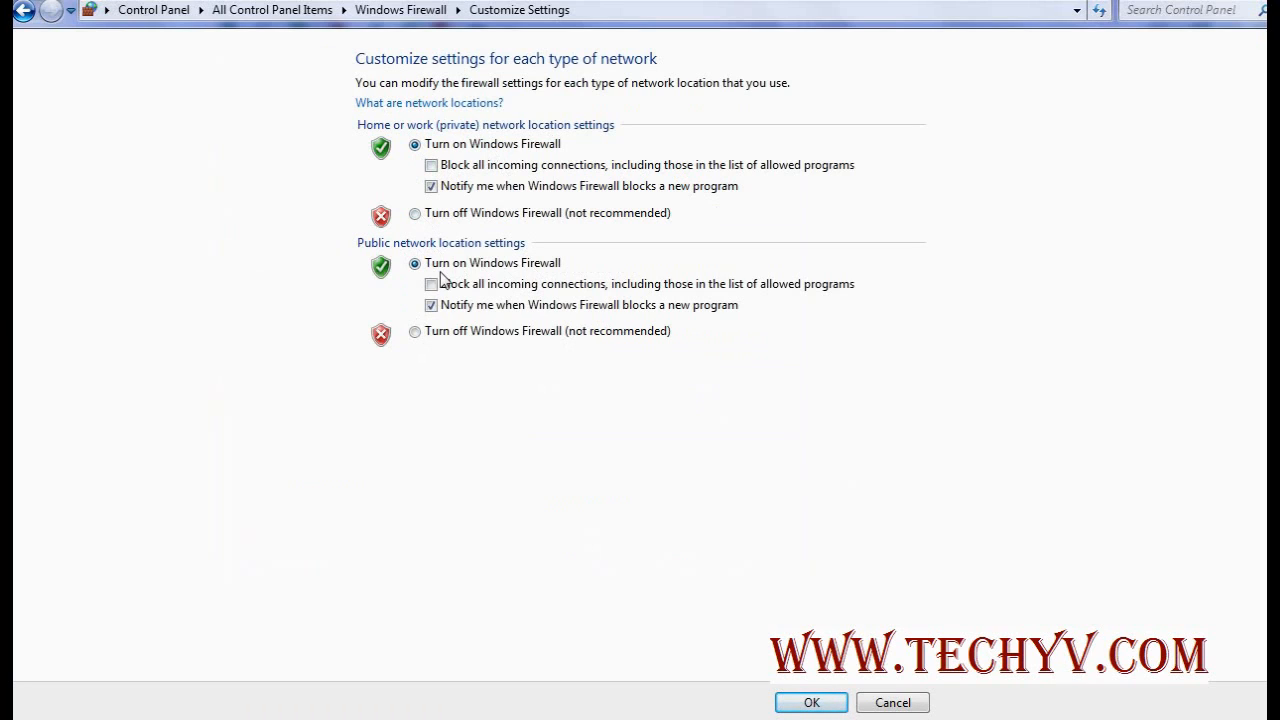
mouse_move(575, 313)
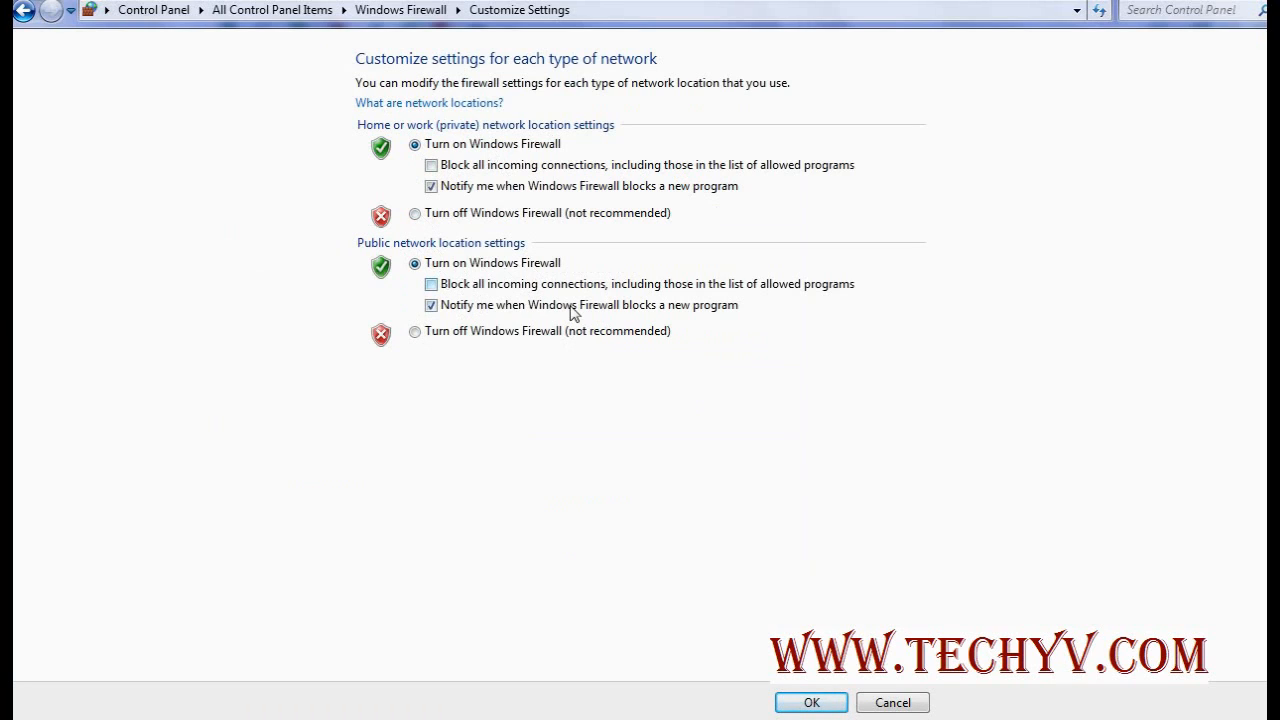
mouse_move(735, 300)
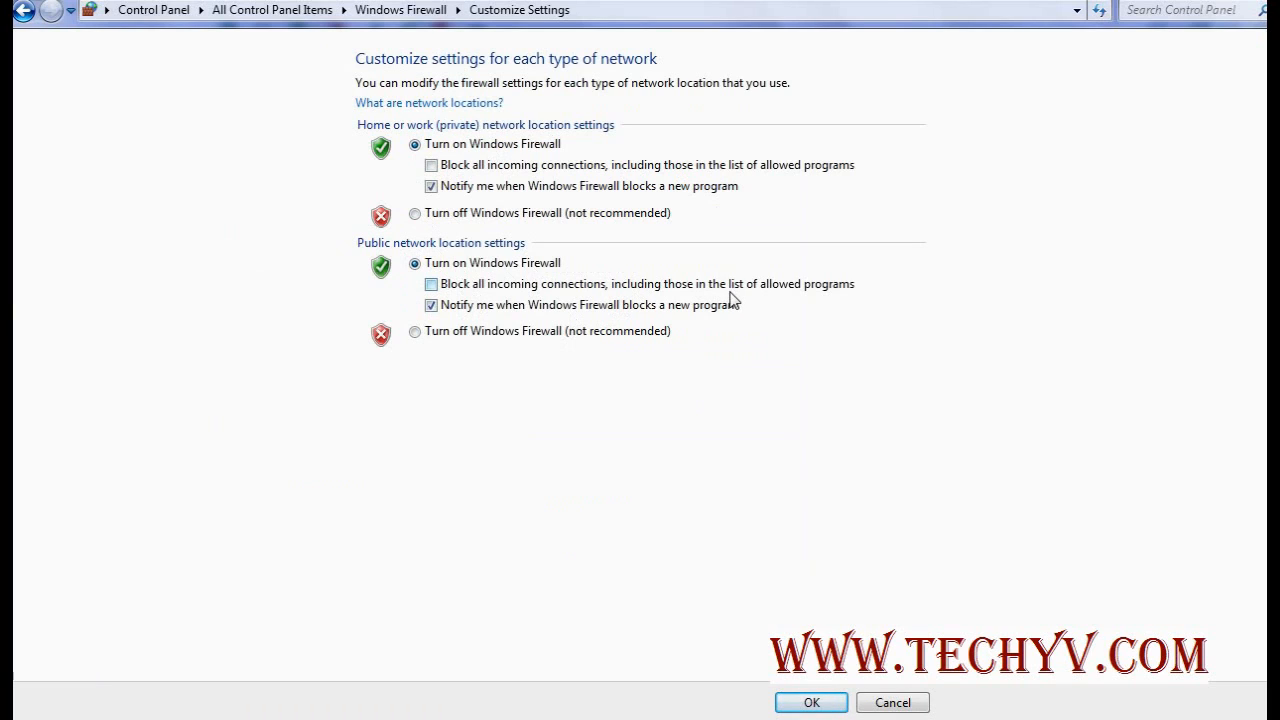
mouse_move(548, 195)
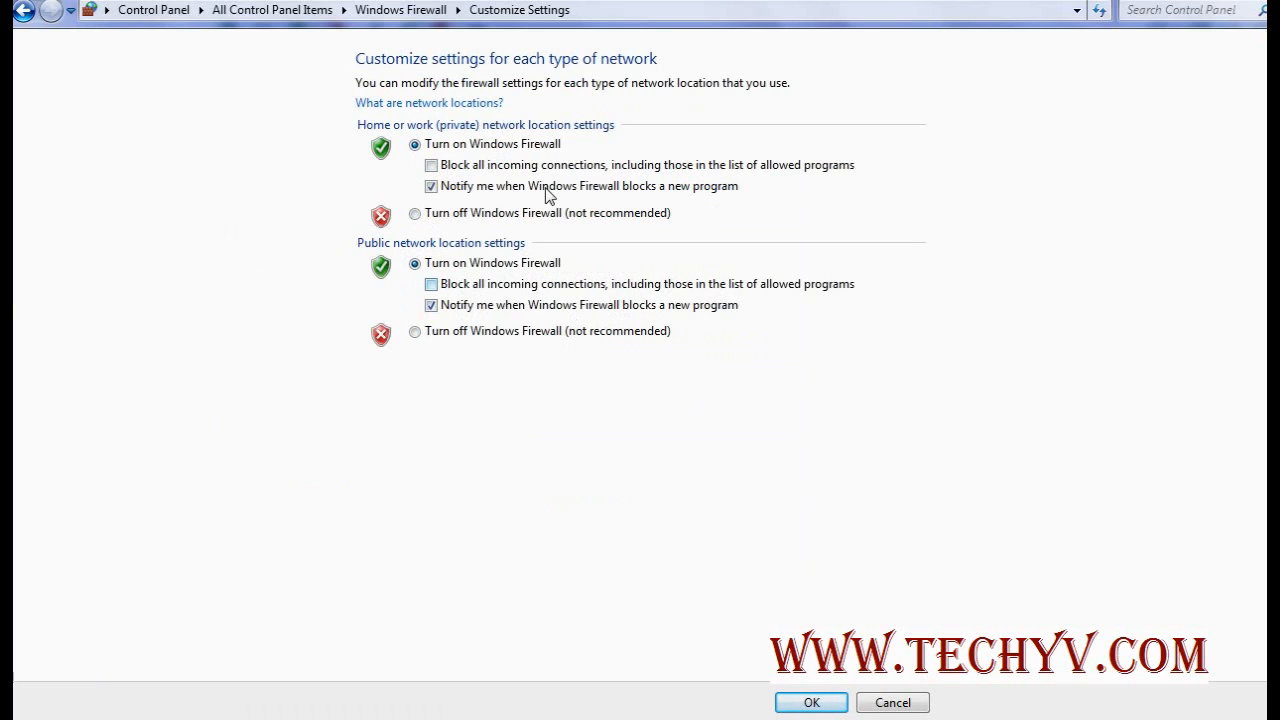
click(22, 10)
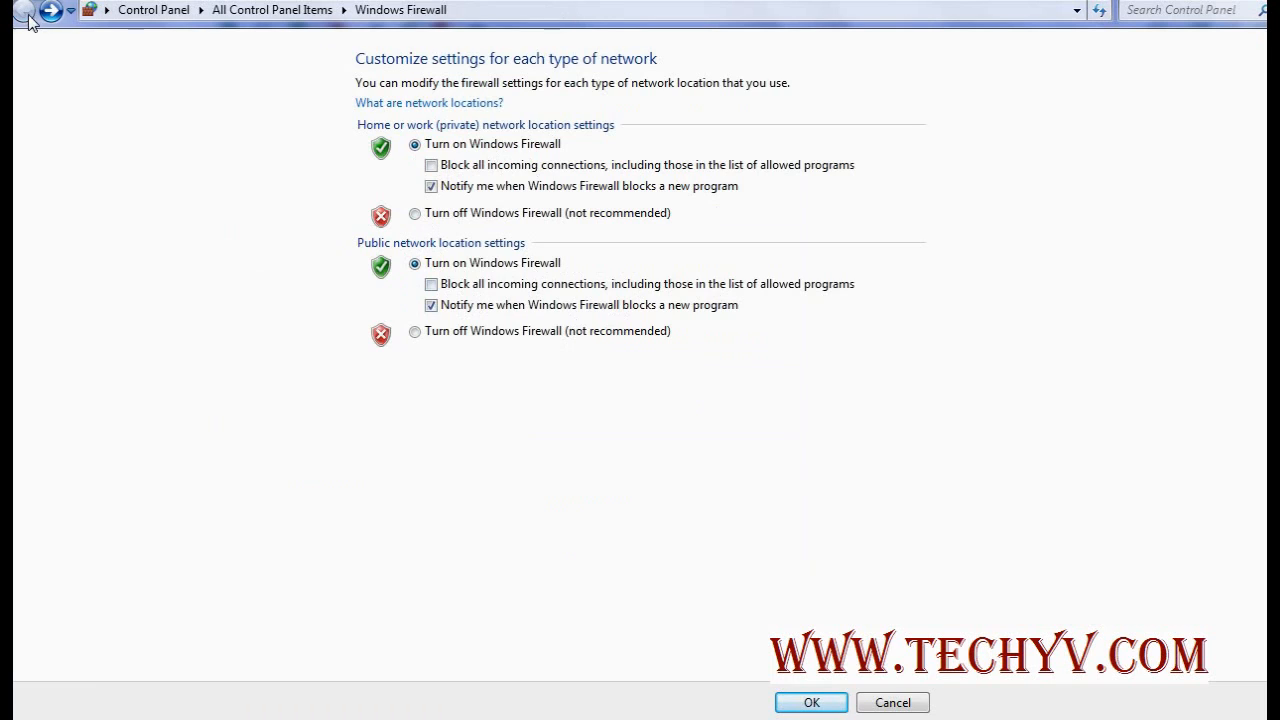
click(16, 10)
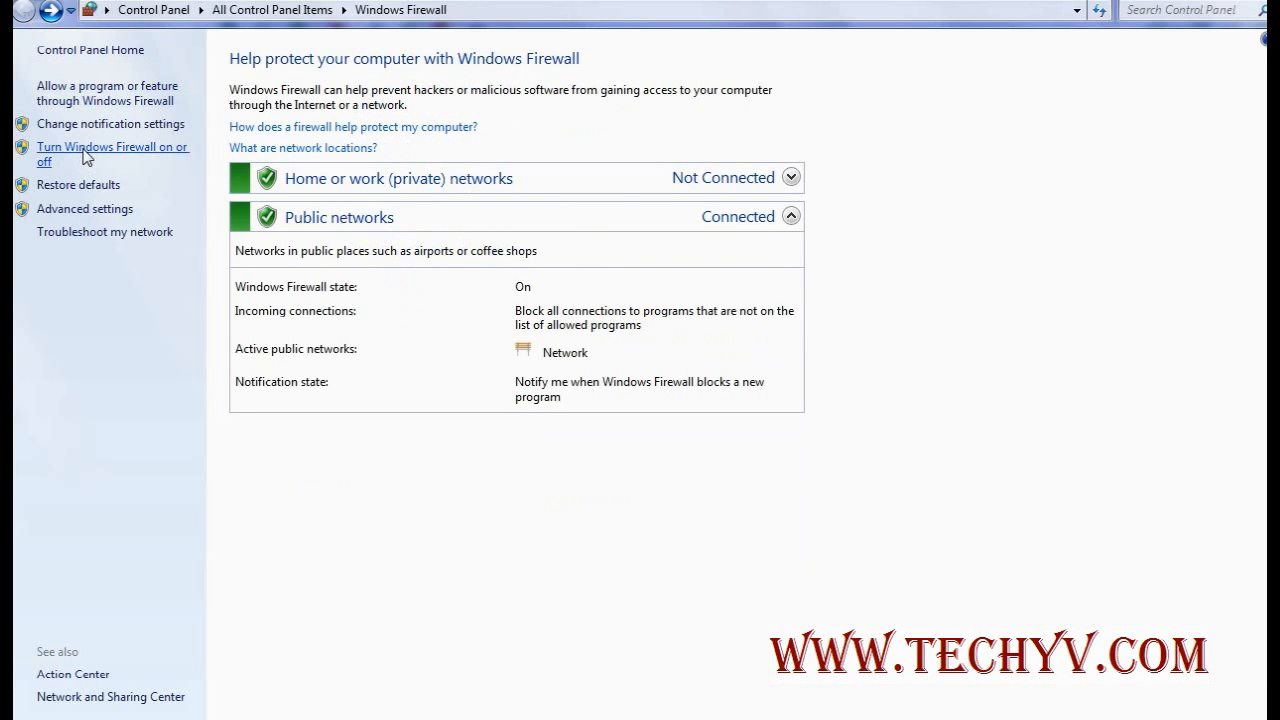
click(113, 154)
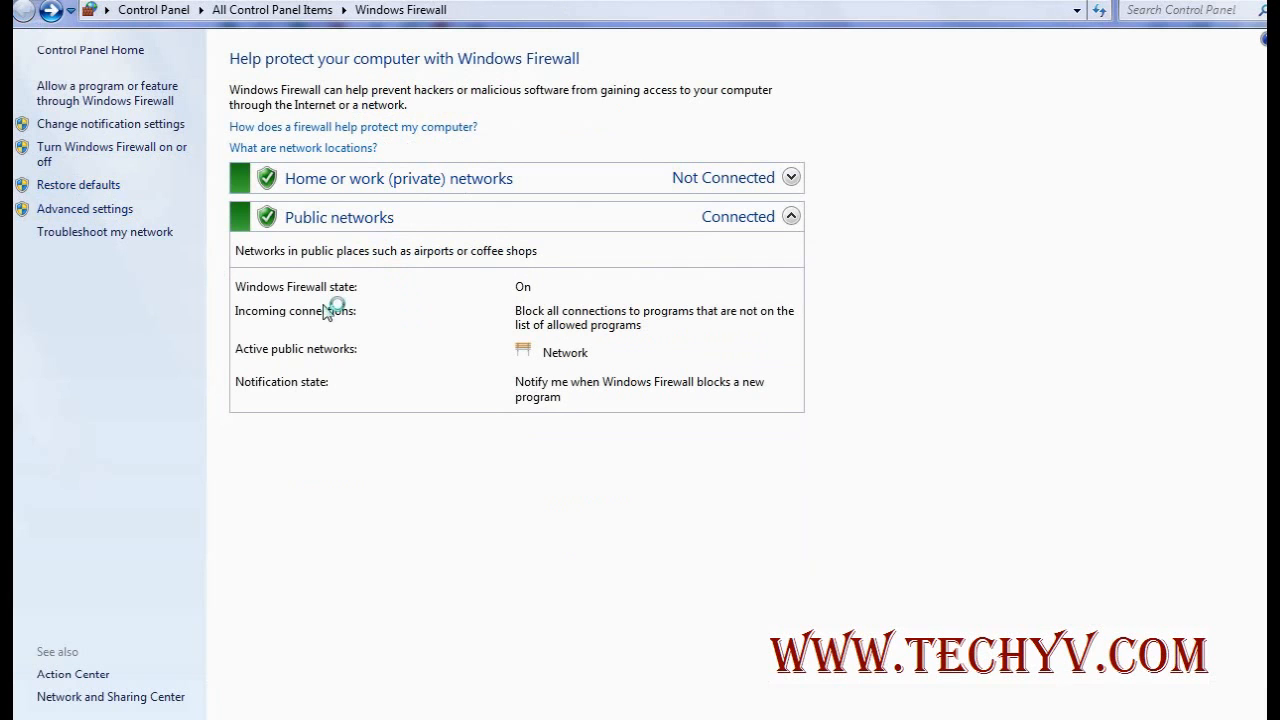
mouse_move(219, 321)
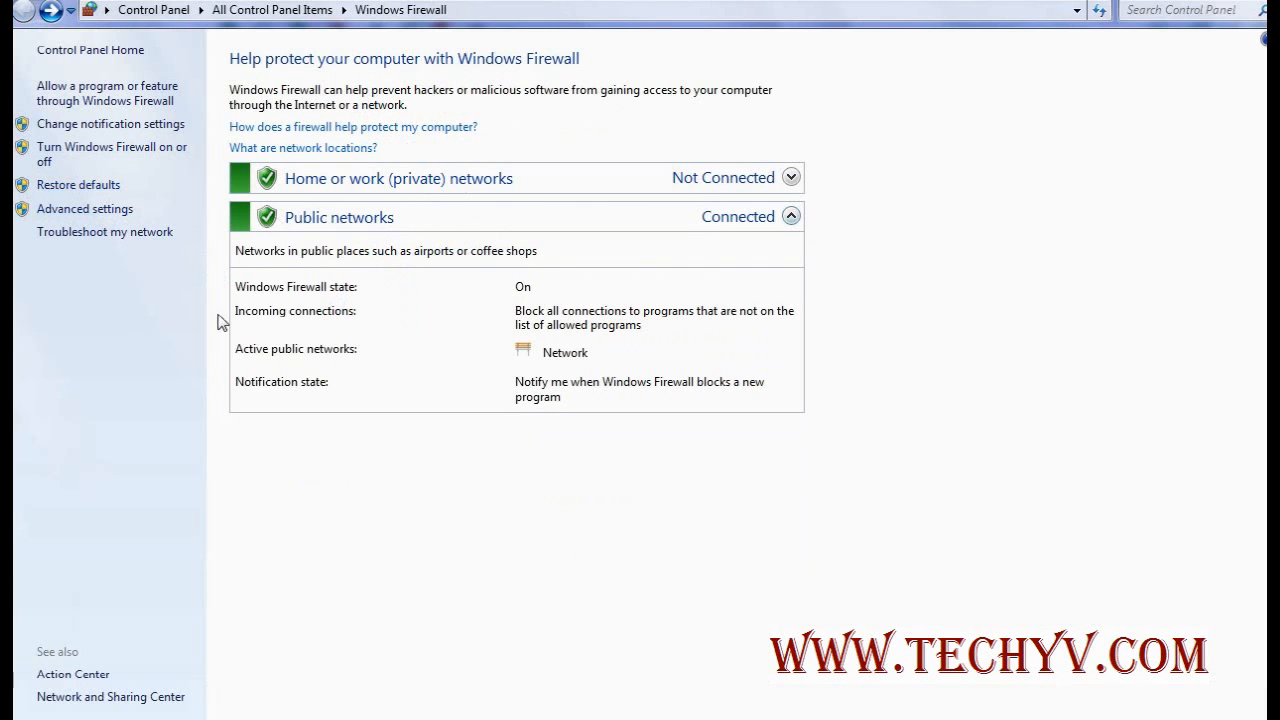
Compare the inbound and outbound rule lists, ending on inbound rules like µTorrent and Skype.
click(84, 208)
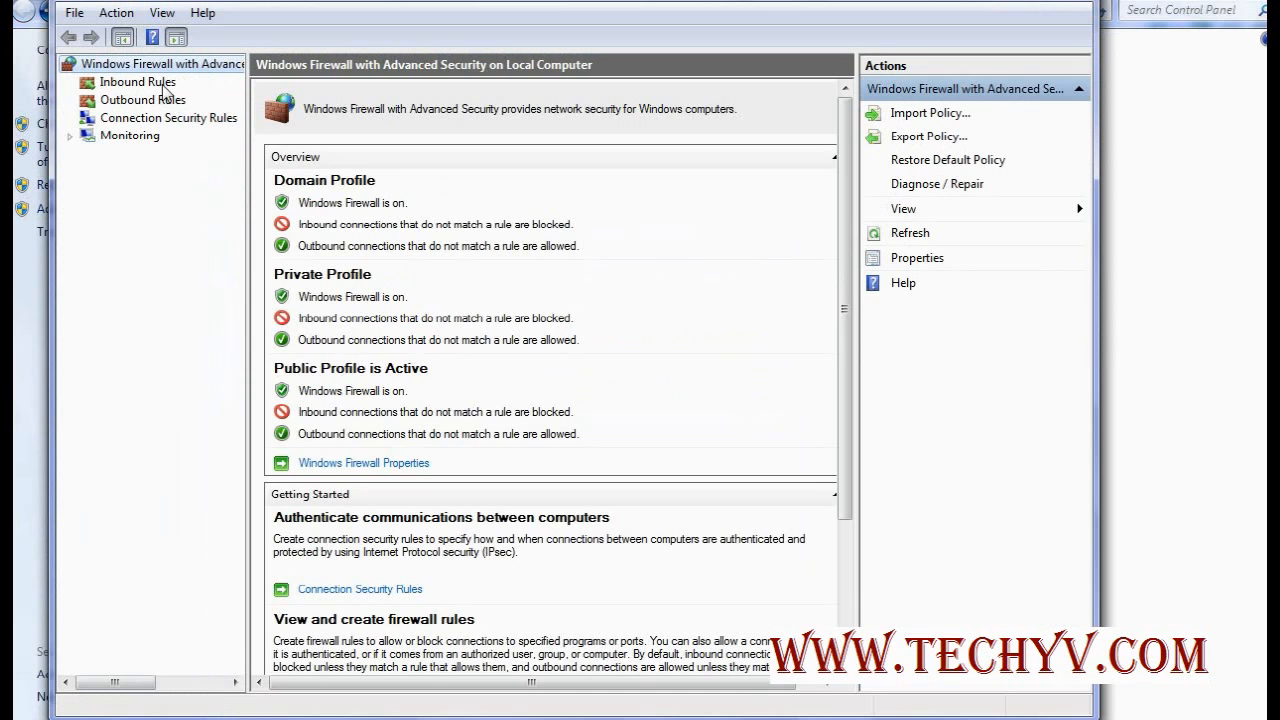
click(142, 99)
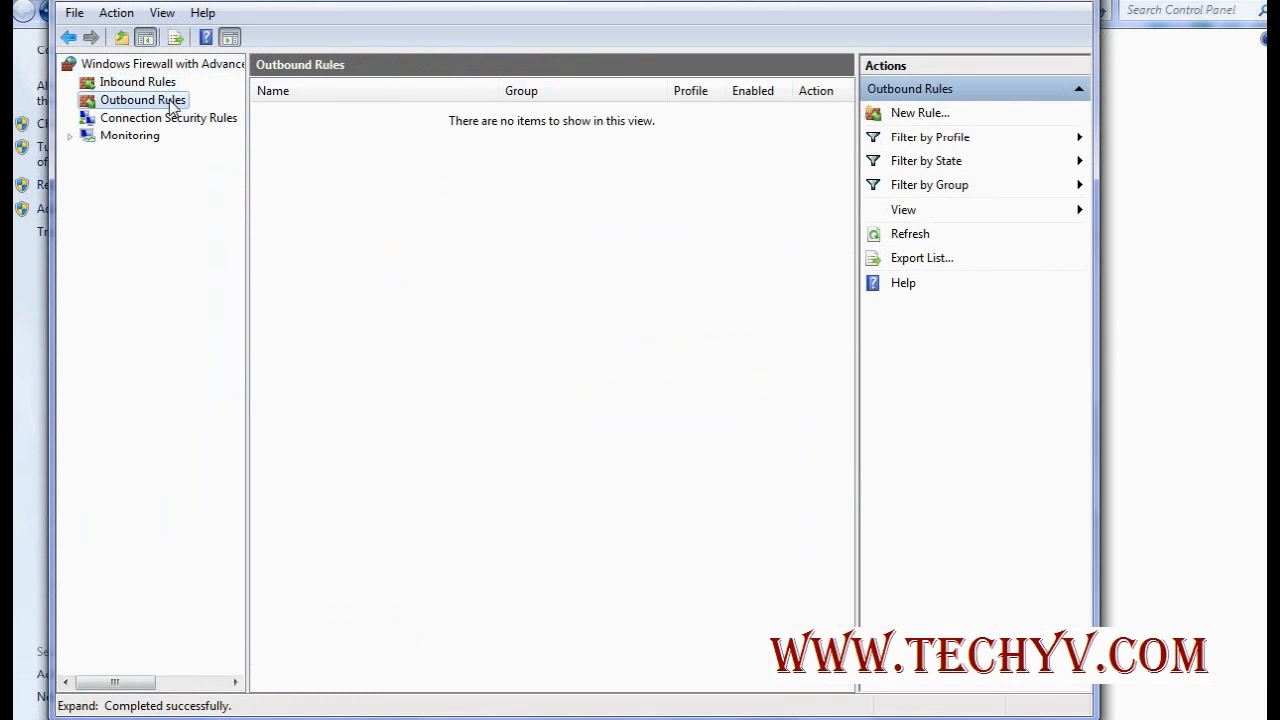
click(143, 99)
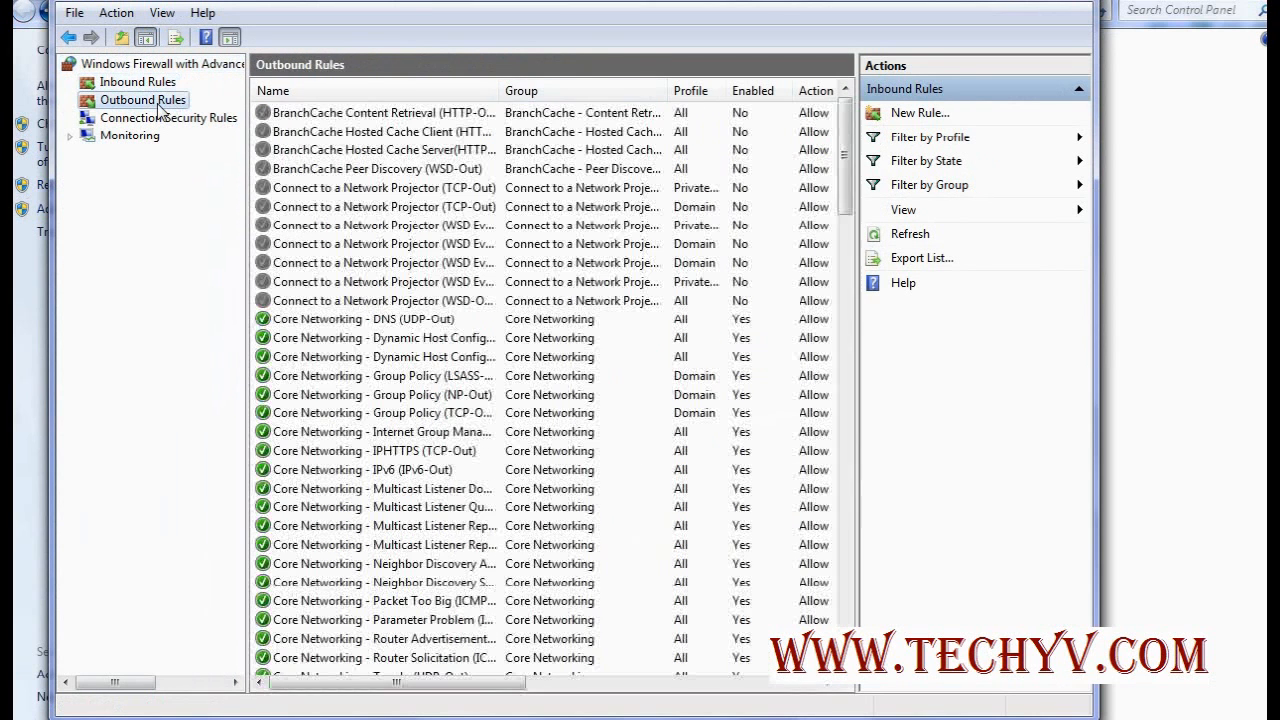
click(143, 99)
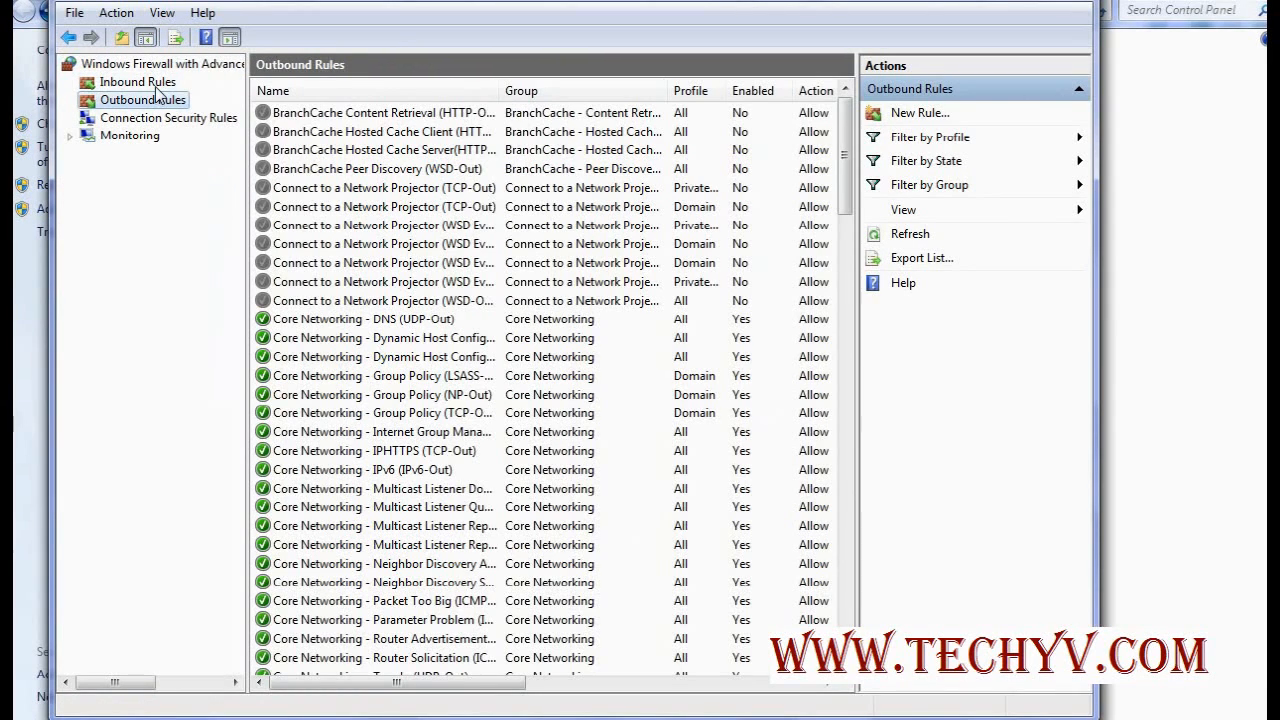
click(138, 81)
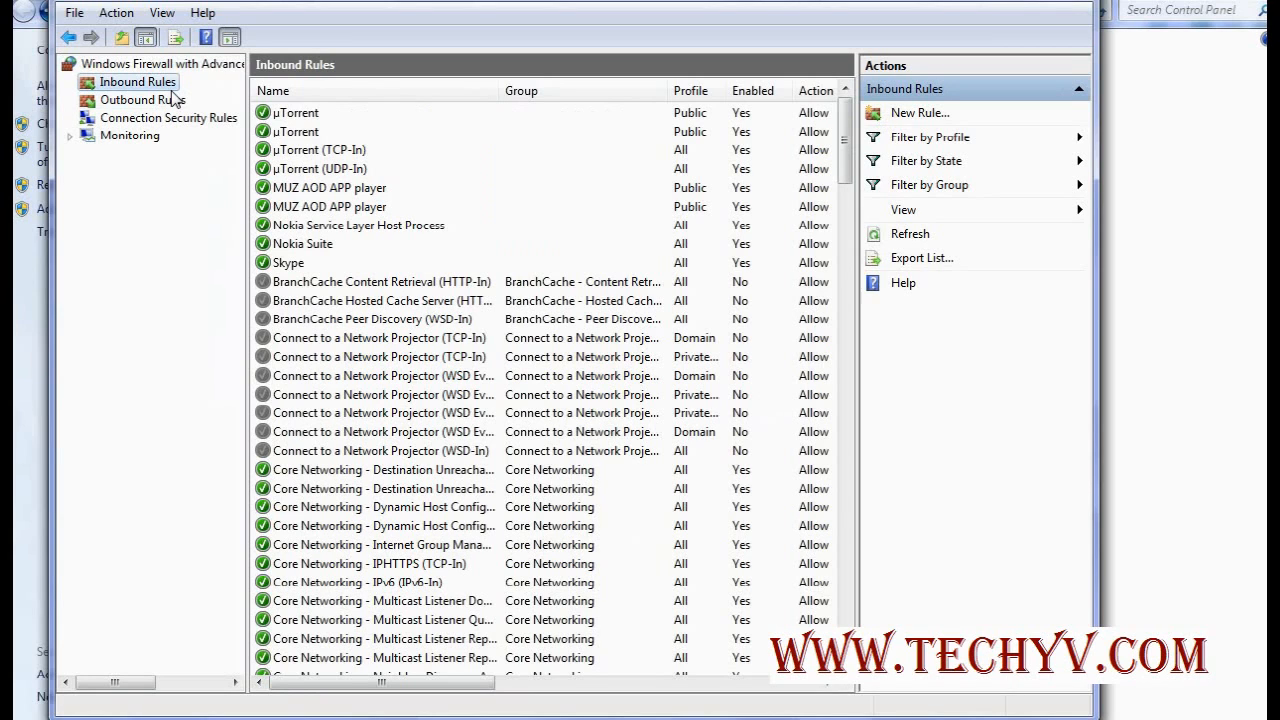
mouse_move(428, 258)
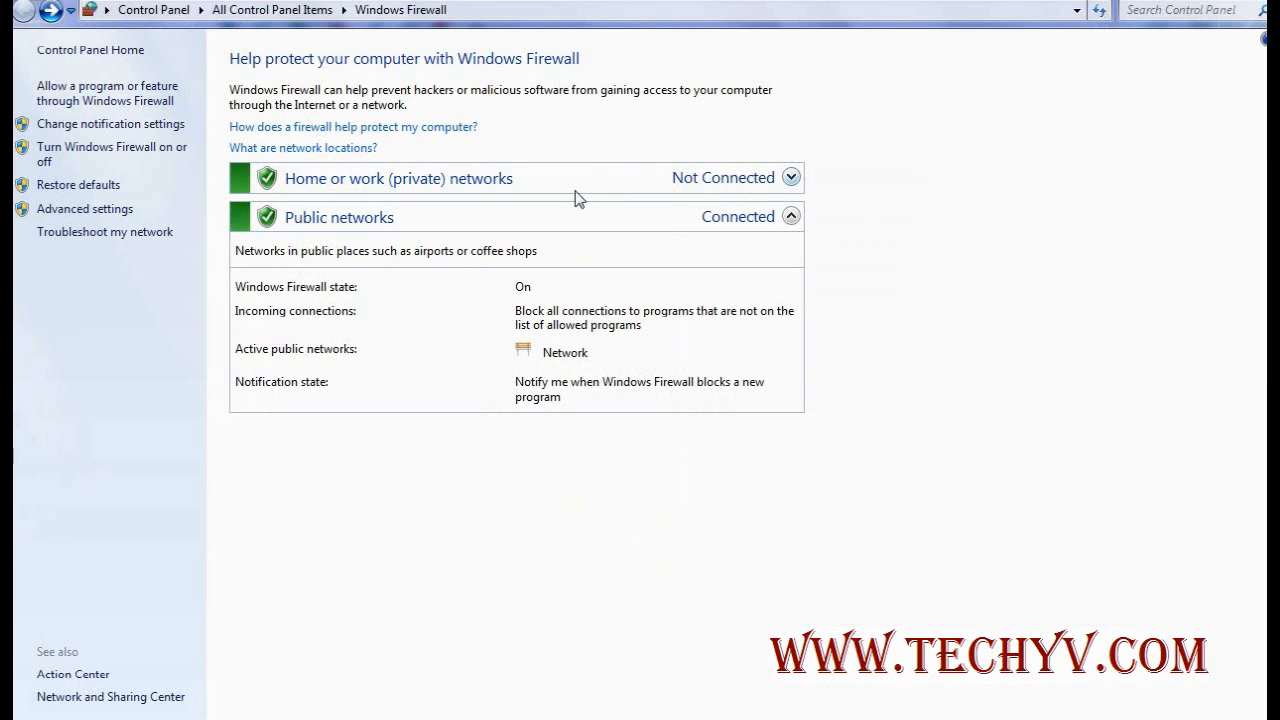
mouse_move(590, 187)
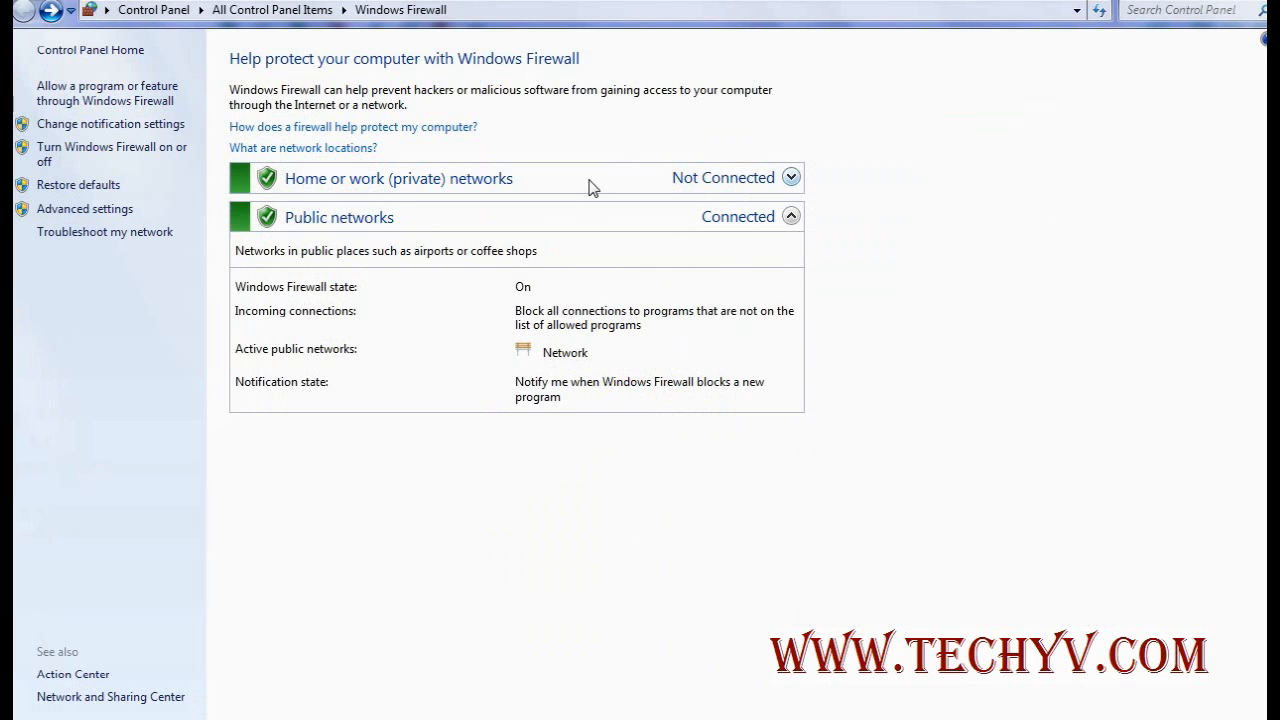
mouse_move(613, 222)
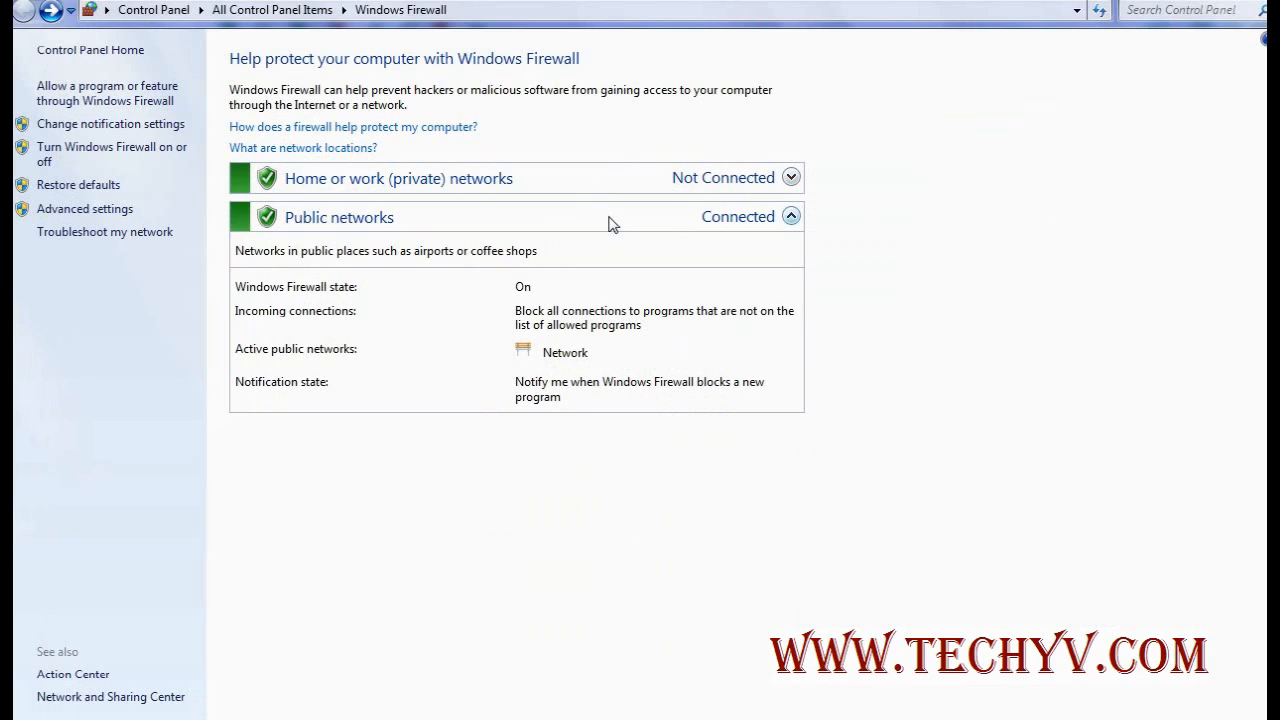